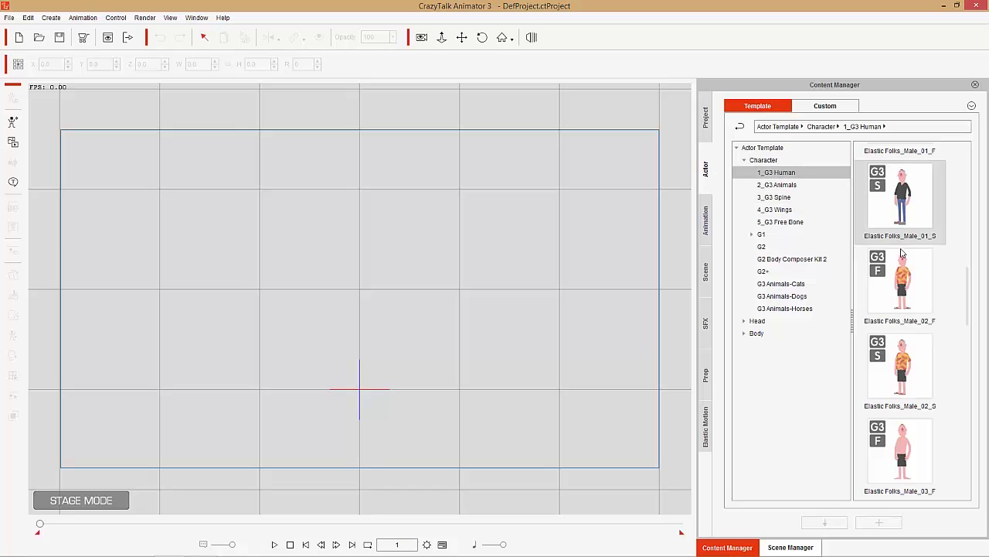
Step: Load the Elastic Folks_Male_02_F character from the G3 Human actor templates onto the stage
double_click(900, 286)
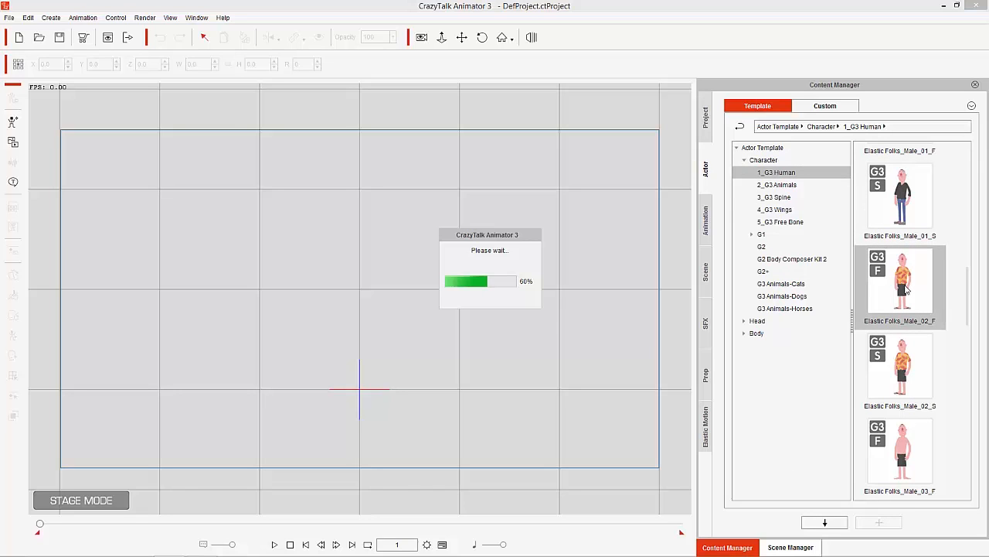
double_click(899, 286)
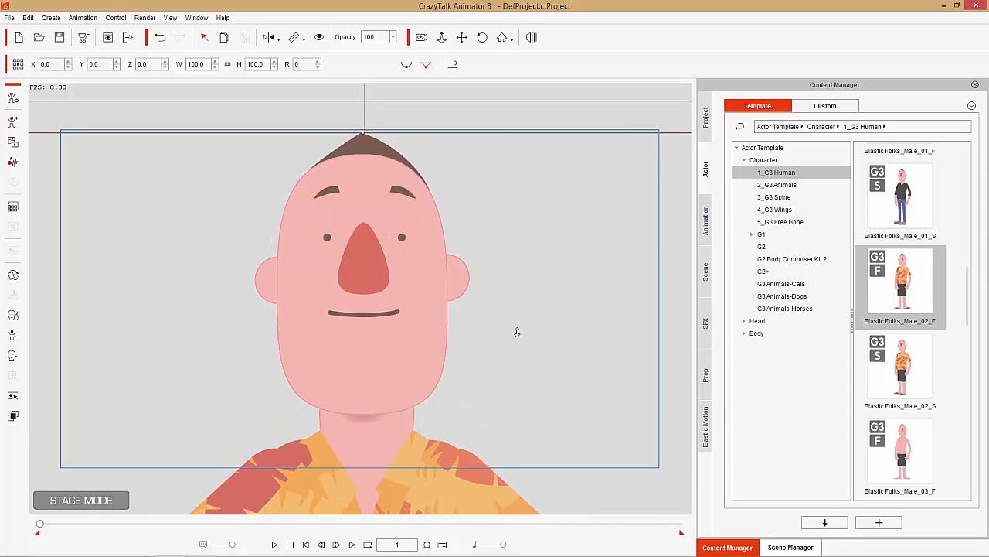
mouse_move(25, 320)
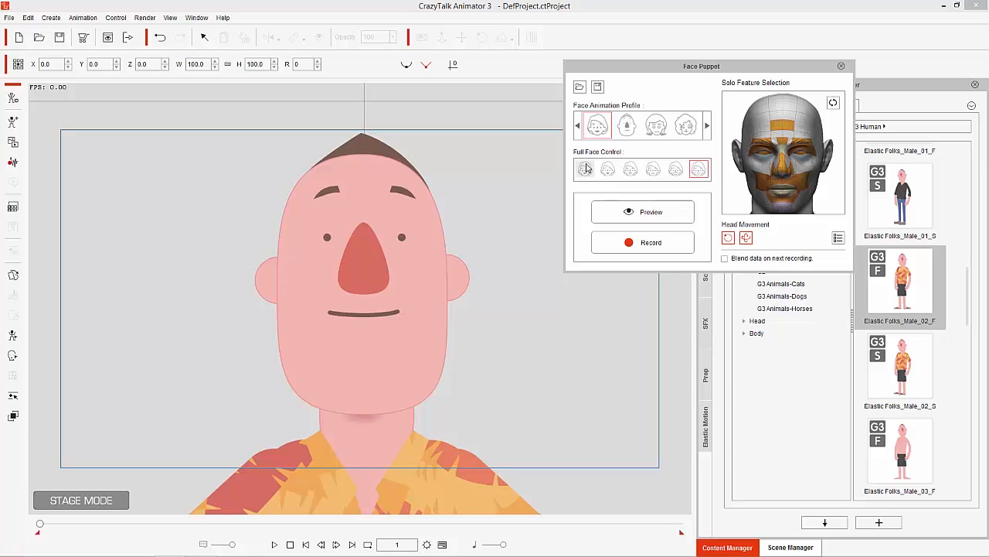
Step: Preview several Full Face Control expression presets on the character, then close Face Puppet
left_click(584, 168)
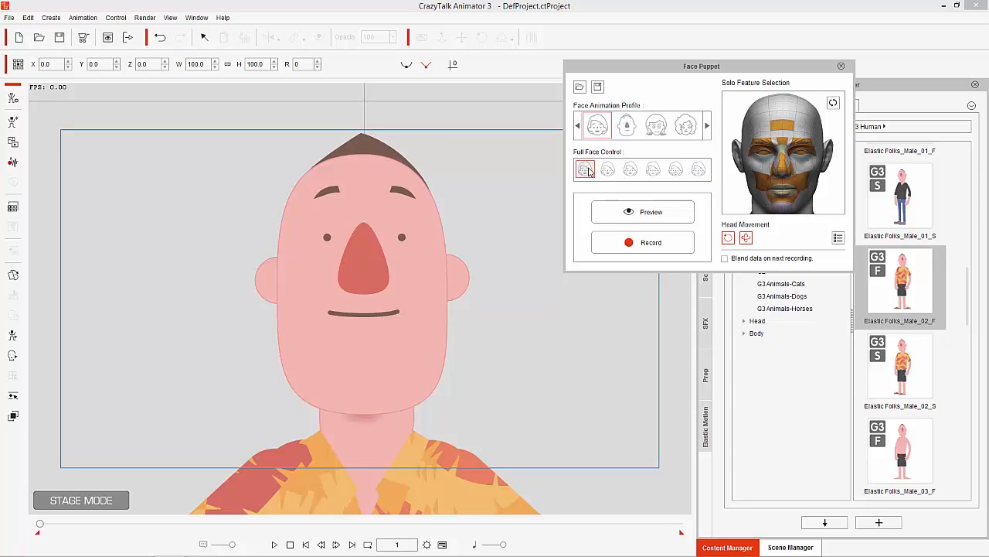
mouse_move(631, 169)
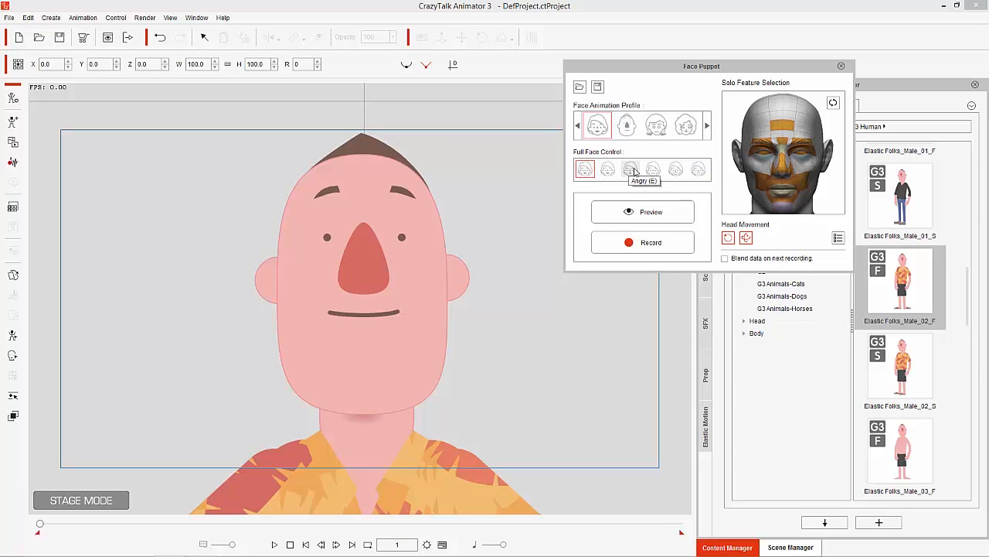
mouse_move(676, 168)
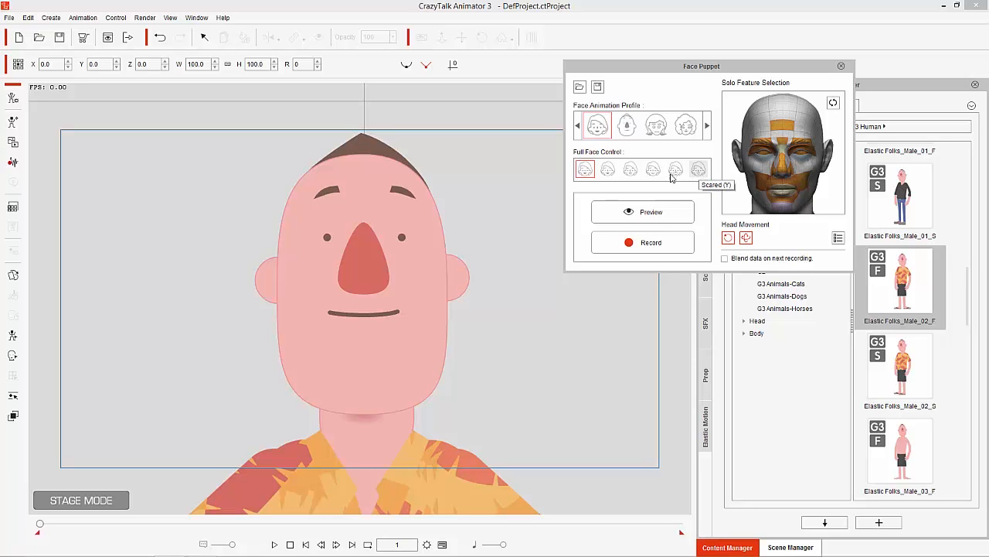
left_click(643, 210)
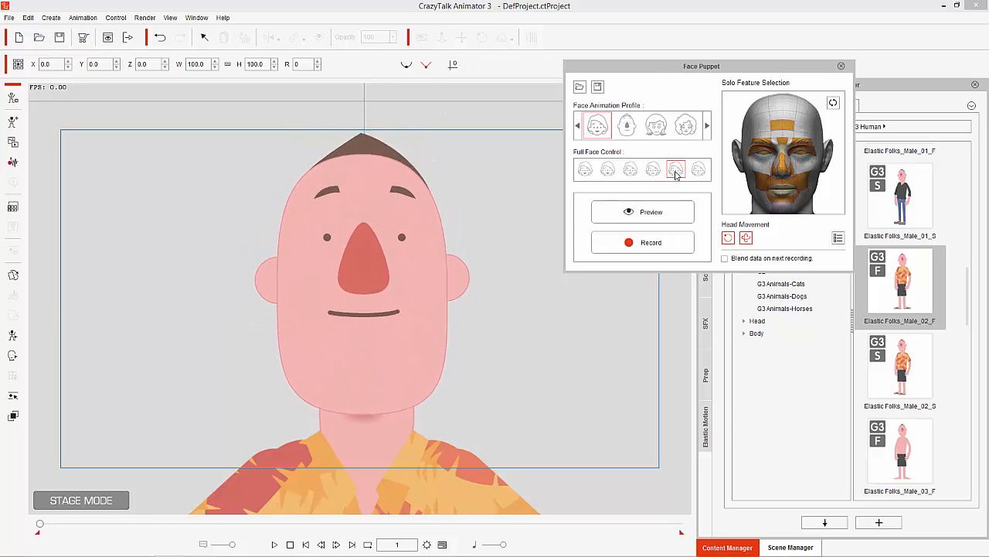
left_click(643, 210)
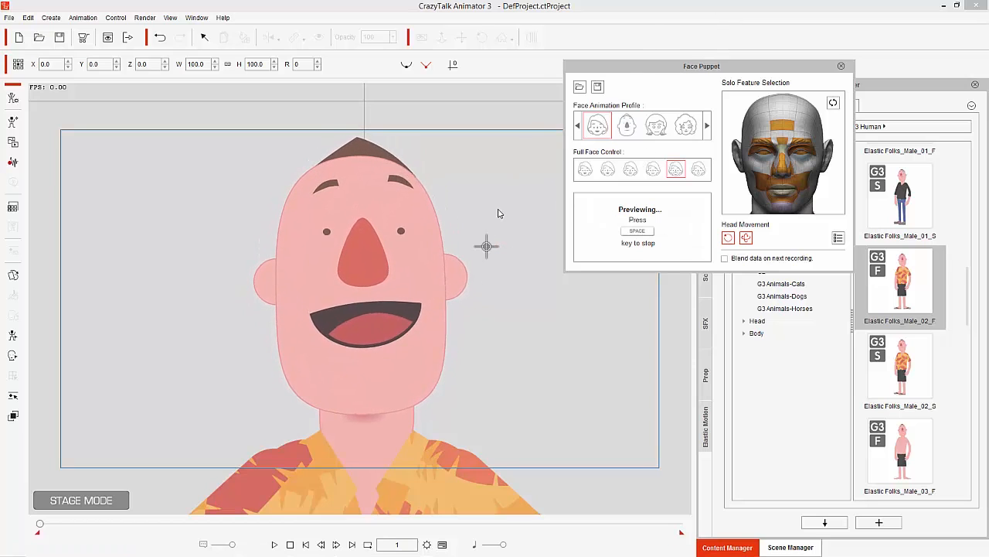
left_click(699, 169)
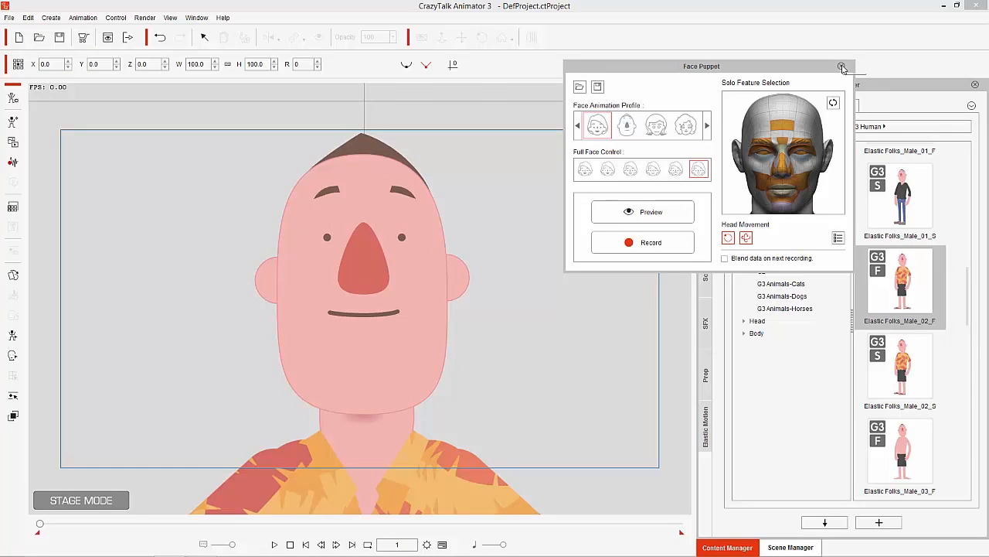
left_click(842, 67)
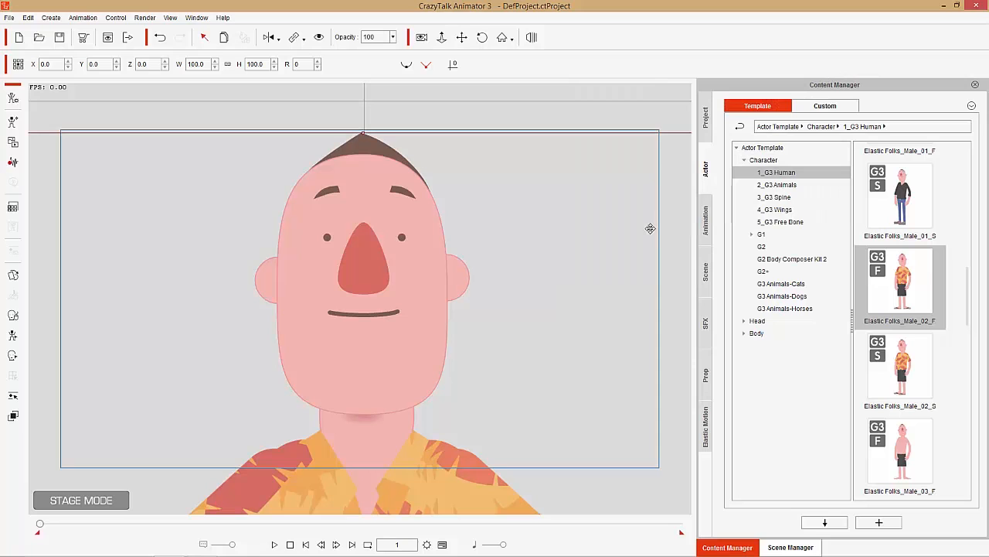
mouse_move(408, 306)
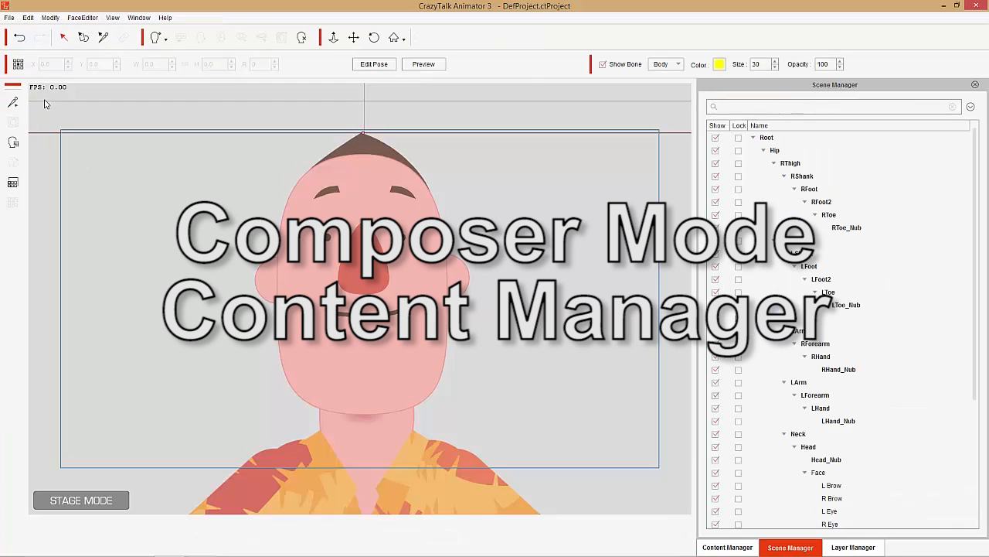
Step: Toggle the bone overlay on and off in Composer Mode and show the Content Manager templates
left_click(80, 501)
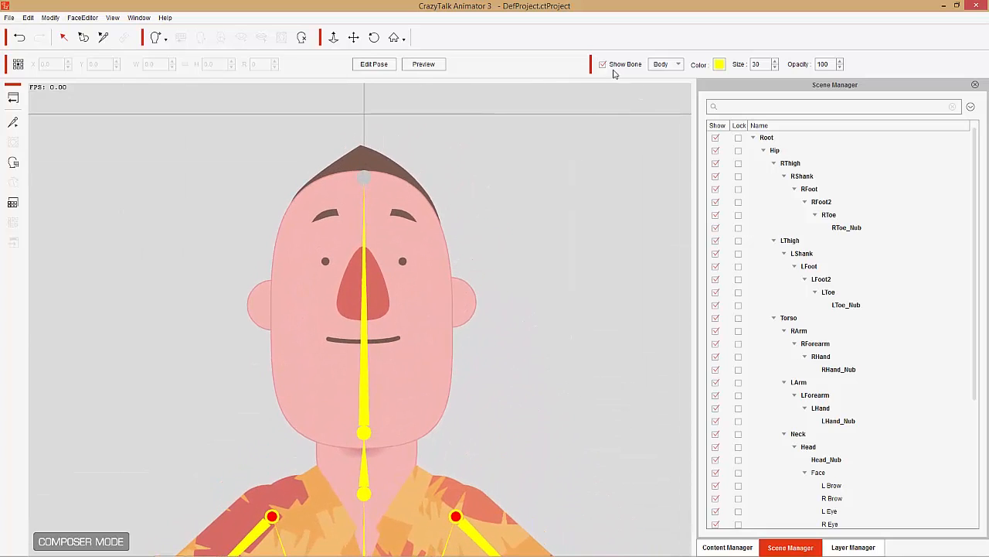
left_click(603, 65)
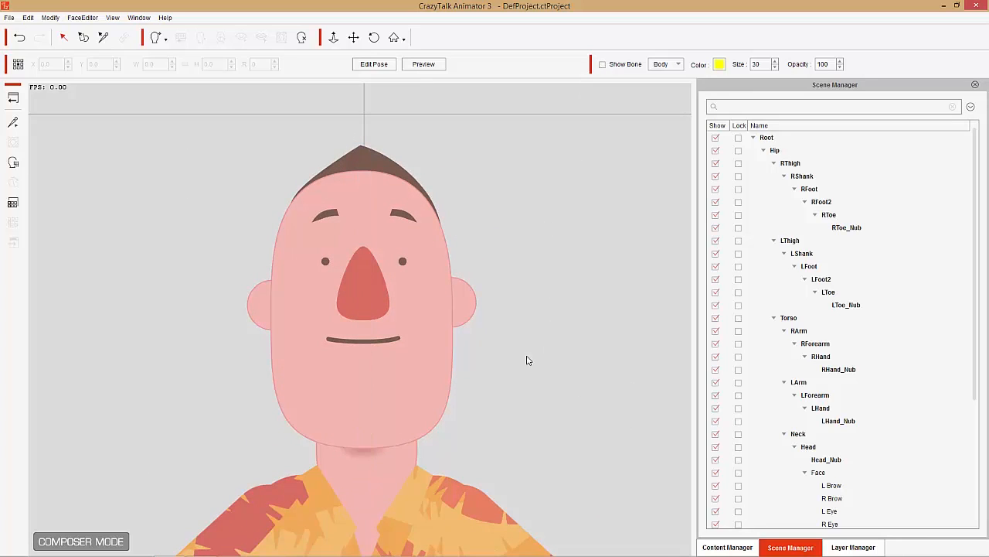
left_click(818, 473)
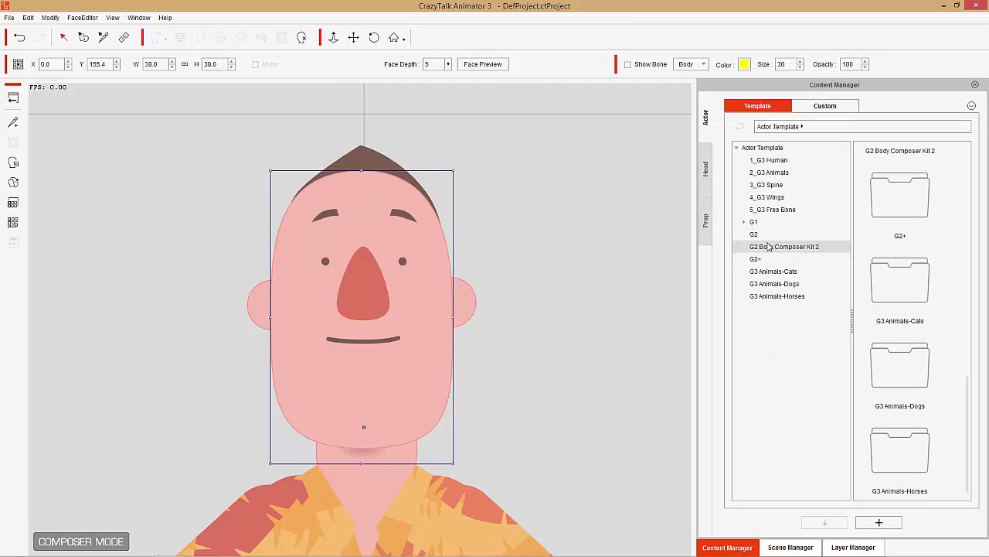
Step: Browse the Head templates' Face category down to the G2 Head Composer Kit Vol 1 shapes
left_click(705, 167)
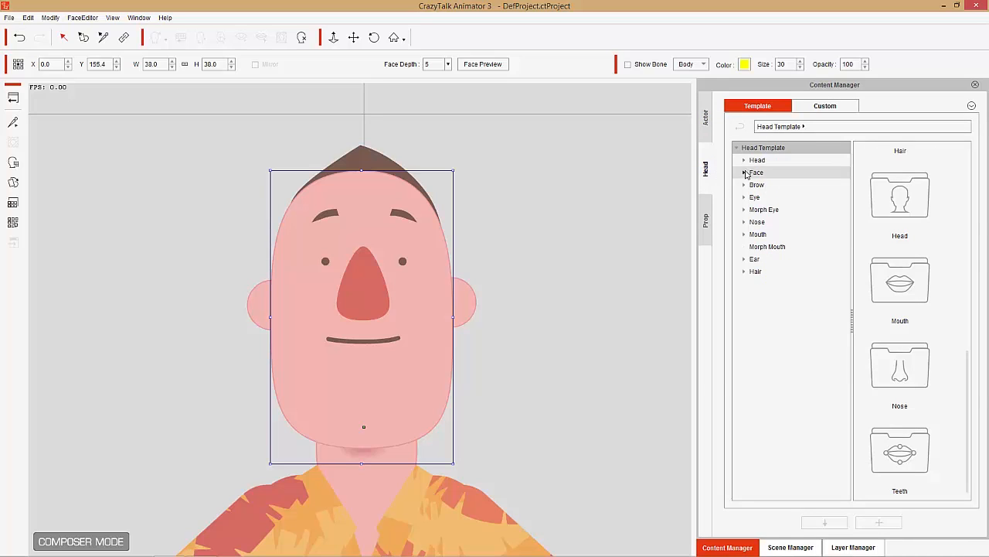
left_click(745, 173)
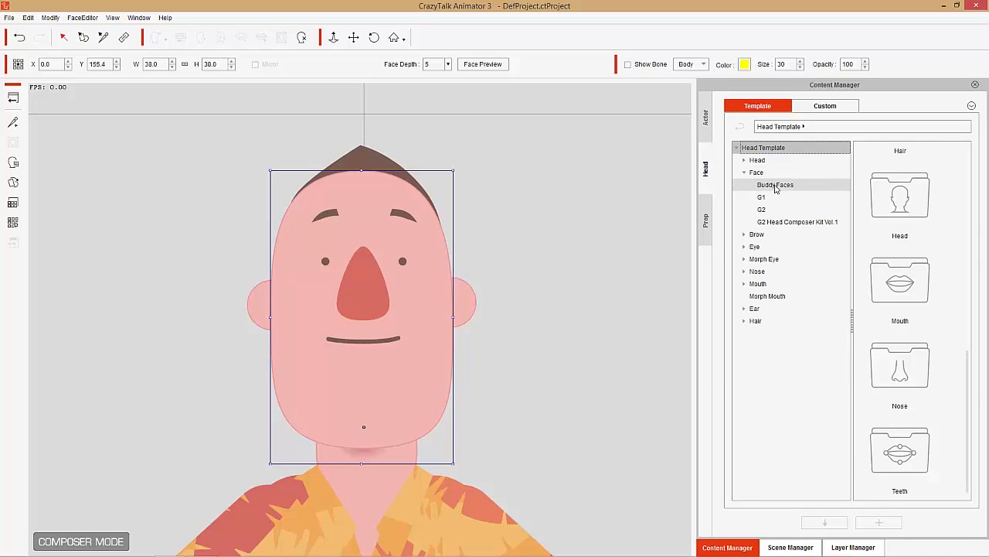
left_click(761, 210)
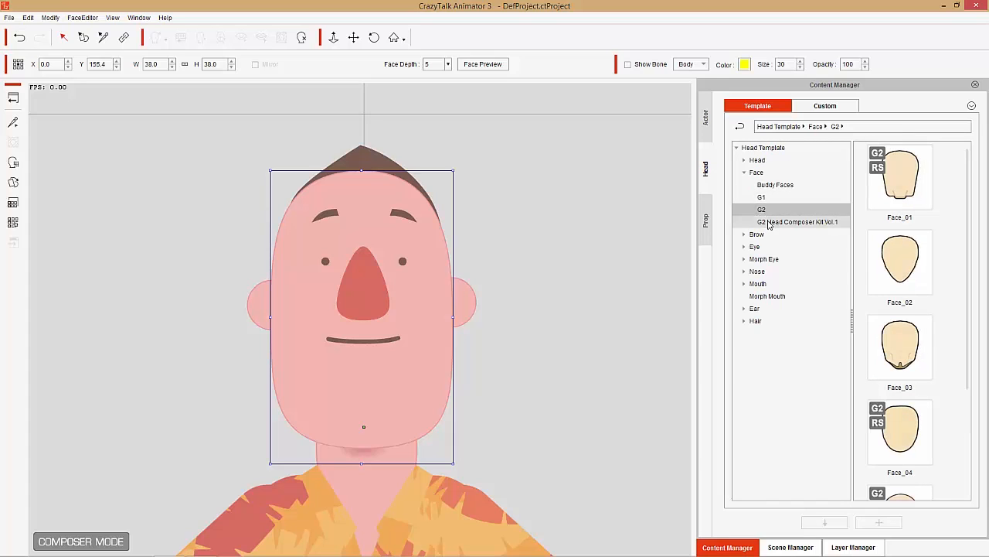
left_click(798, 223)
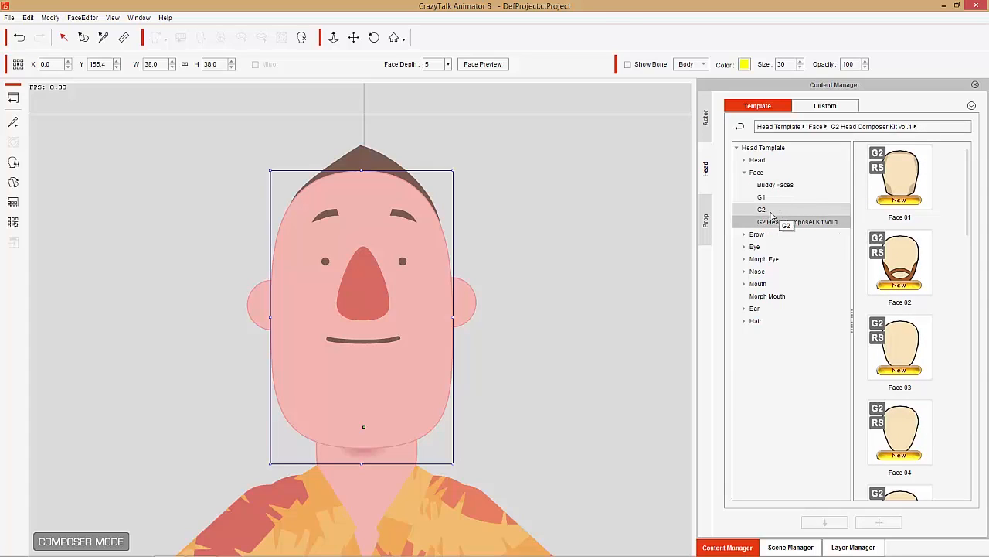
mouse_move(772, 213)
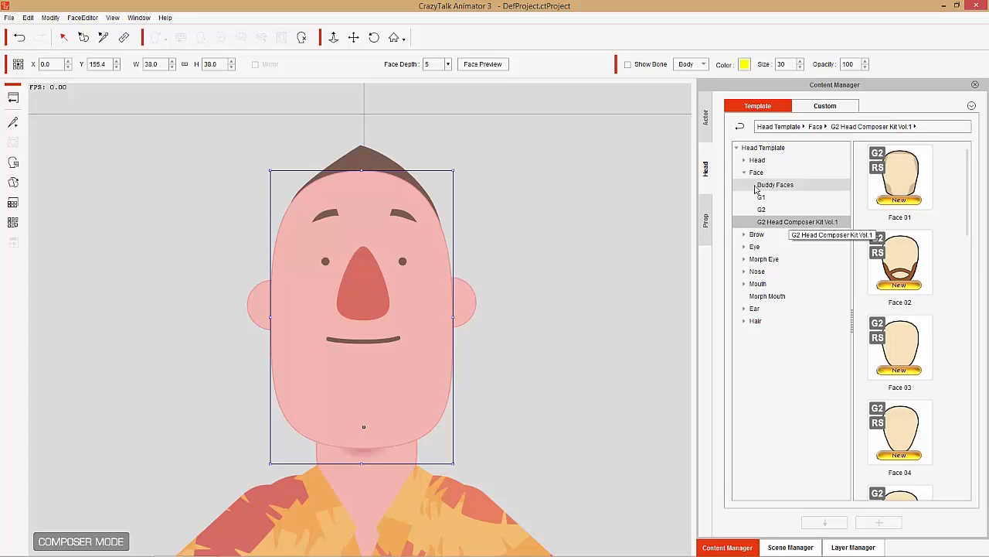
Step: Browse the Brow category through G1, G2 and G2 Head Composer Kit Vol 1 eyebrow styles
left_click(756, 184)
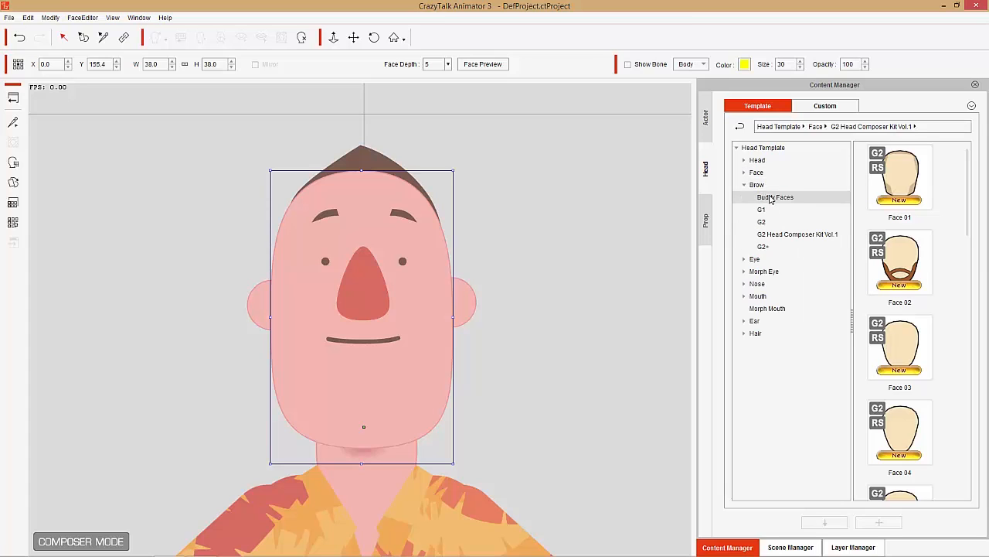
left_click(762, 223)
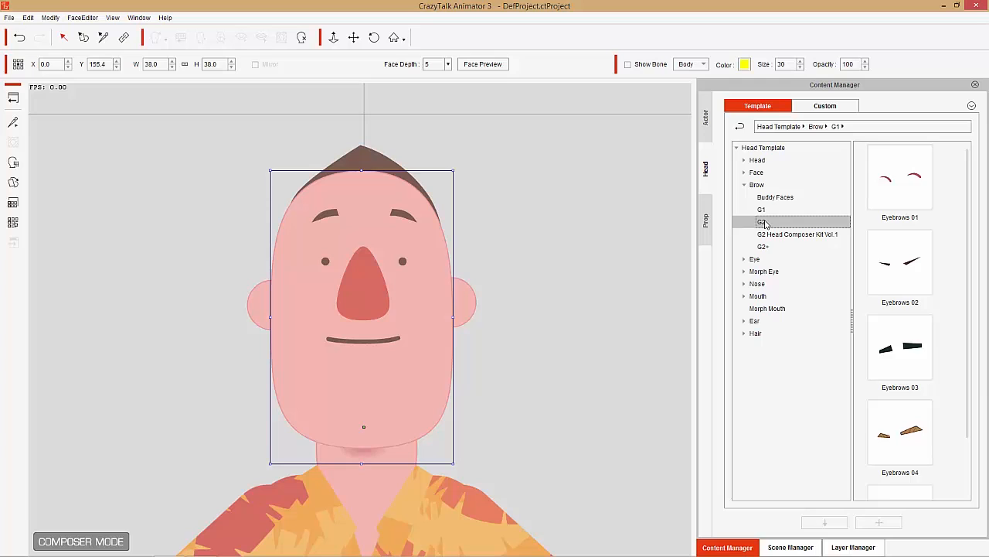
left_click(760, 223)
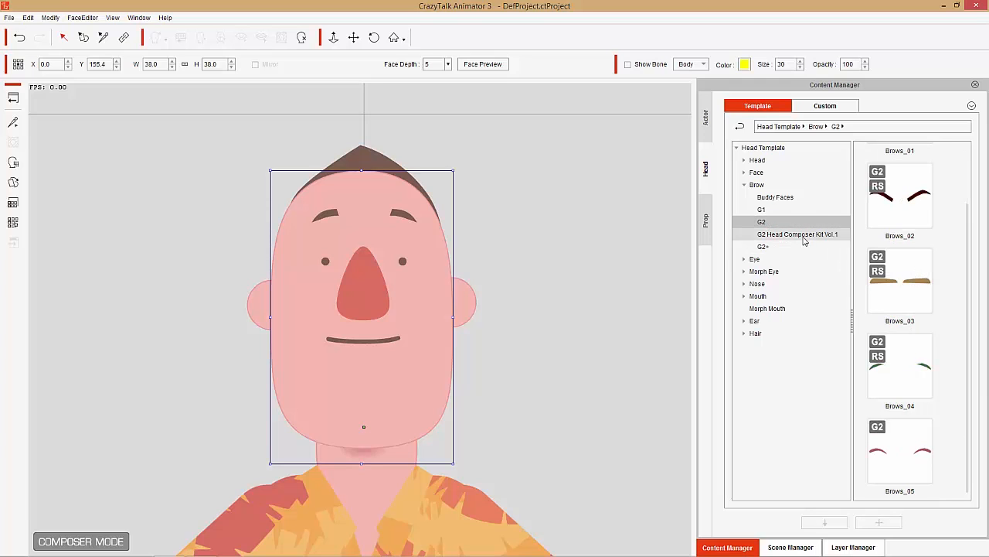
left_click(798, 235)
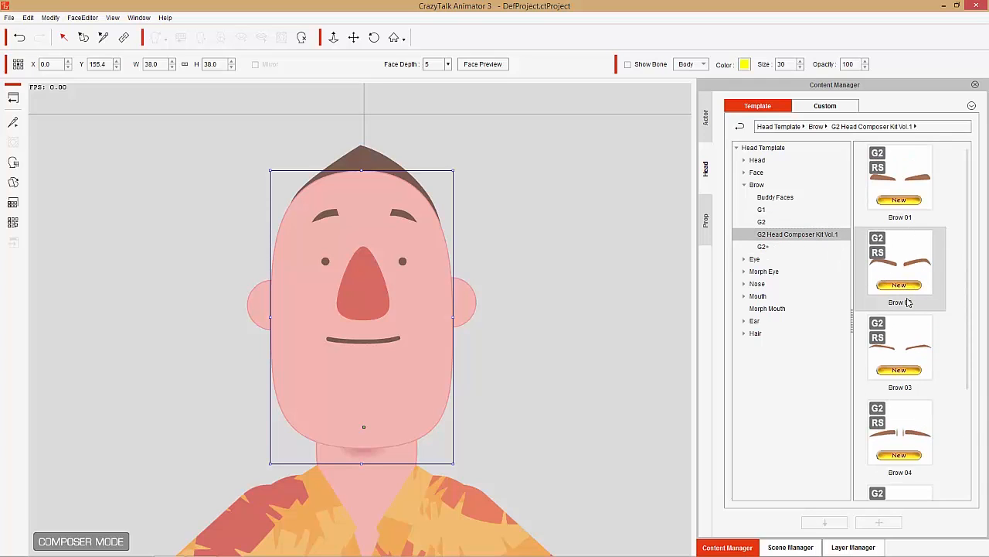
left_click(745, 185)
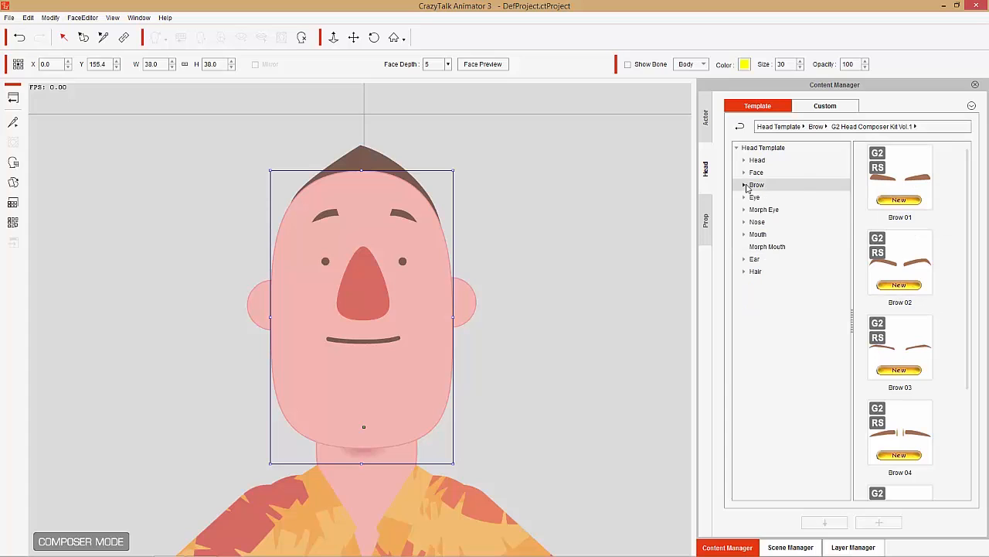
Step: Browse the G2 and Head Composer Kit eye templates, then list the Morph Eye styles Cartoon through Human
left_click(744, 197)
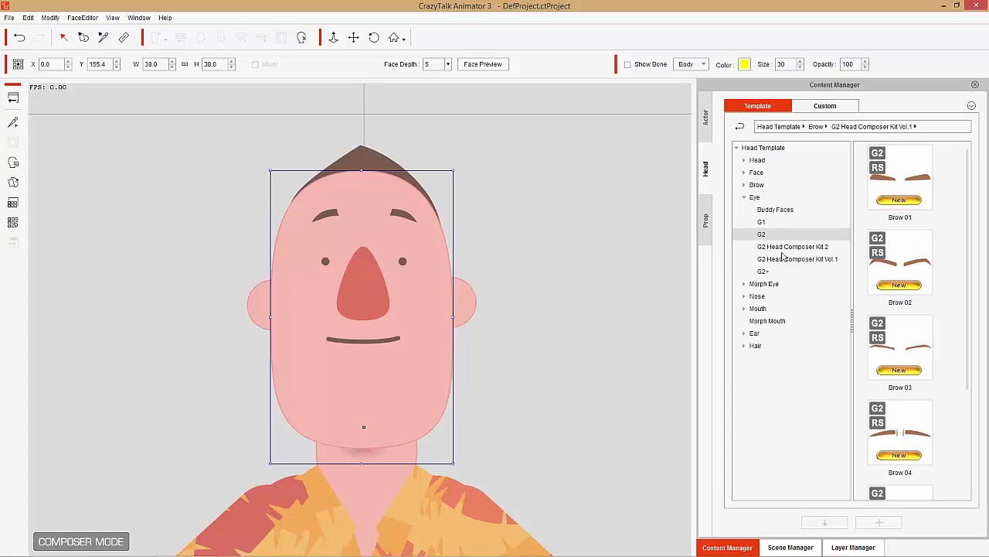
left_click(798, 258)
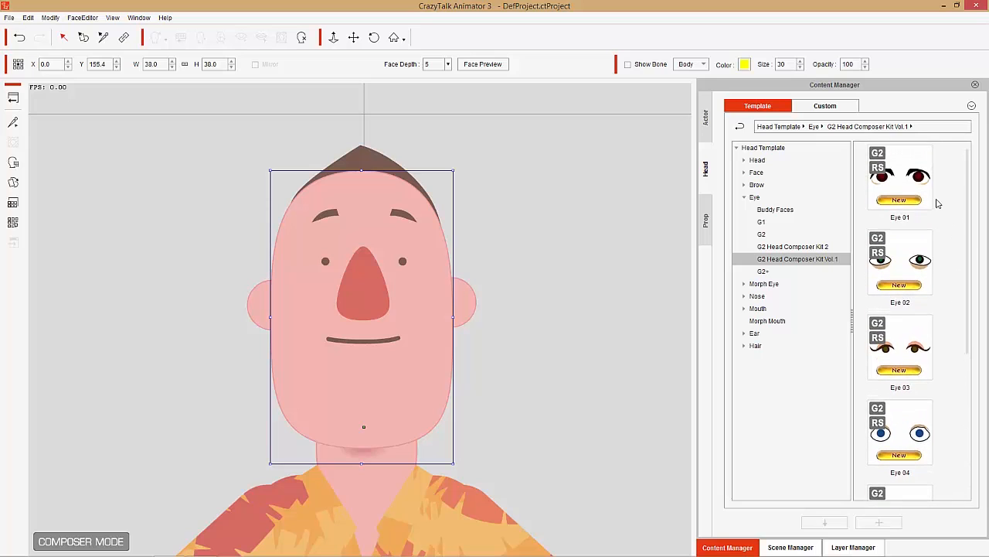
left_click(793, 246)
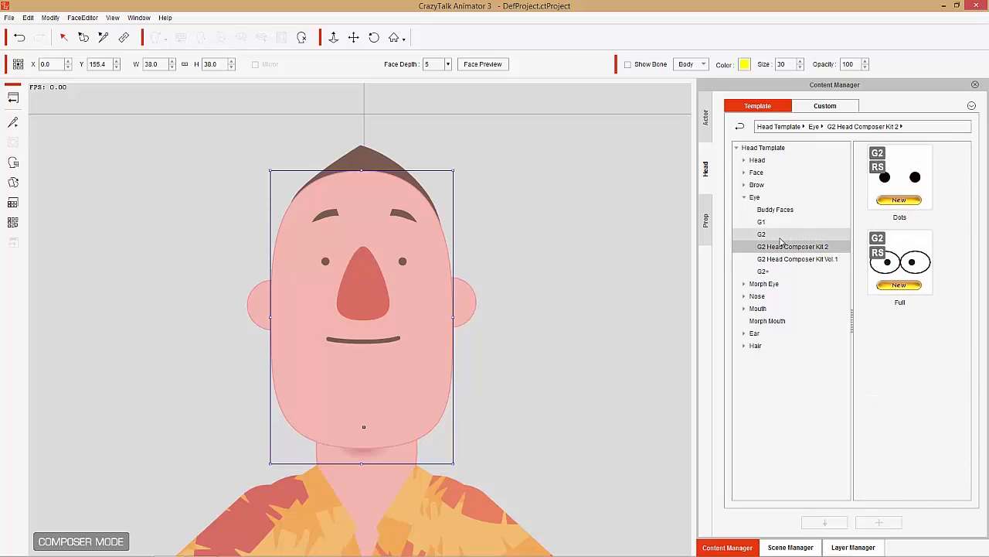
left_click(761, 234)
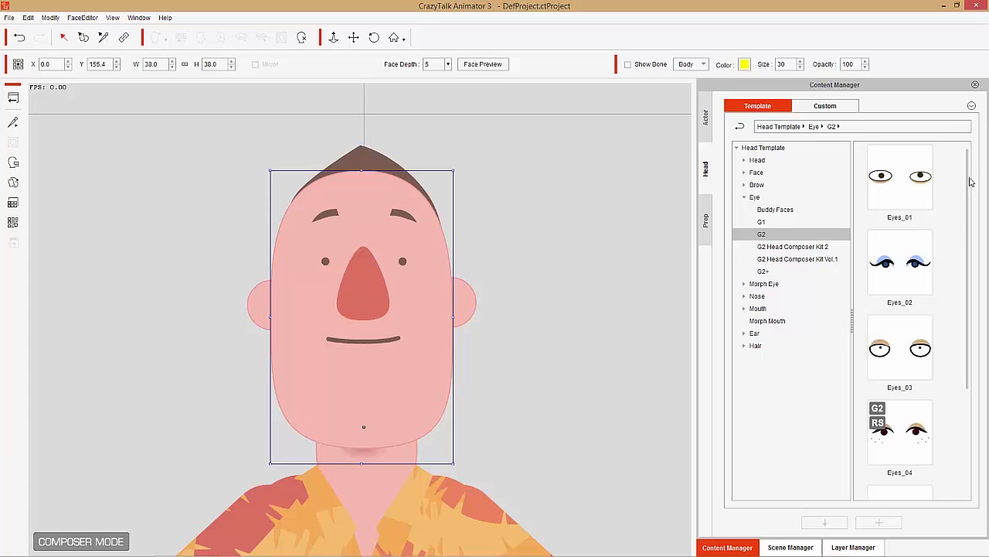
scroll("down", 3)
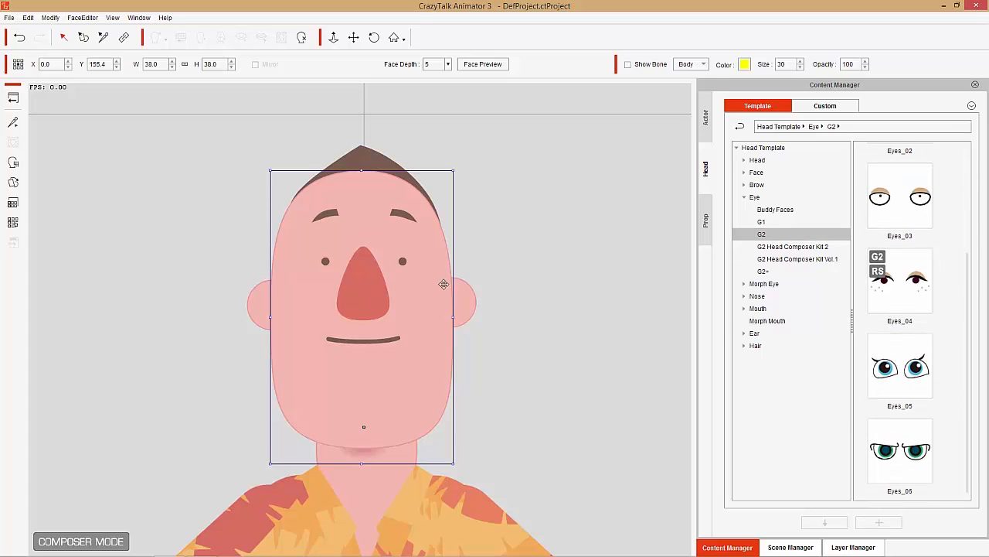
mouse_move(377, 390)
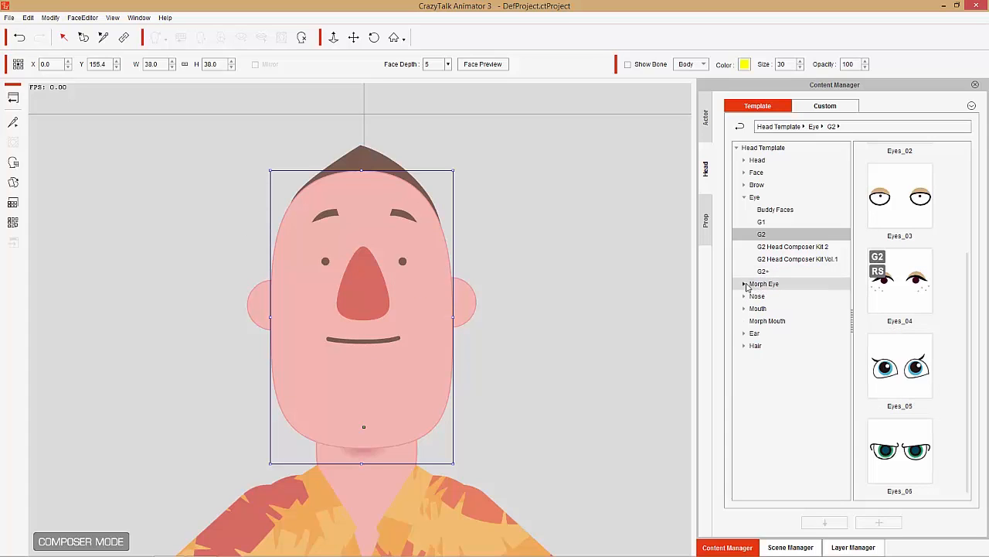
left_click(745, 198)
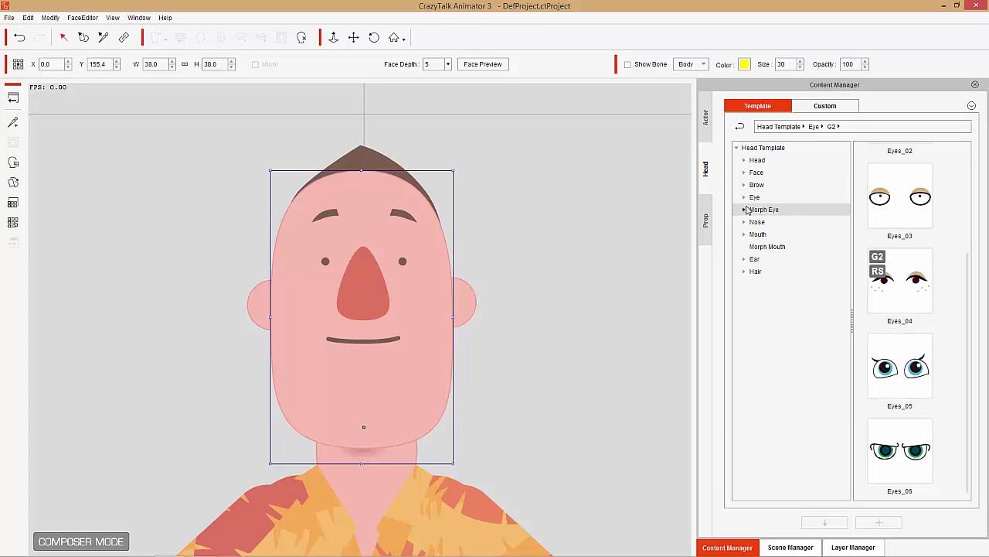
left_click(745, 211)
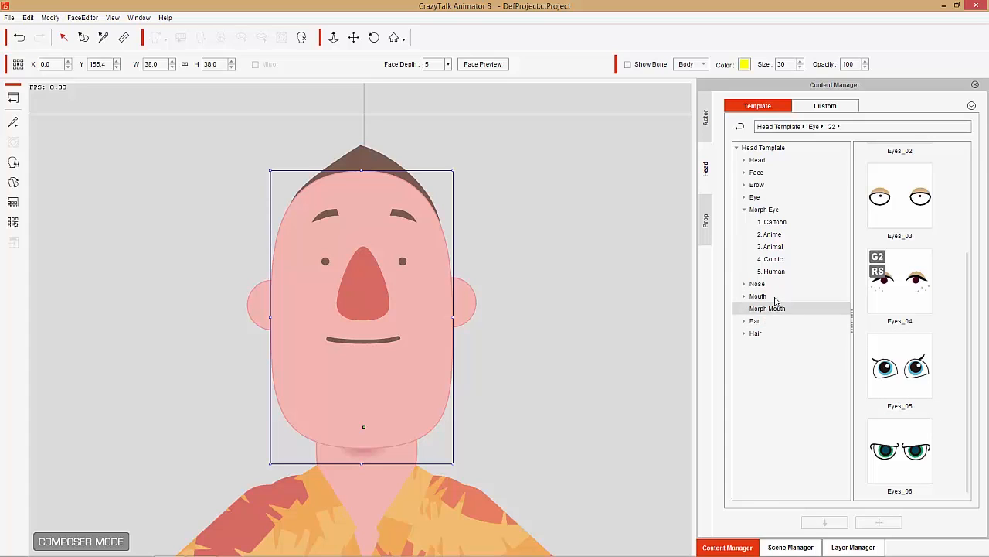
Step: Dismiss the cartoon morph-eye warning and apply a G2 Head Composer Kit Vol.1 eye design instead
left_click(773, 222)
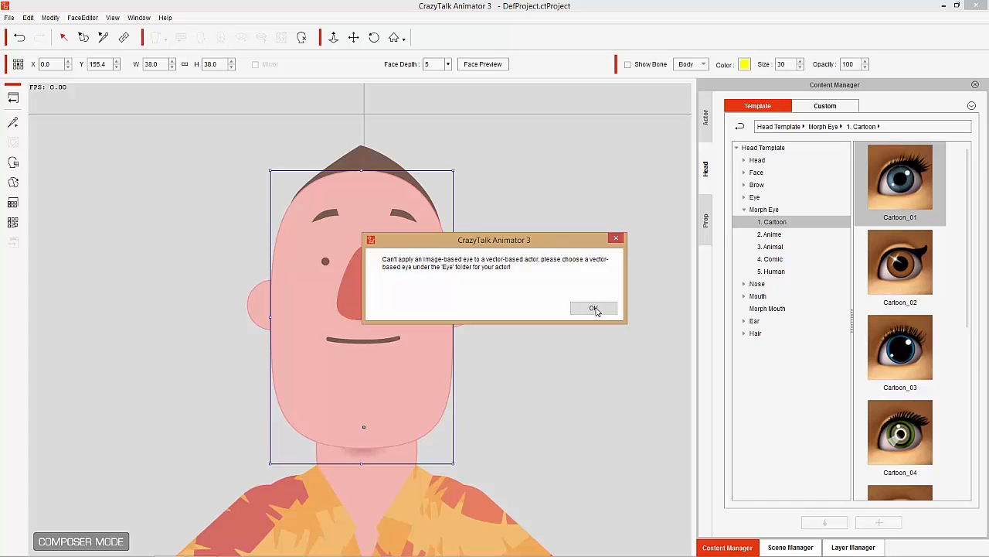
left_click(594, 308)
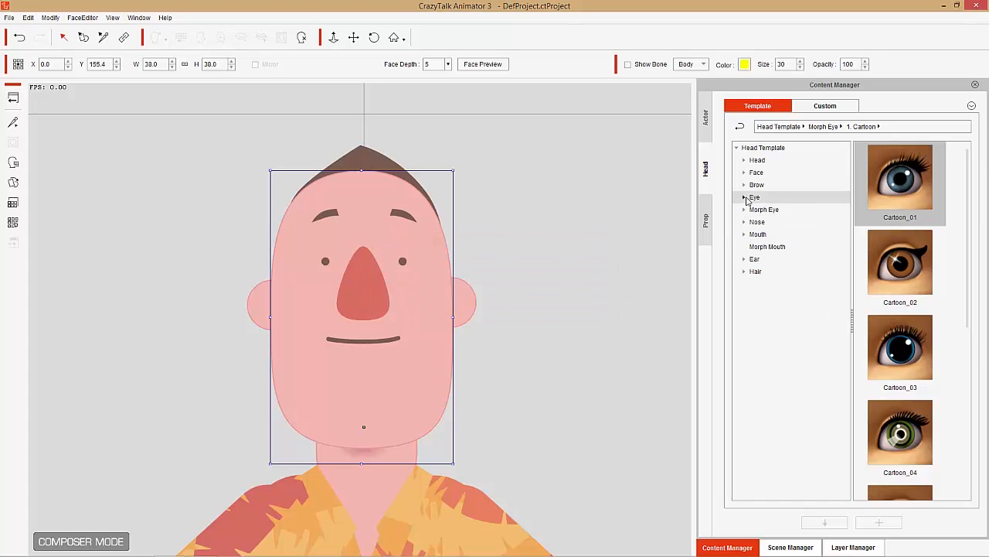
left_click(754, 198)
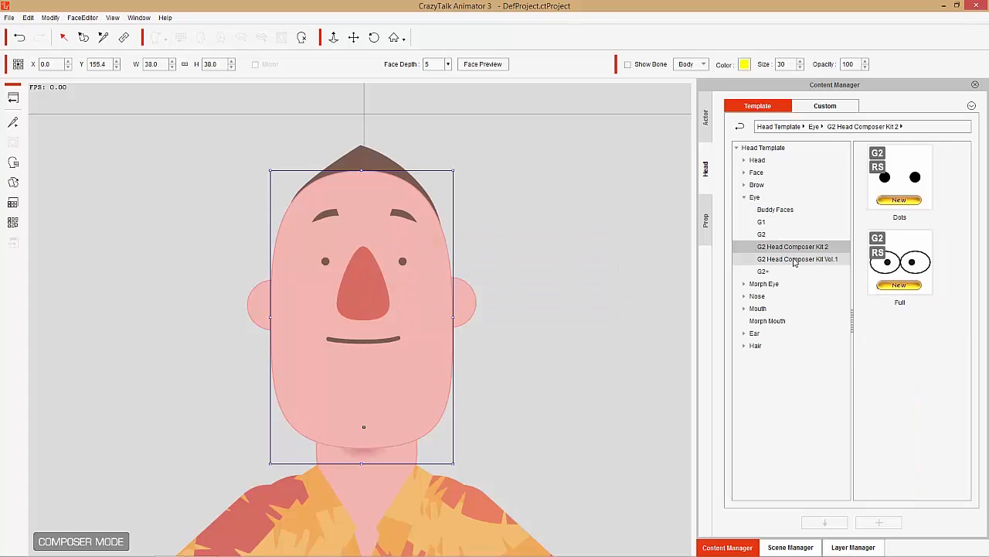
left_click(798, 258)
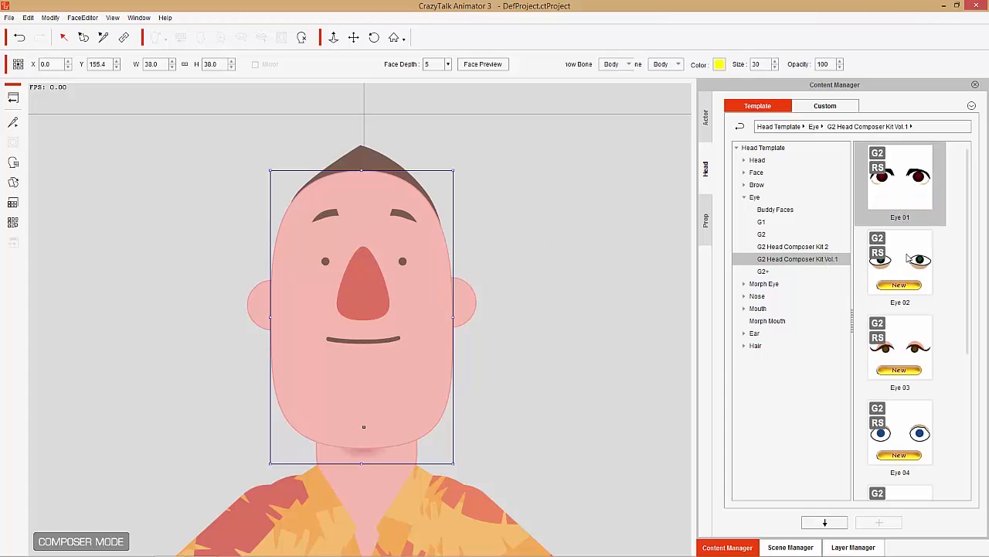
double_click(900, 262)
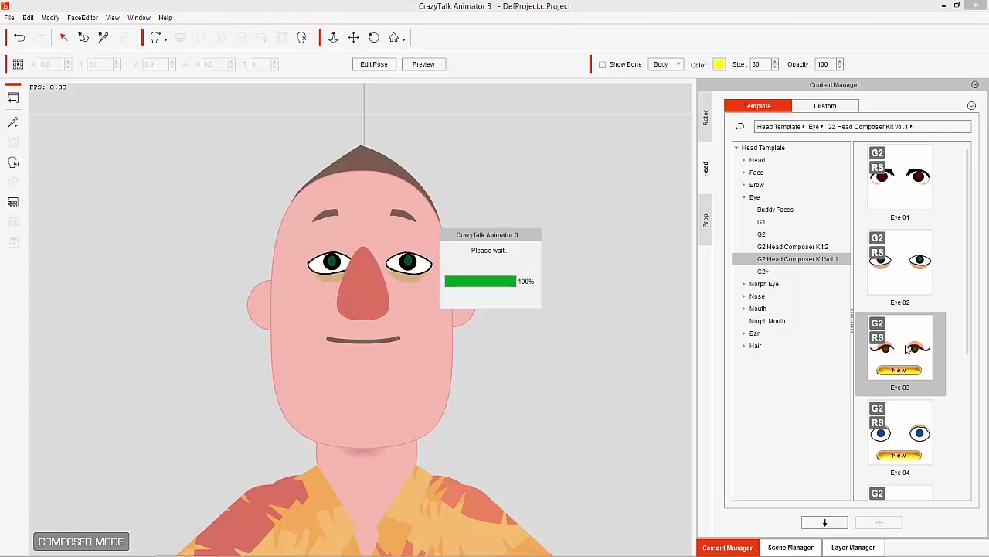
Step: Apply the G2 Eyes_02 design with blue eyeshadow and long lashes, then collapse the Eye folder
left_click(761, 234)
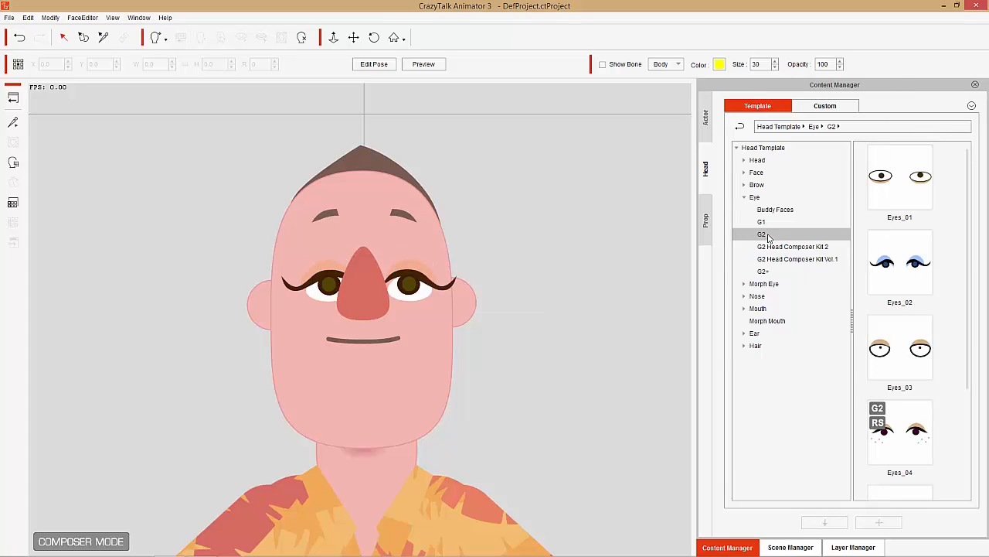
mouse_move(771, 234)
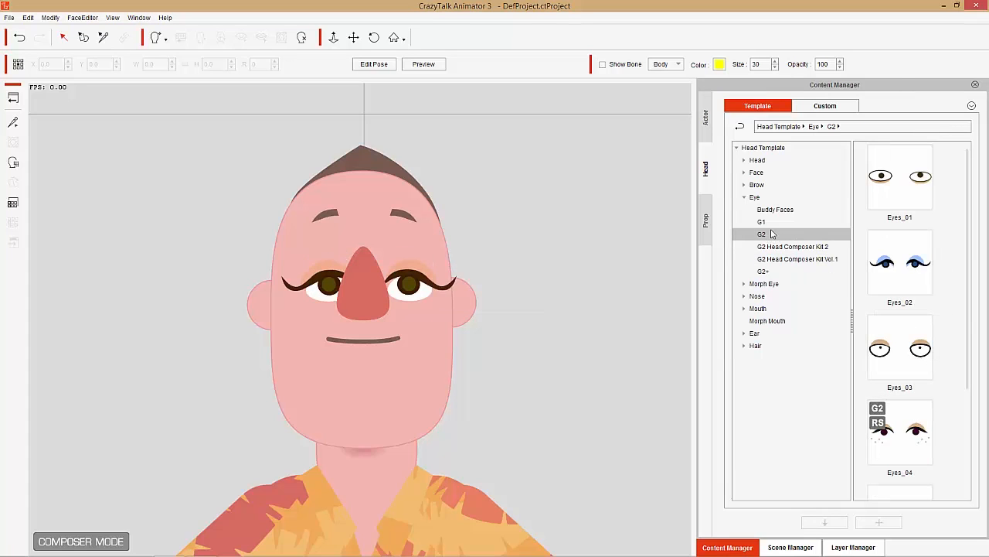
left_click(900, 261)
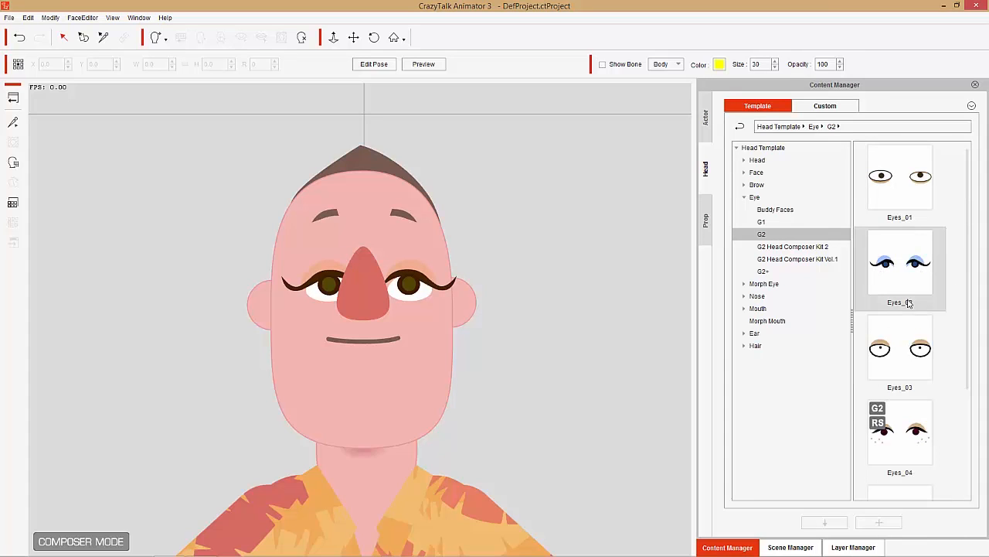
double_click(900, 263)
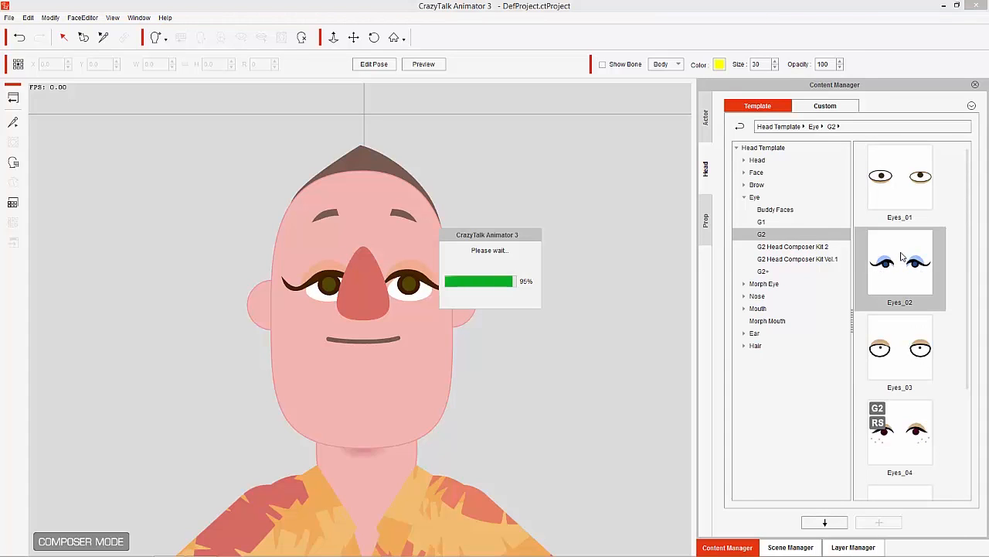
double_click(900, 266)
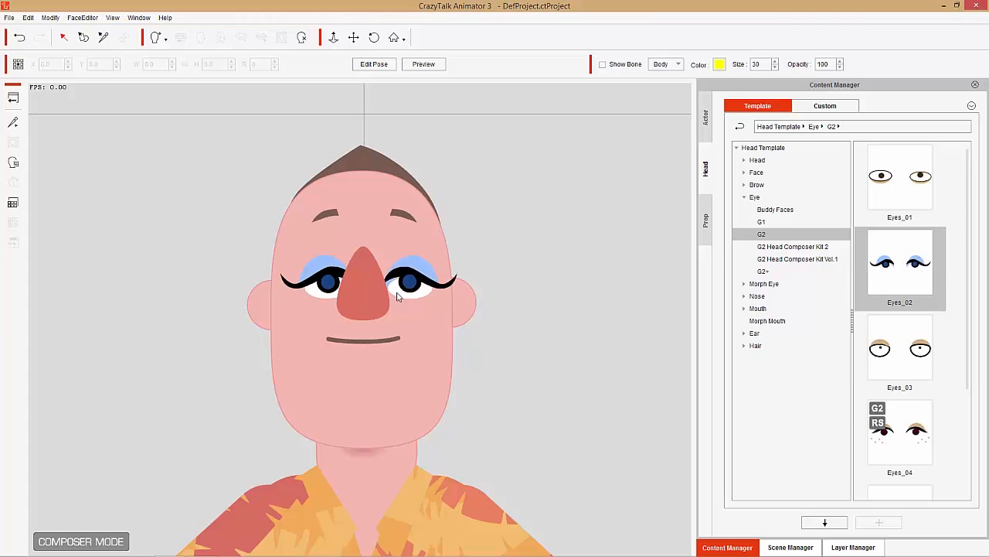
mouse_move(430, 272)
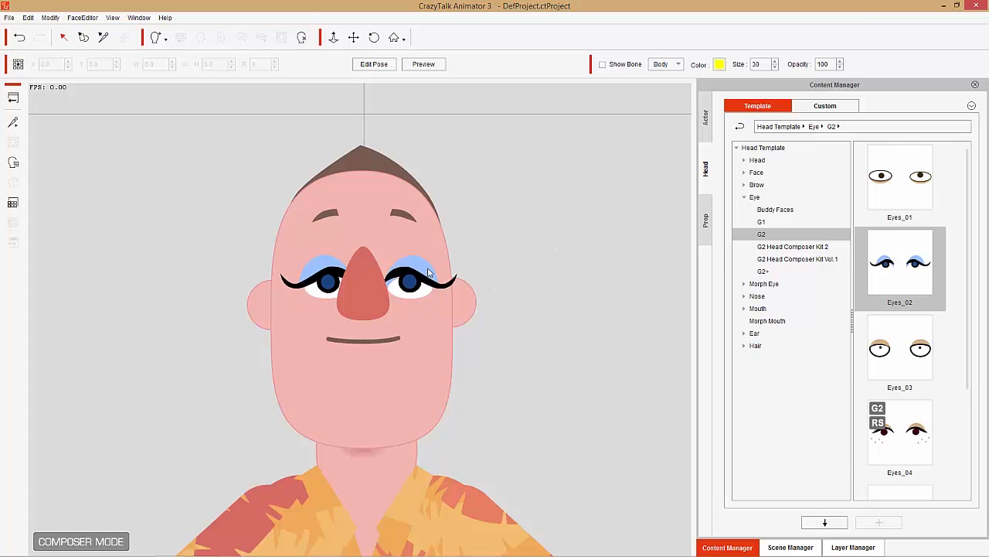
mouse_move(748, 216)
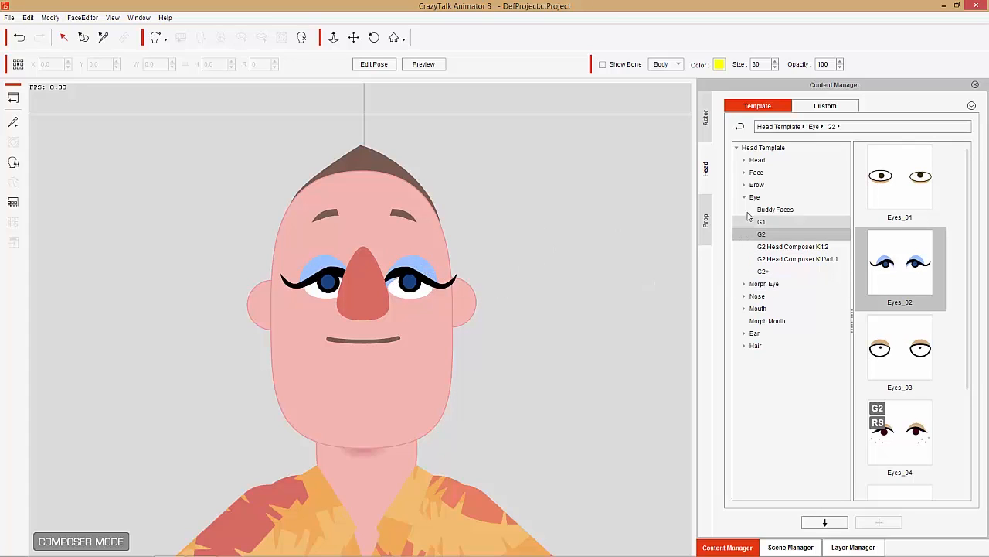
left_click(745, 198)
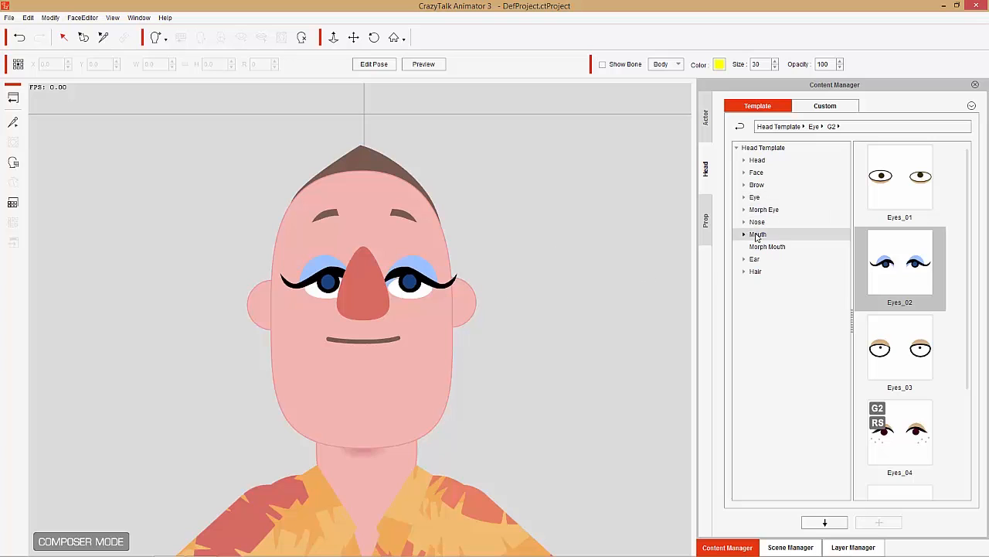
Step: Attempt the 01_Normal morph mouth and dismiss the image-based mouth warning
left_click(766, 246)
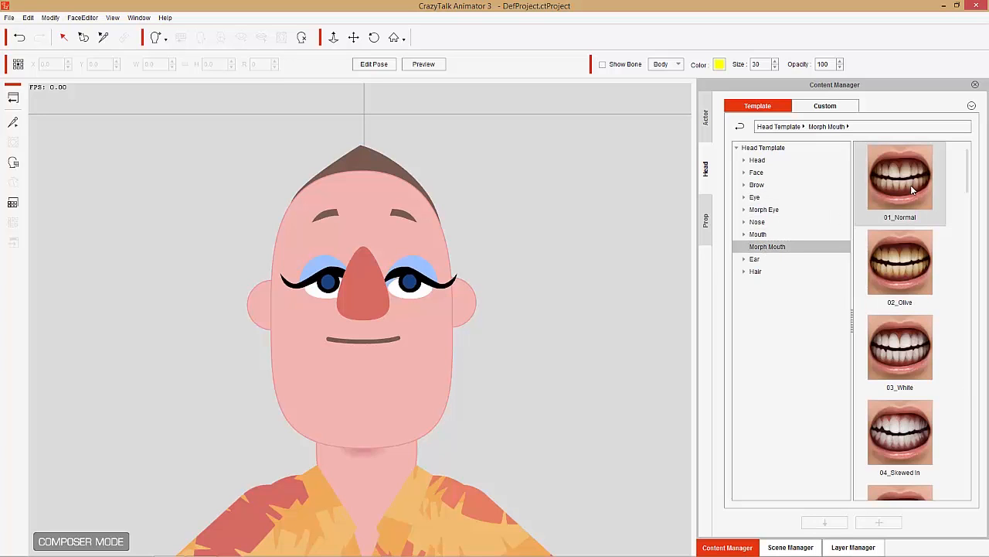
double_click(899, 176)
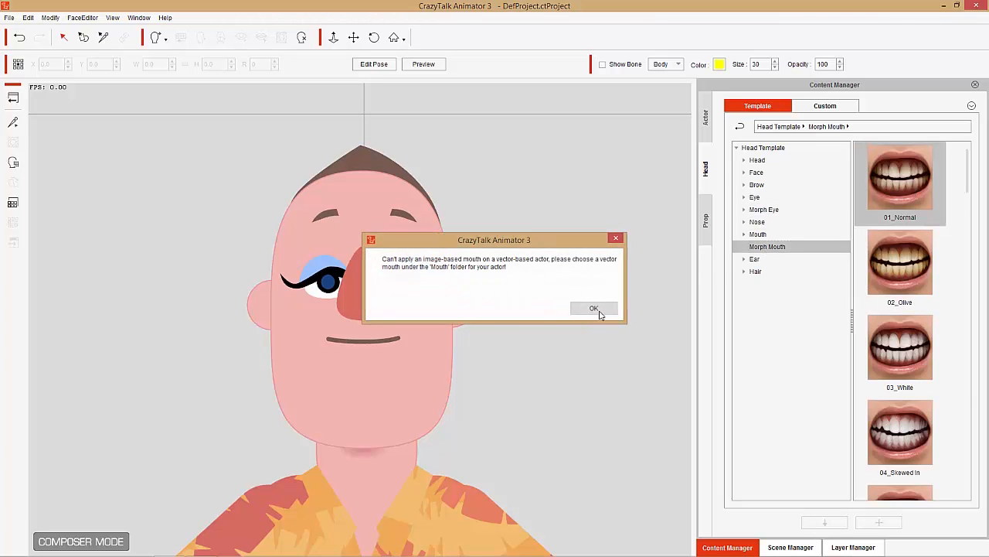
left_click(594, 308)
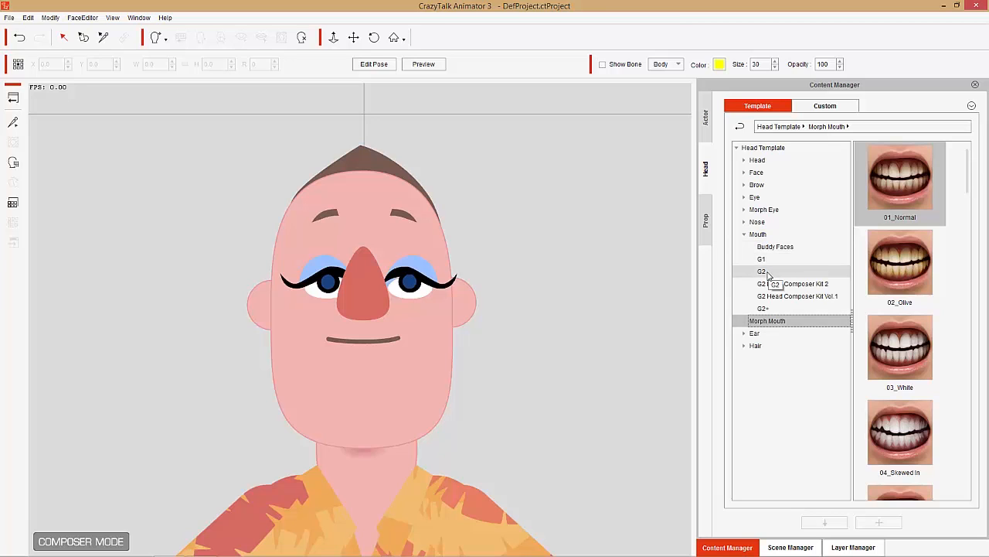
Step: Apply the red Mouth_02 lips from the G2 mouth designs
left_click(763, 272)
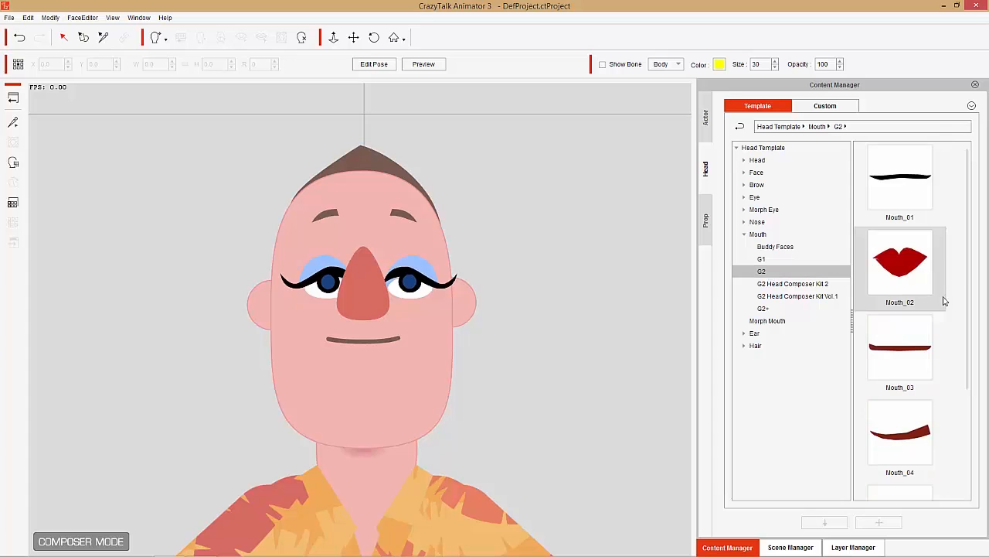
scroll("down", 3)
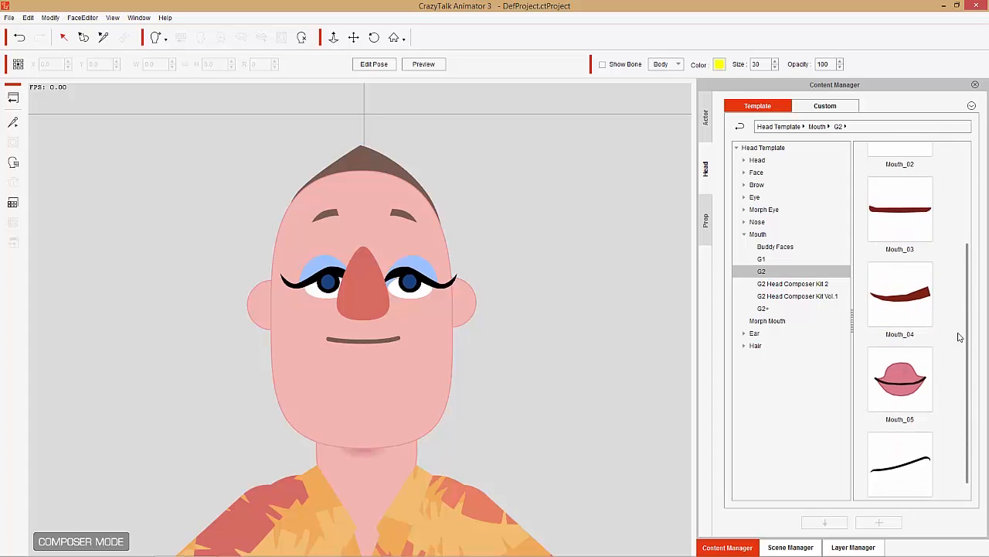
double_click(900, 250)
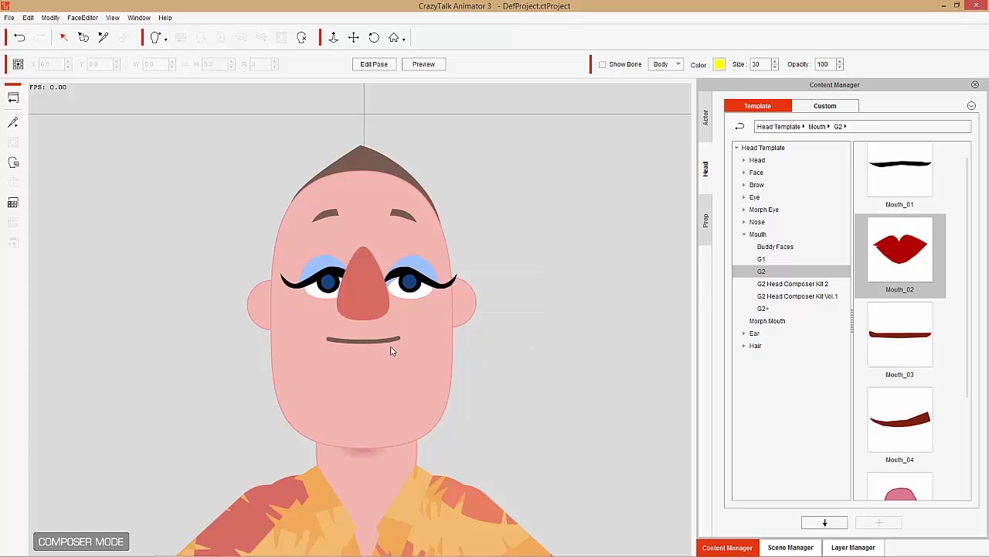
double_click(900, 247)
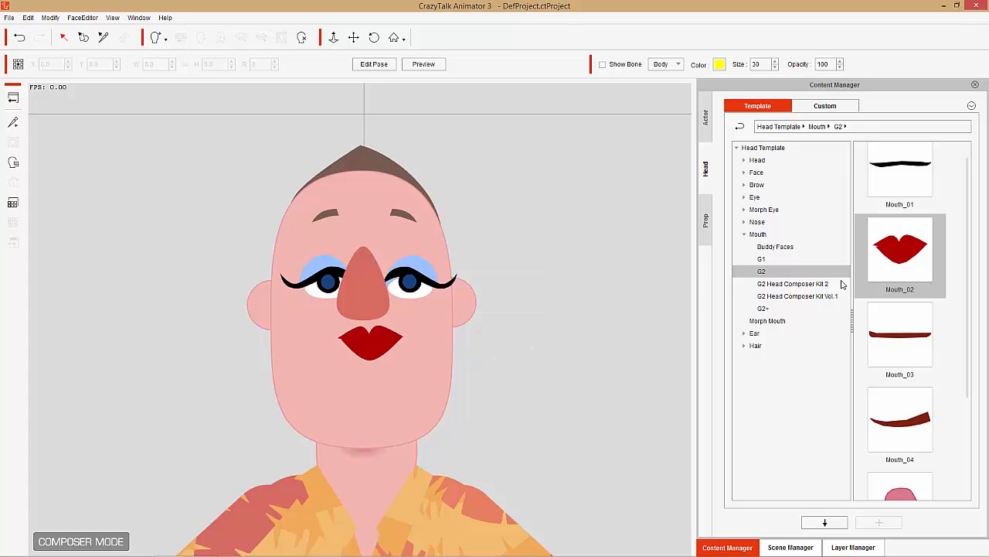
left_click(792, 284)
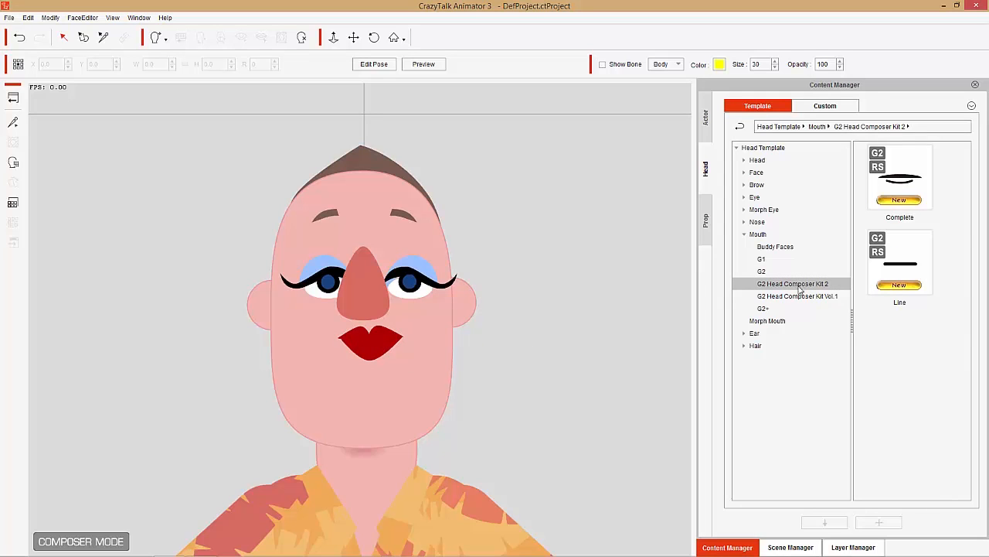
Step: Try several G2 Head Composer Kit Vol.1 mouths and settle on Mouth 34, full orange lips
left_click(798, 295)
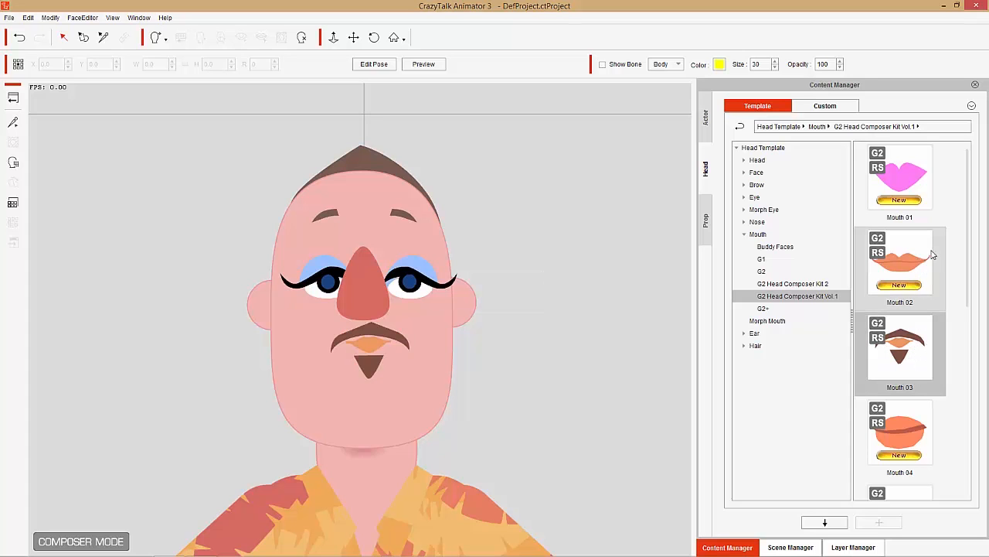
scroll("down", 3)
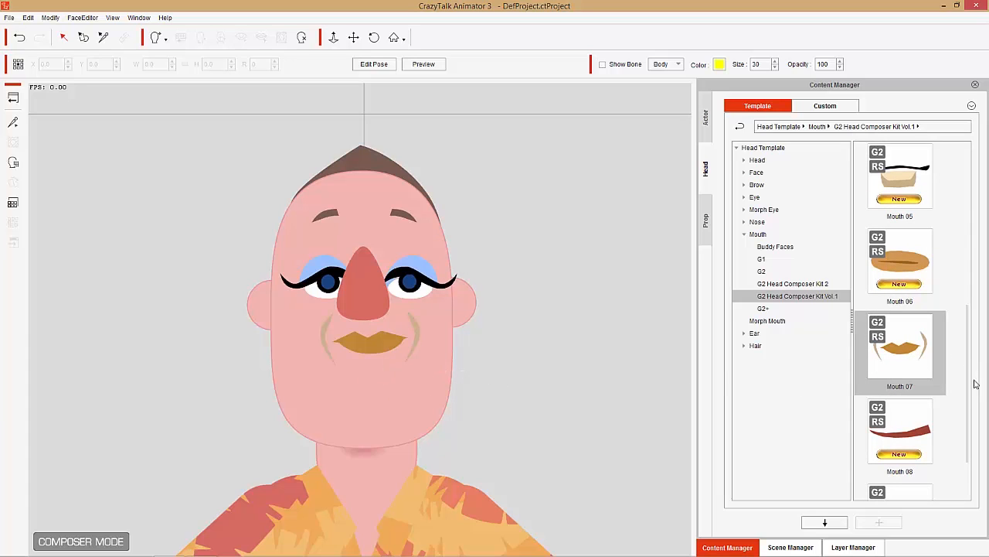
scroll("up", 3)
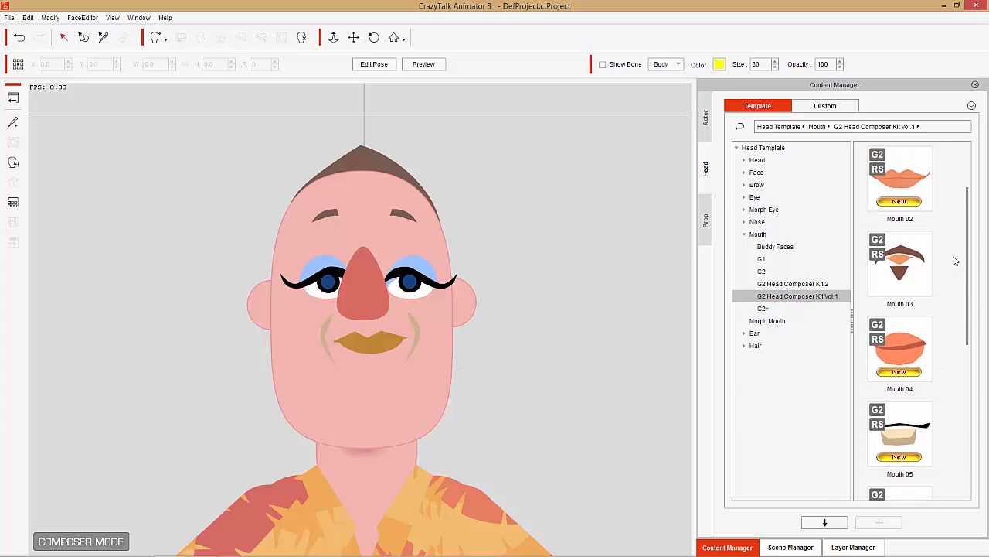
double_click(900, 340)
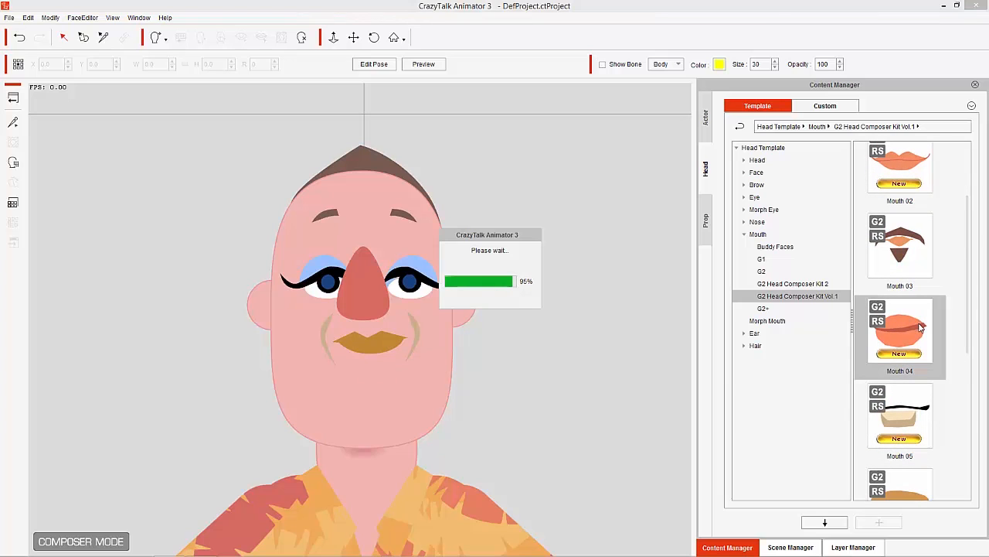
double_click(899, 332)
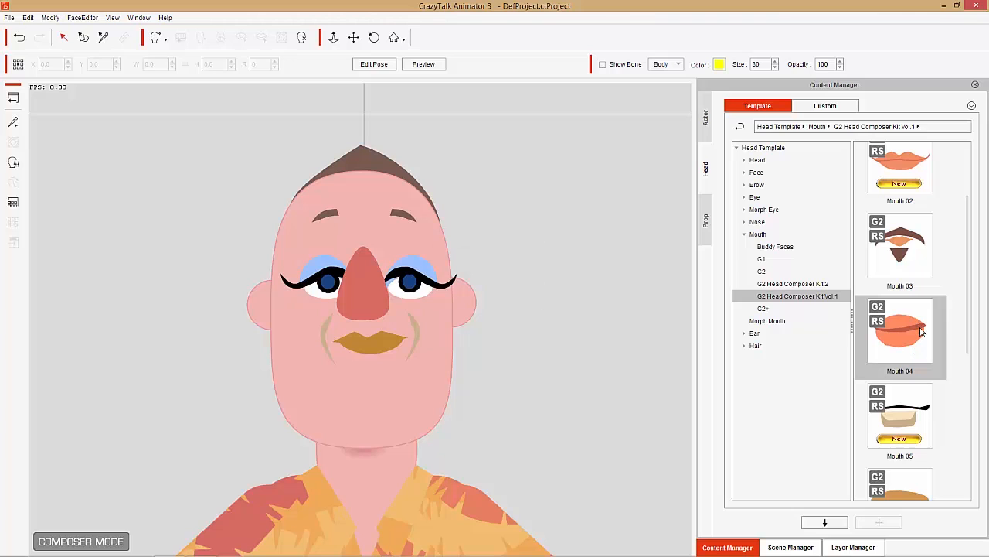
double_click(899, 331)
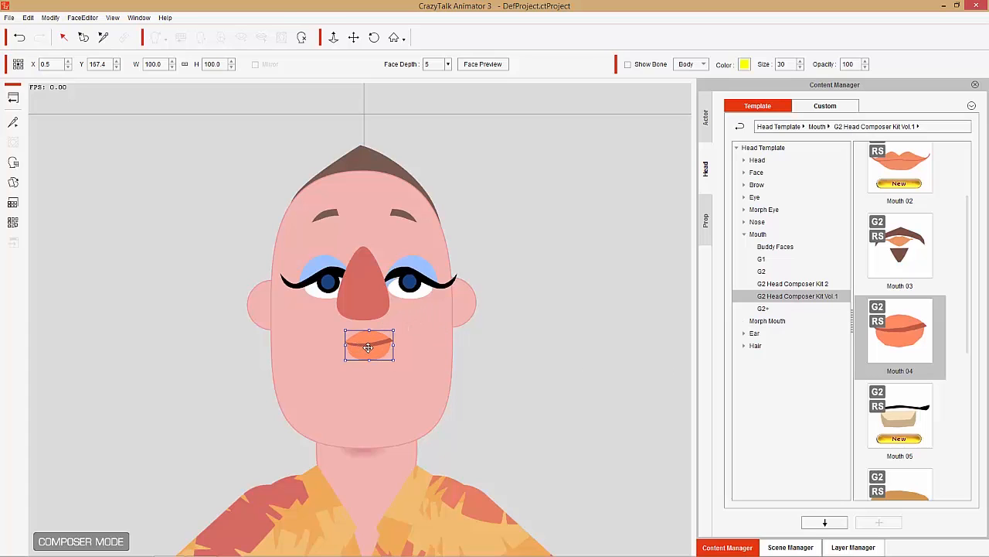
Step: Preview the mouth's 06_Stretch, 12_Stretch and 15_Raise sprites in the Sprite Editor
double_click(368, 347)
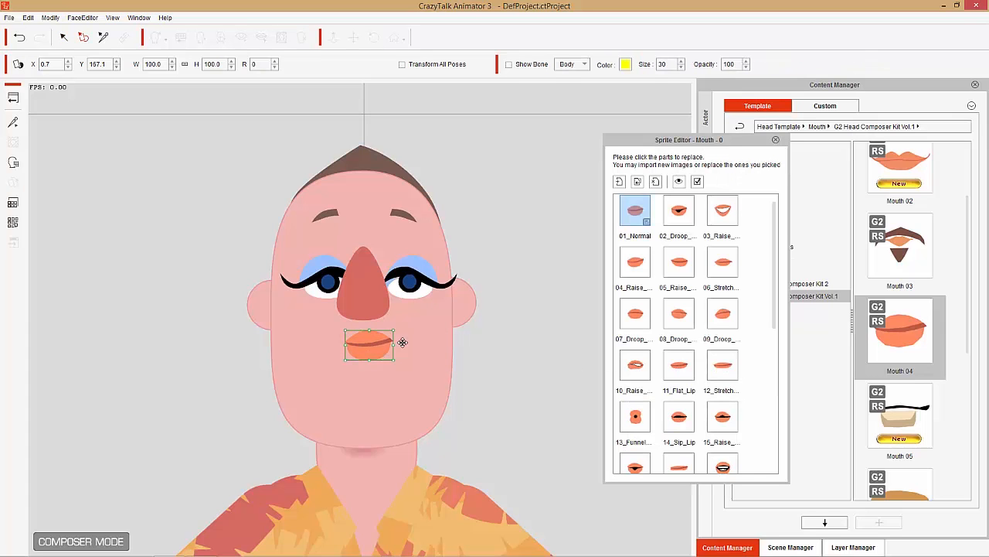
mouse_move(19, 214)
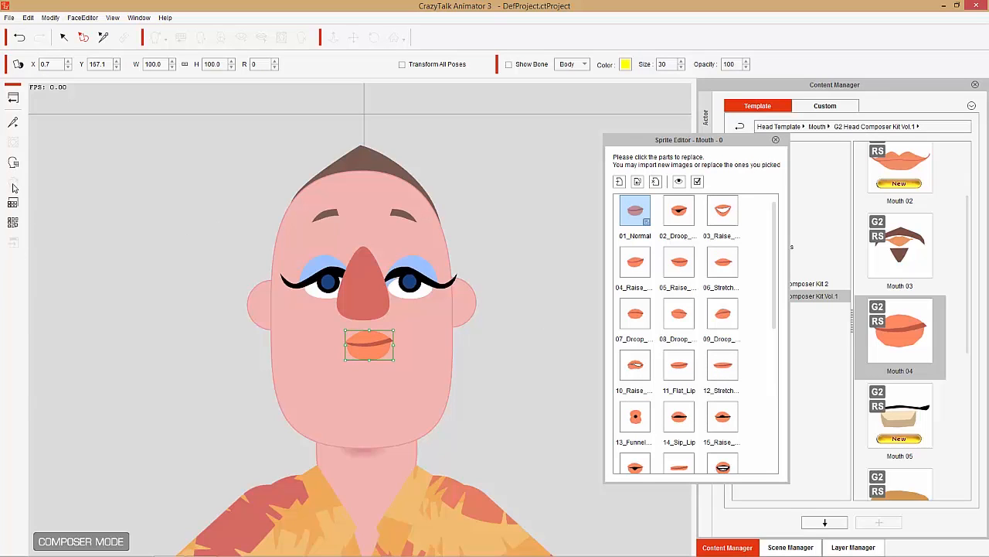
mouse_move(757, 246)
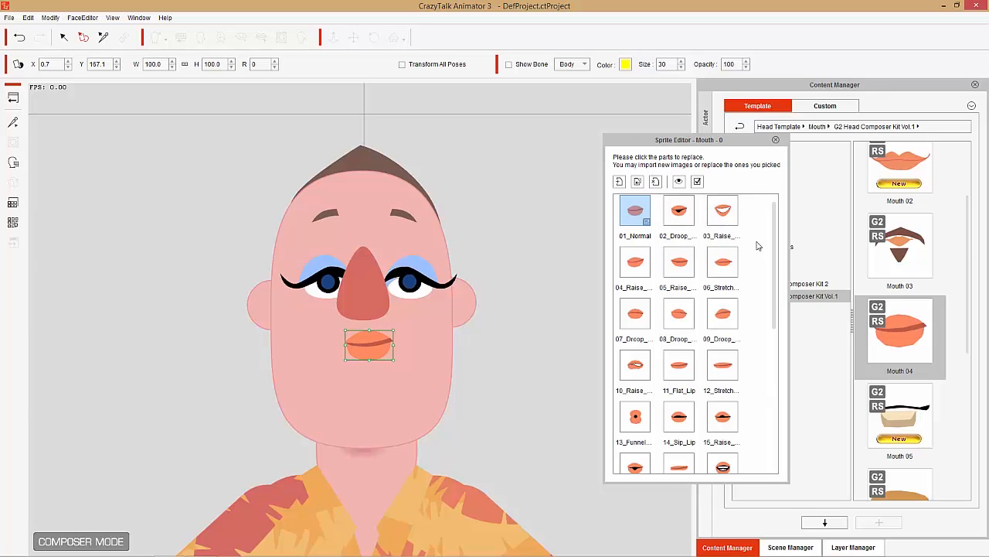
left_click(722, 261)
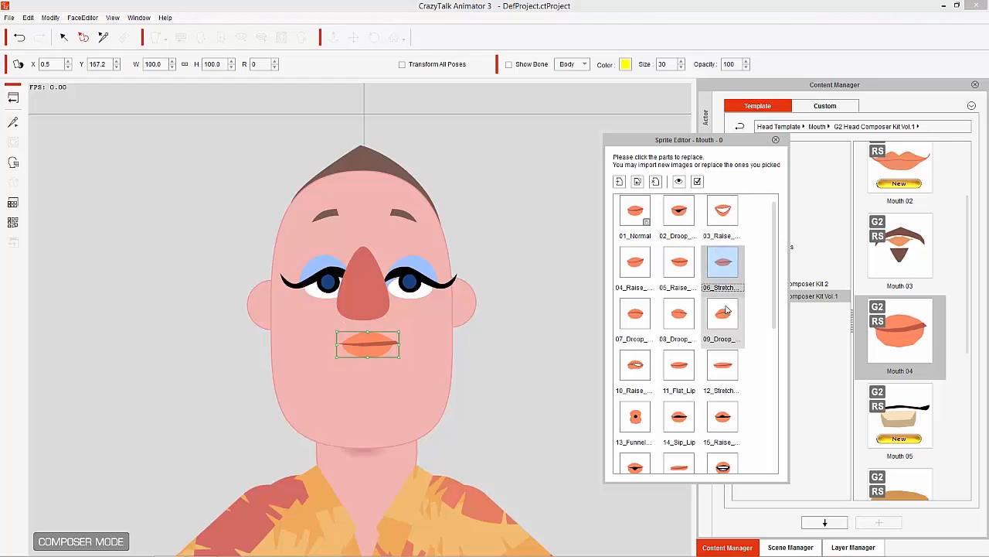
left_click(722, 365)
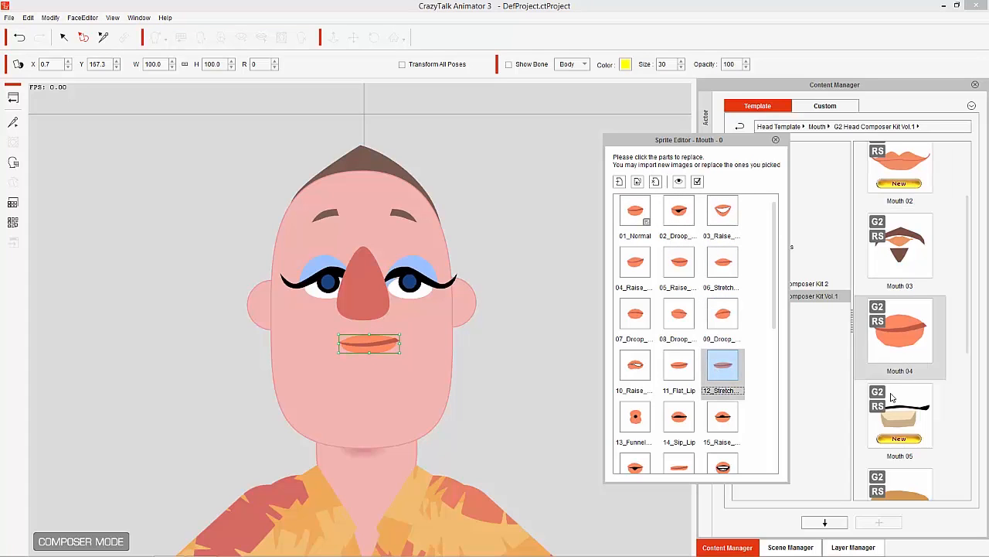
left_click(724, 418)
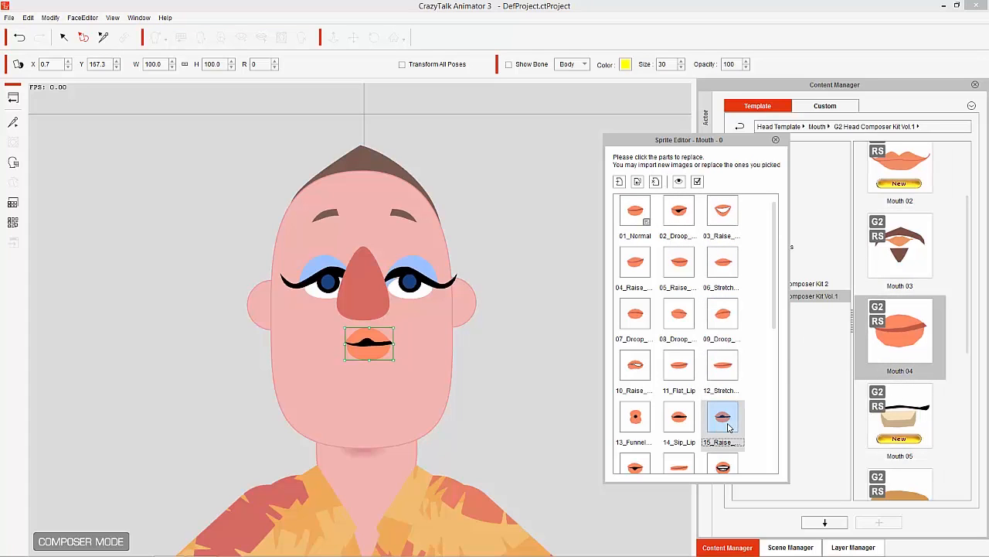
scroll("down", 3)
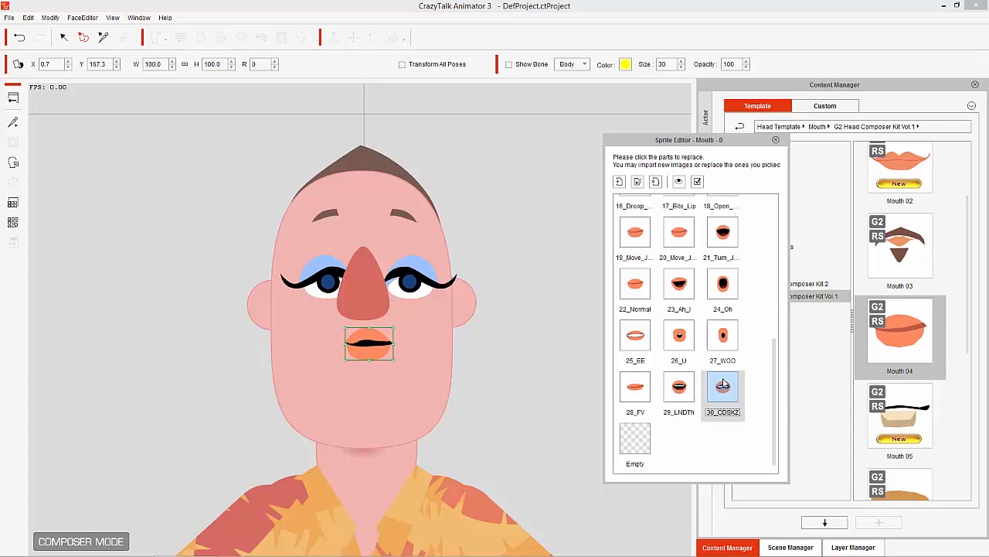
Step: Preview a wide open-mouth sprite, then return the mouth to 01_Normal
left_click(679, 285)
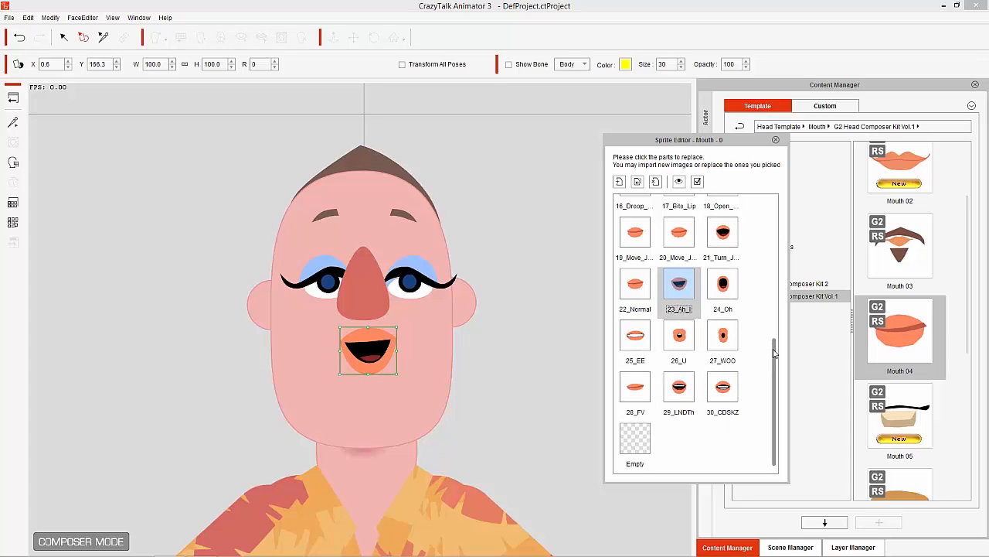
scroll("up", 3)
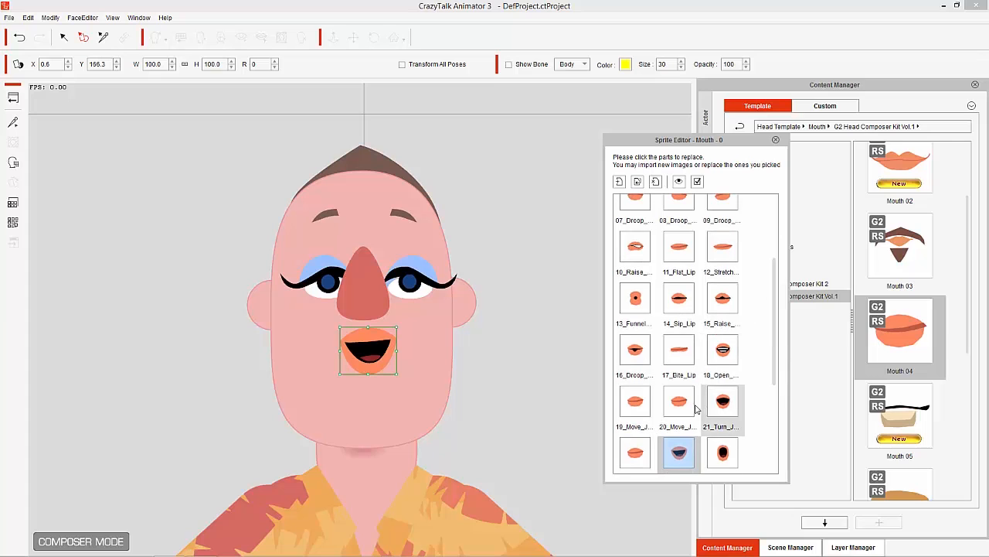
left_click(634, 299)
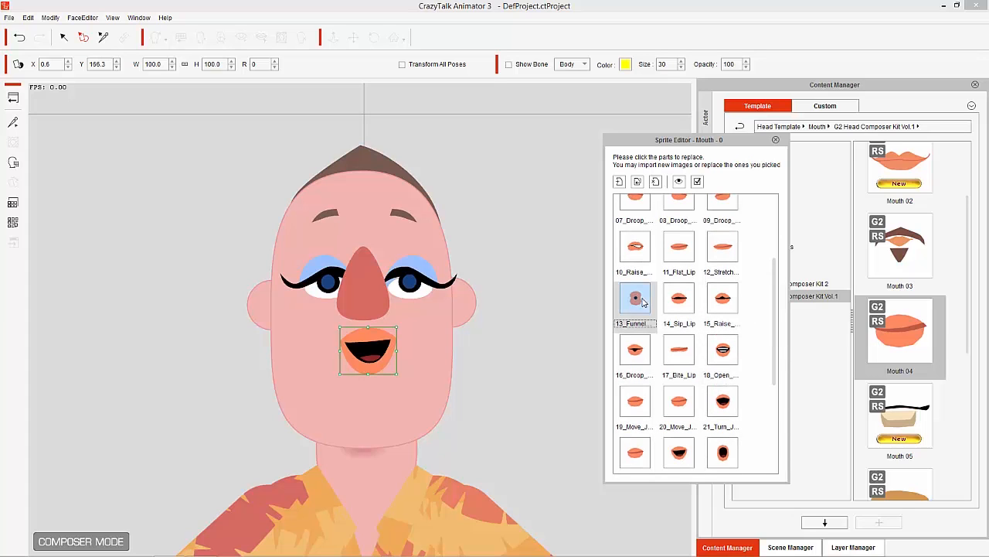
left_click(634, 247)
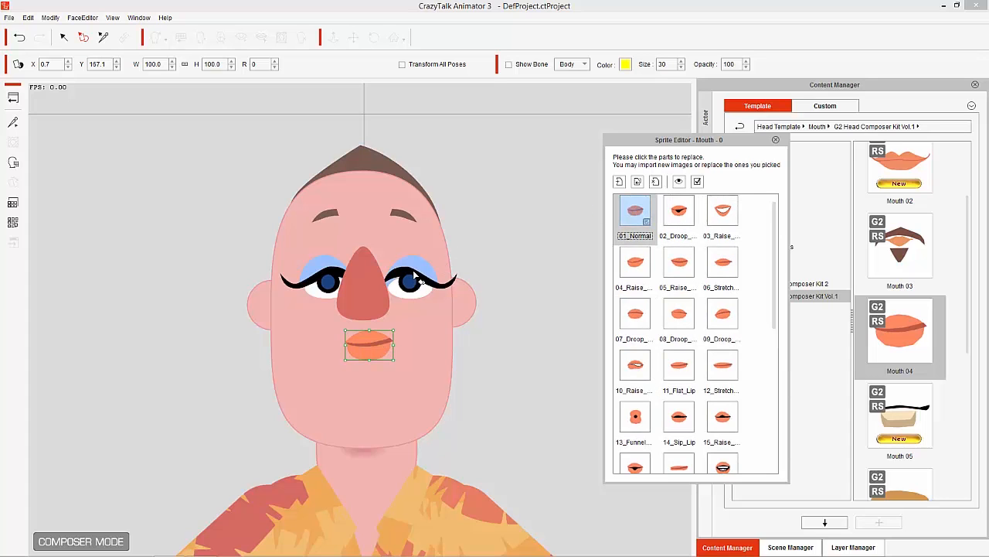
Step: Preview the left eye's 12_Happy shape, return it to 01_Normal, and close the Sprite Editor
left_click(420, 279)
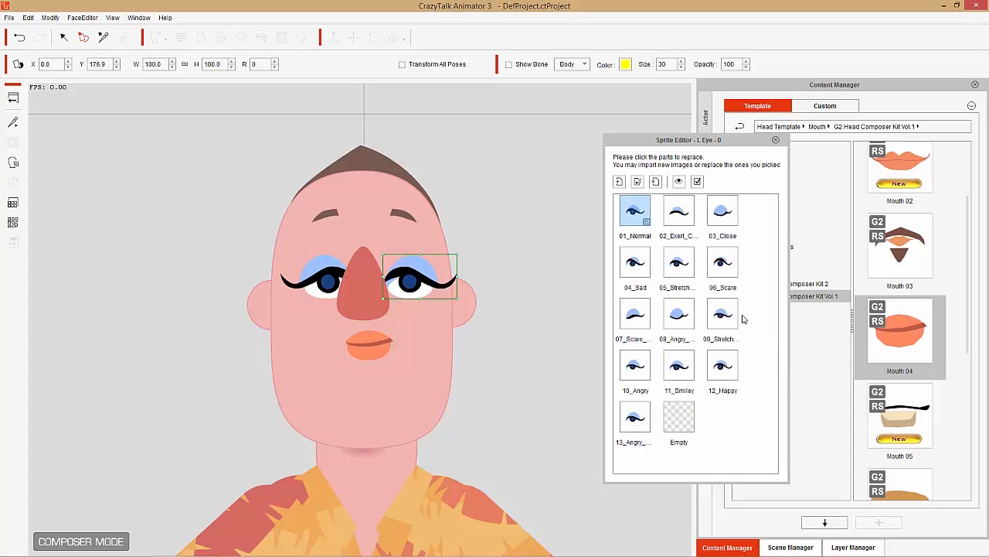
left_click(724, 365)
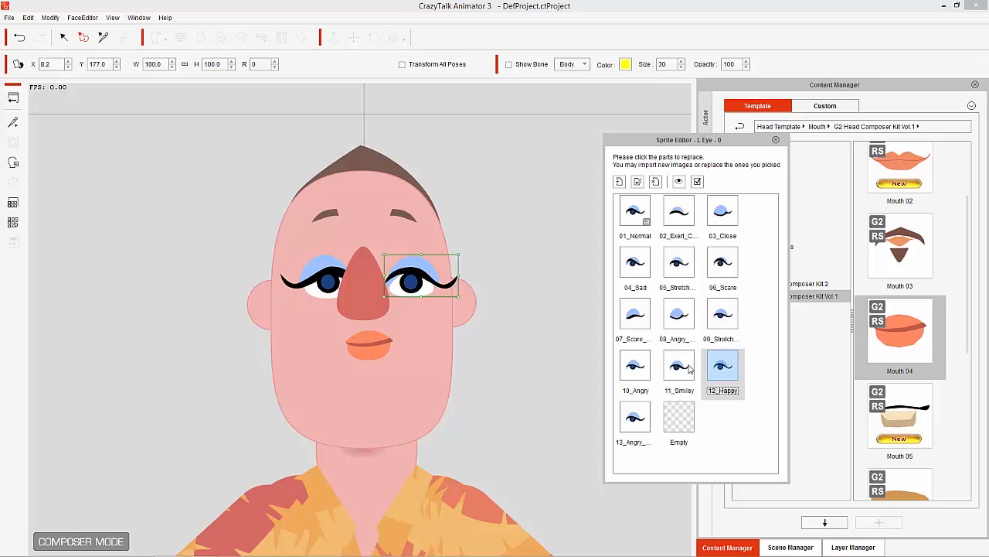
left_click(634, 210)
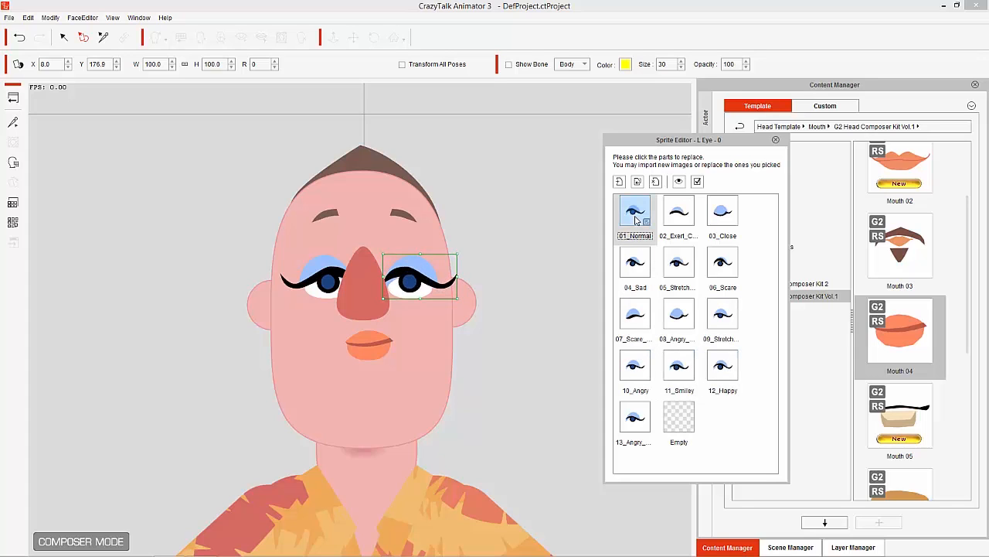
mouse_move(816, 325)
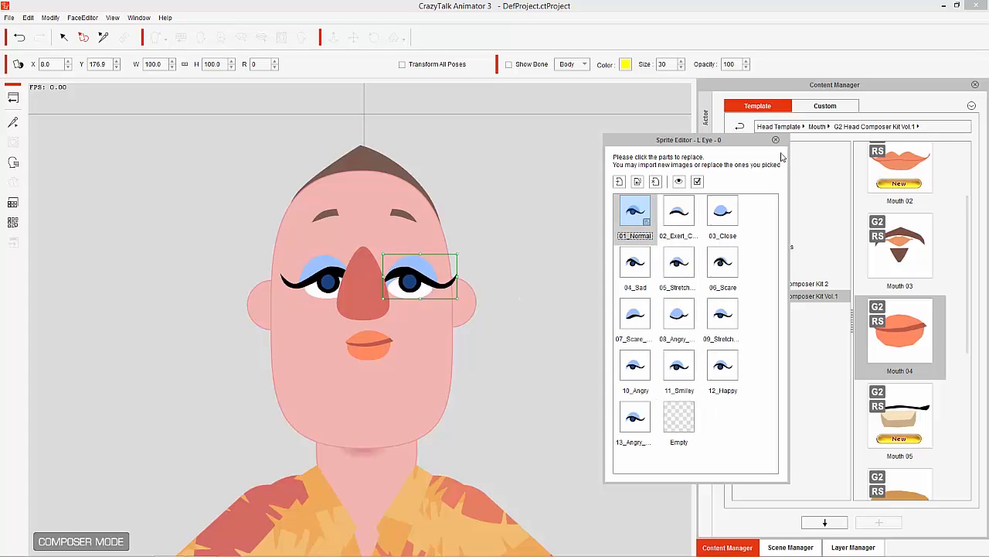
left_click(776, 139)
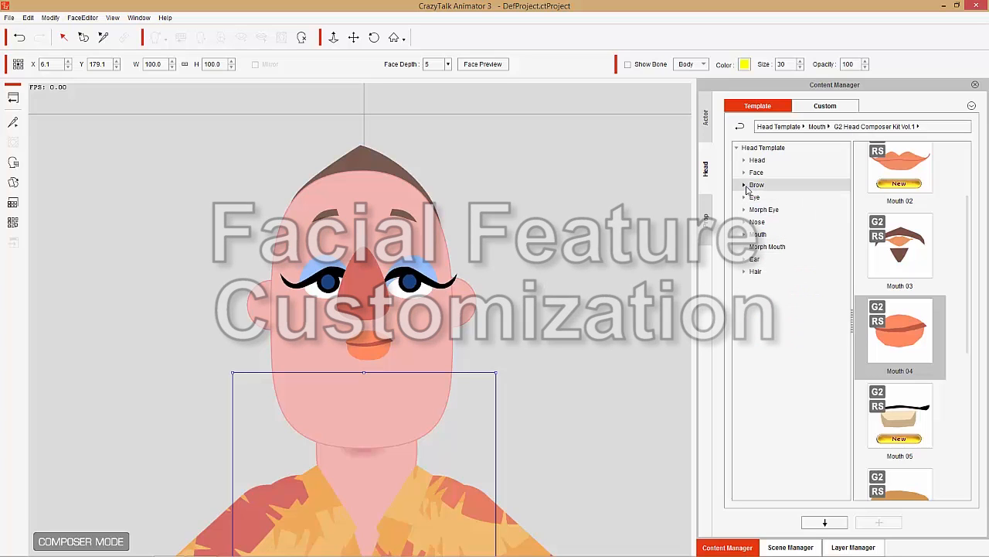
Step: Apply the thick, angled G2 Brows_02 eyebrows from the Brow templates
left_click(756, 184)
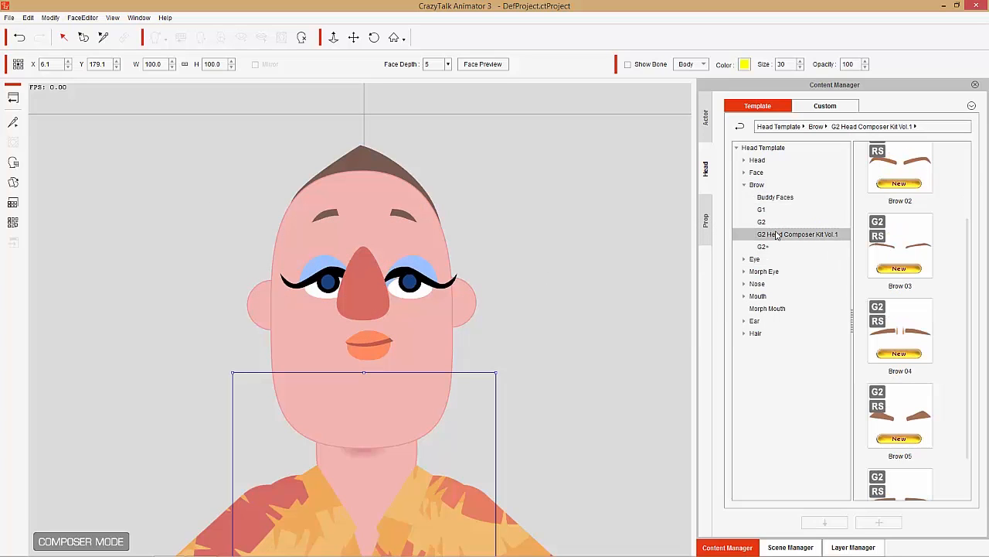
scroll("down", 3)
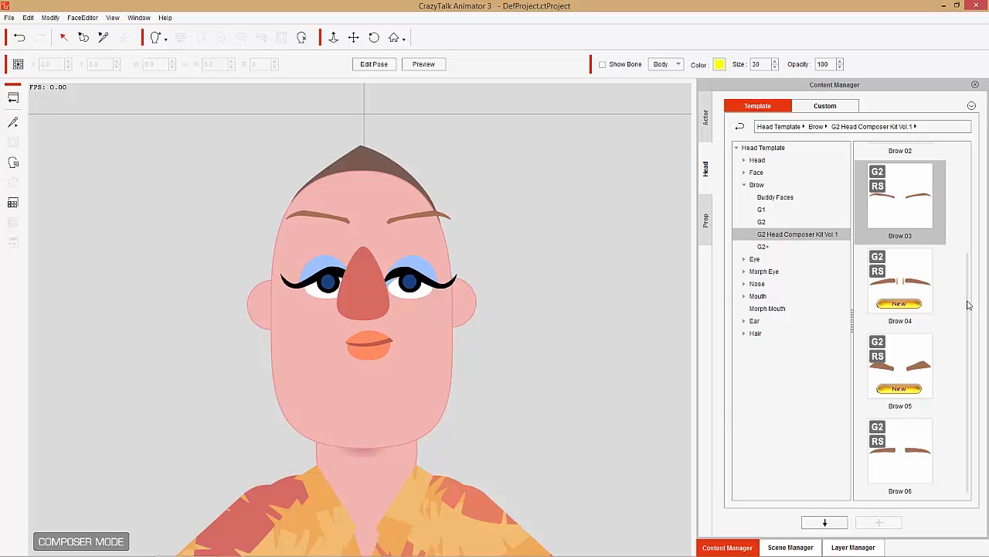
left_click(761, 223)
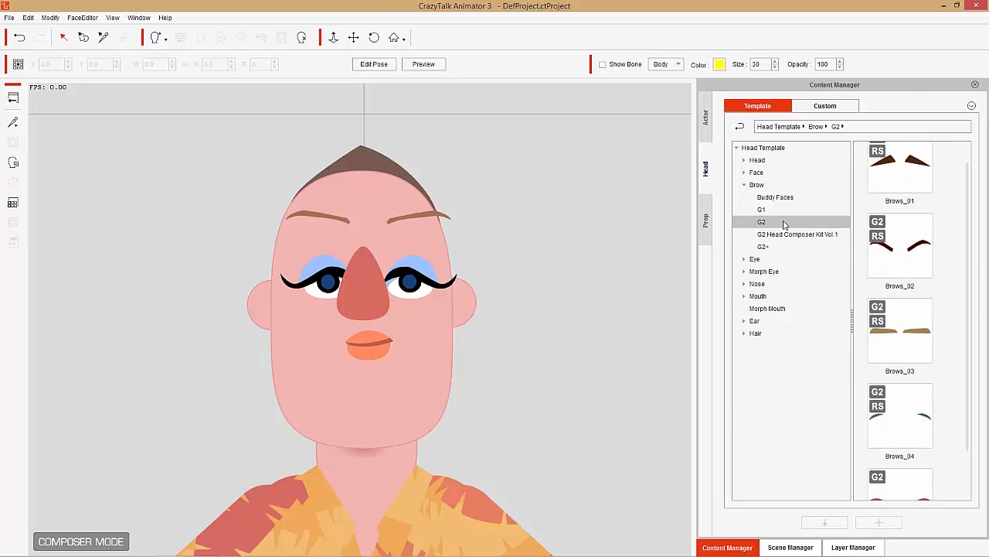
scroll("up", 3)
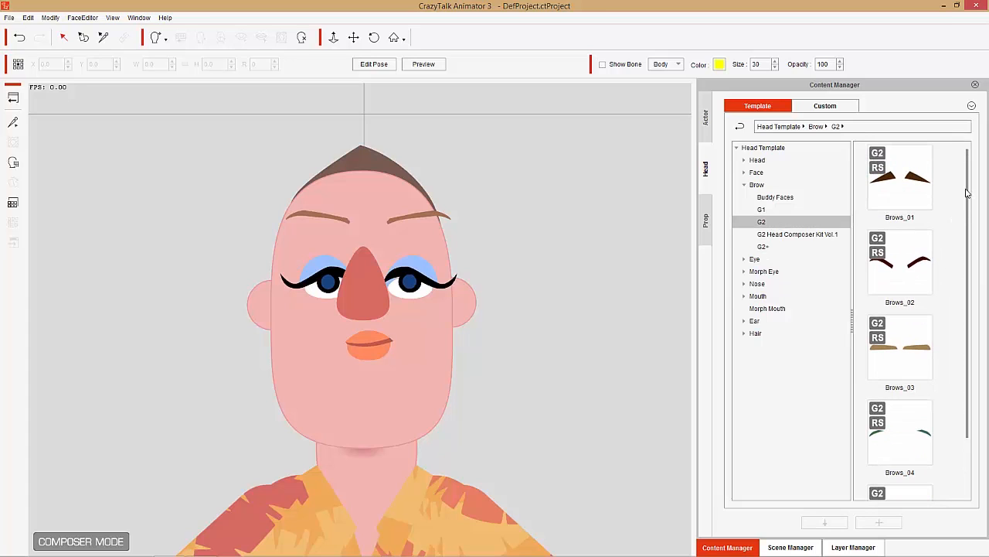
left_click(900, 266)
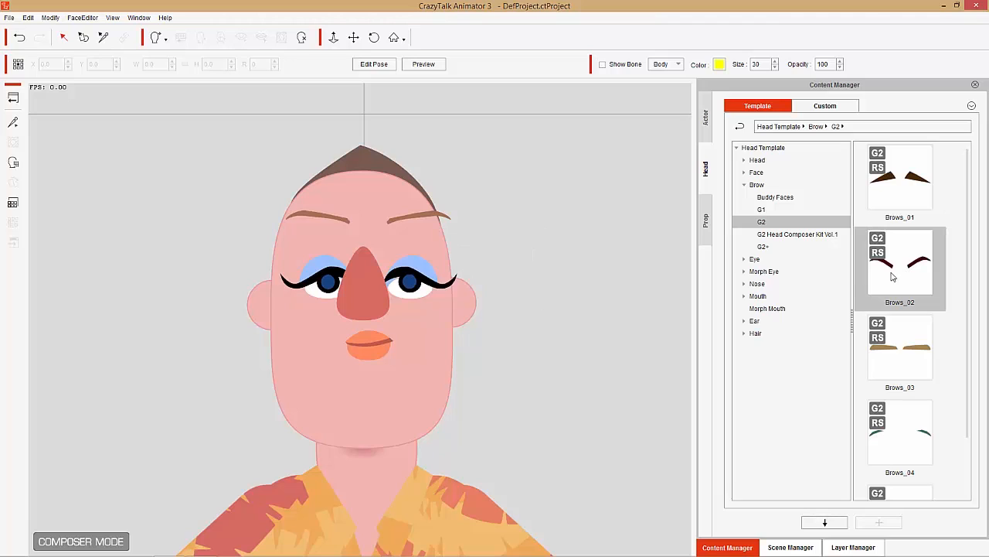
double_click(900, 265)
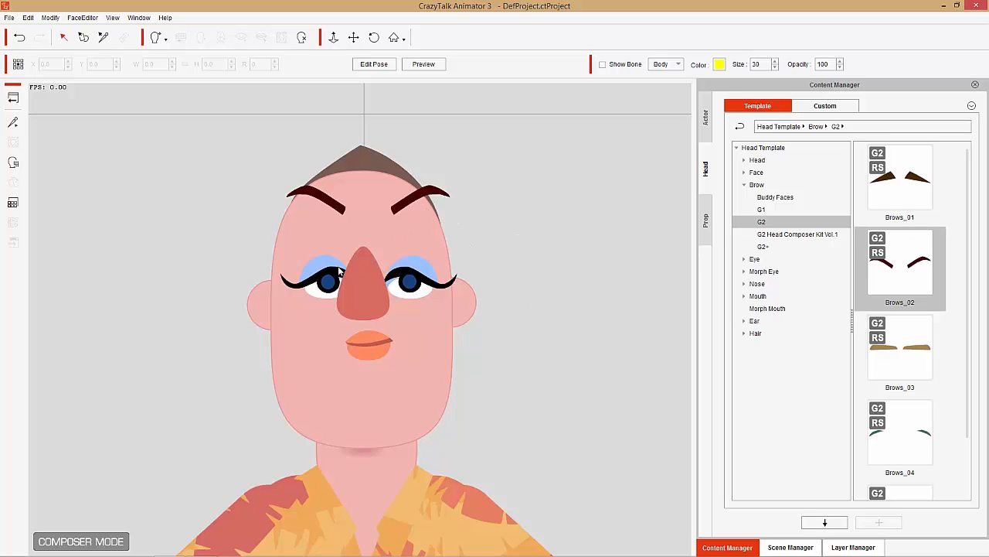
left_click(326, 280)
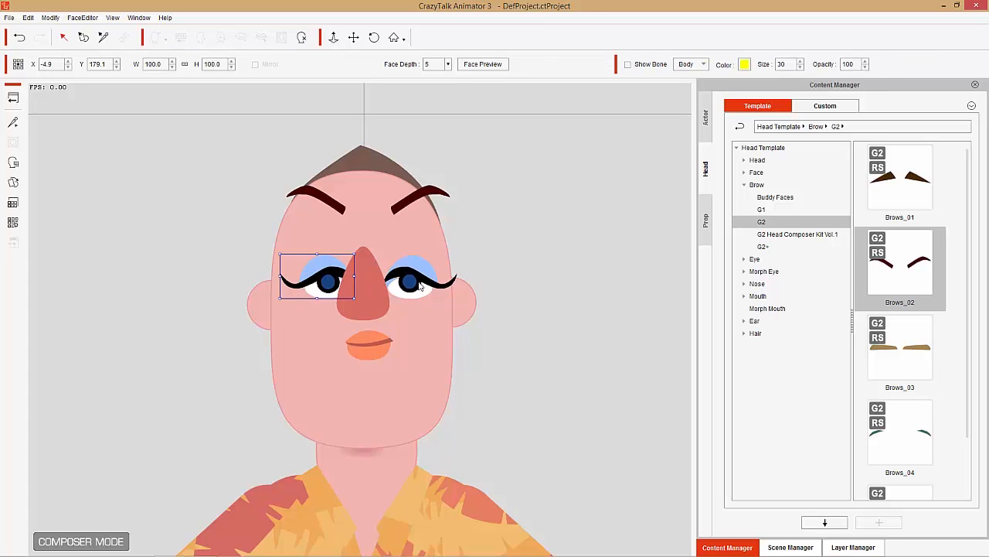
mouse_move(343, 266)
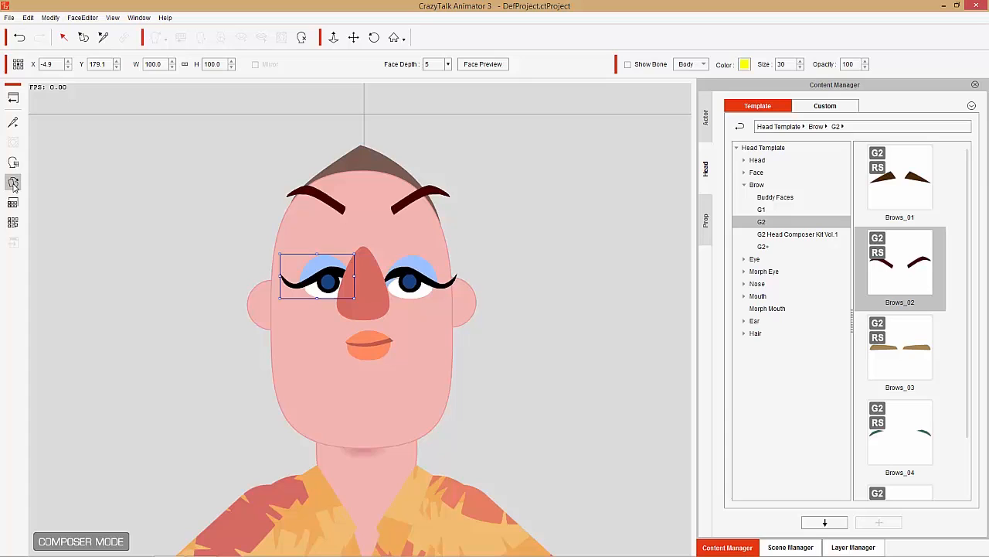
double_click(316, 277)
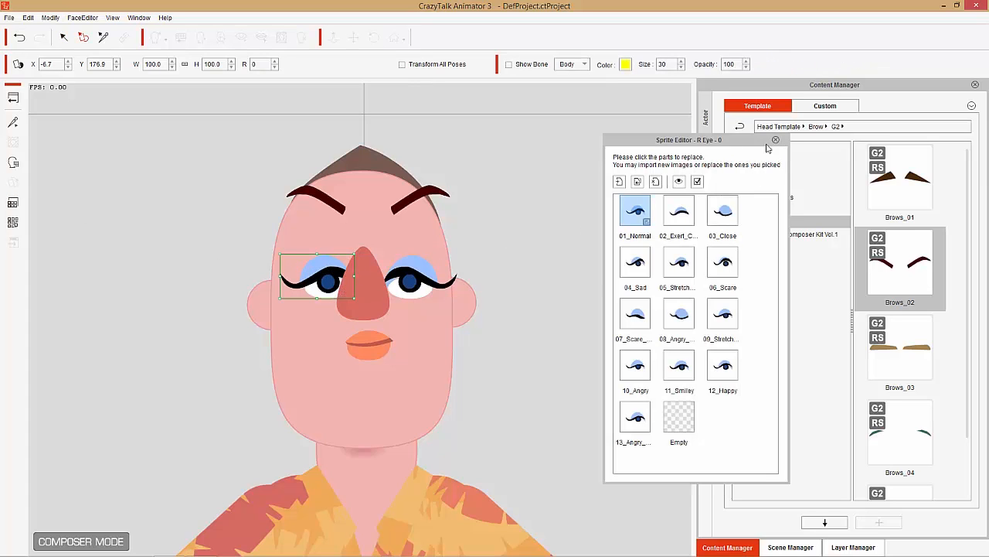
mouse_move(779, 142)
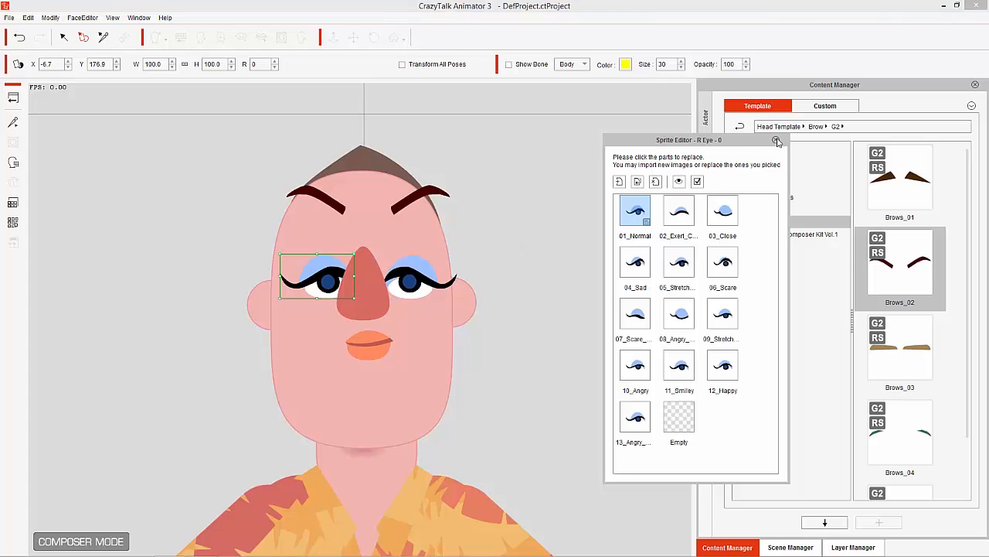
left_click(777, 140)
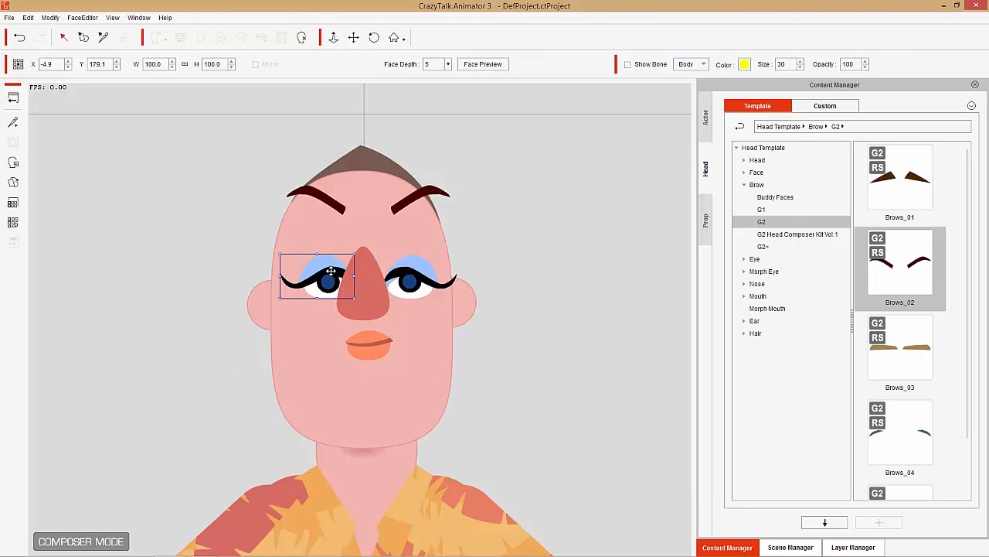
left_click(628, 65)
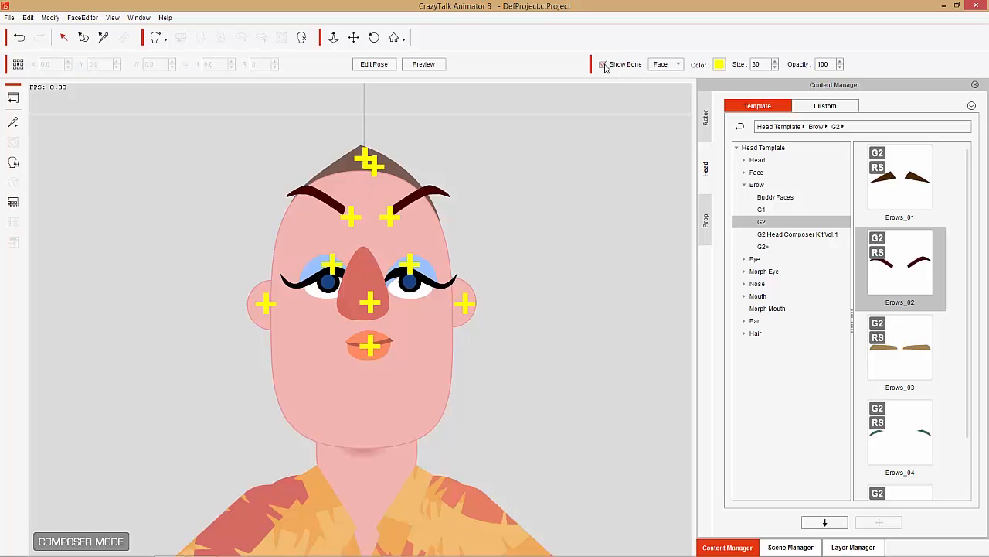
left_click(603, 65)
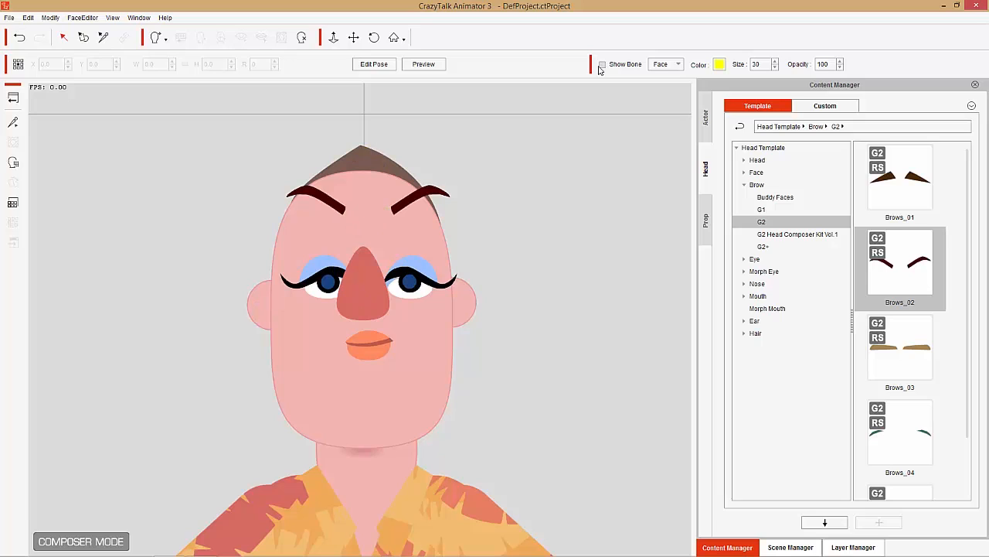
left_click(322, 277)
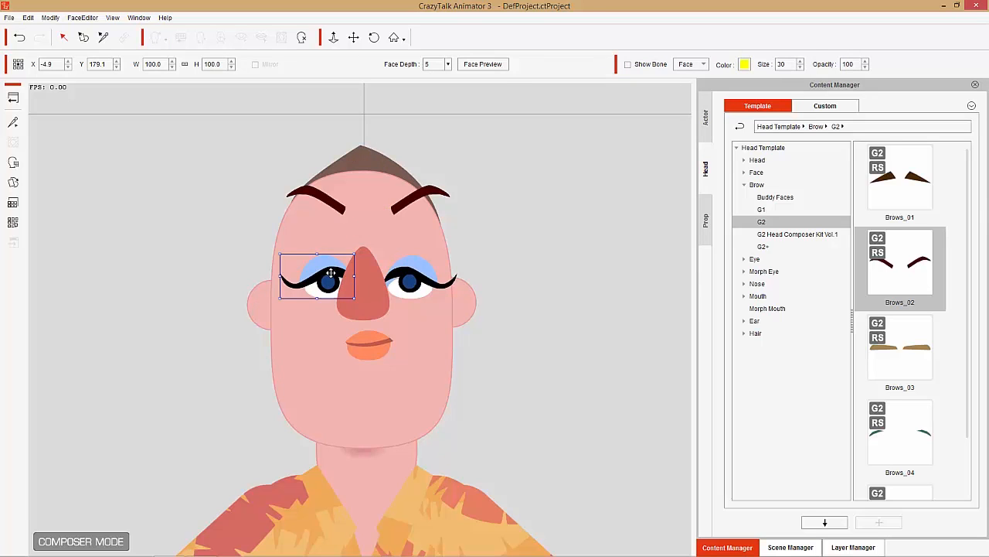
Step: Drag both eyes into position and shrink them to 75% width and height
left_click_drag(331, 272, 315, 255)
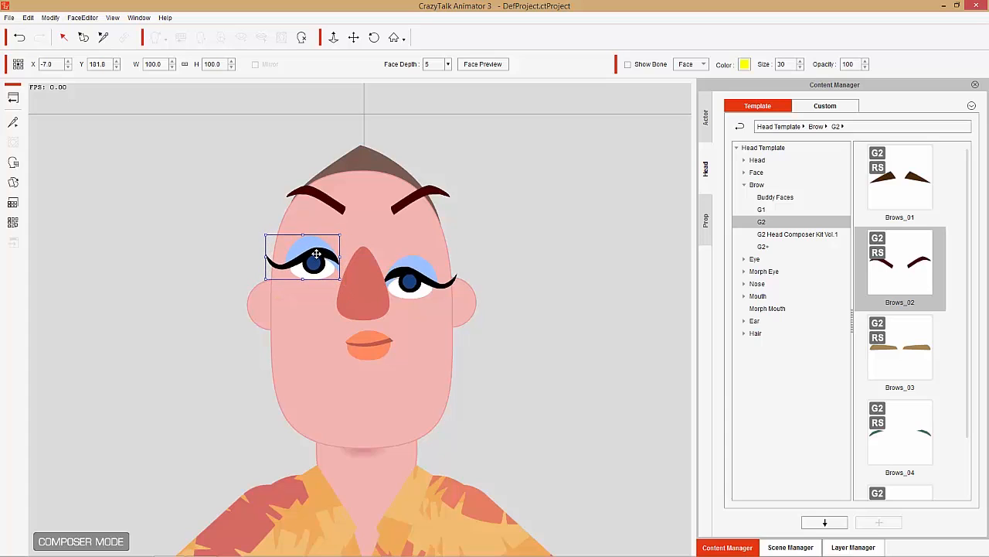
left_click_drag(315, 255, 316, 276)
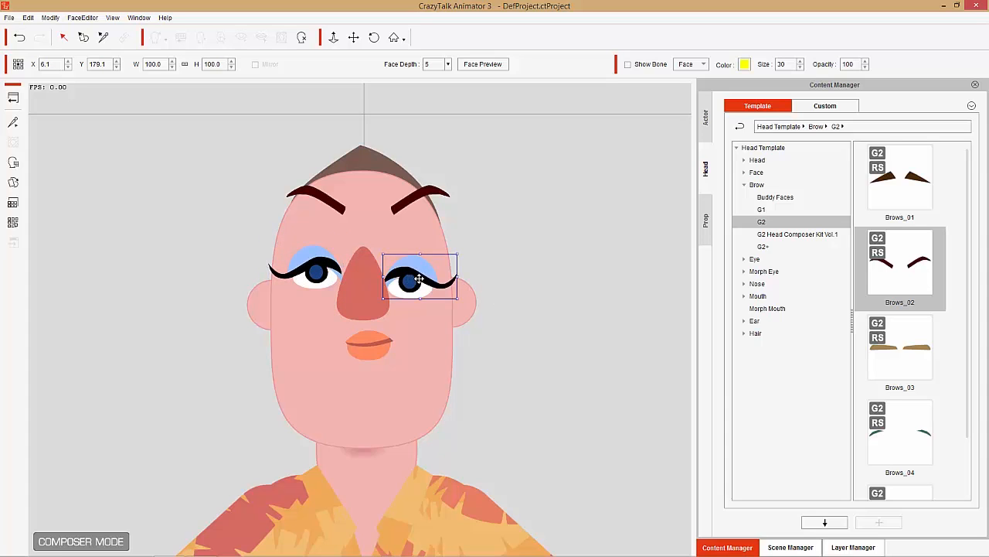
left_click_drag(420, 279, 421, 266)
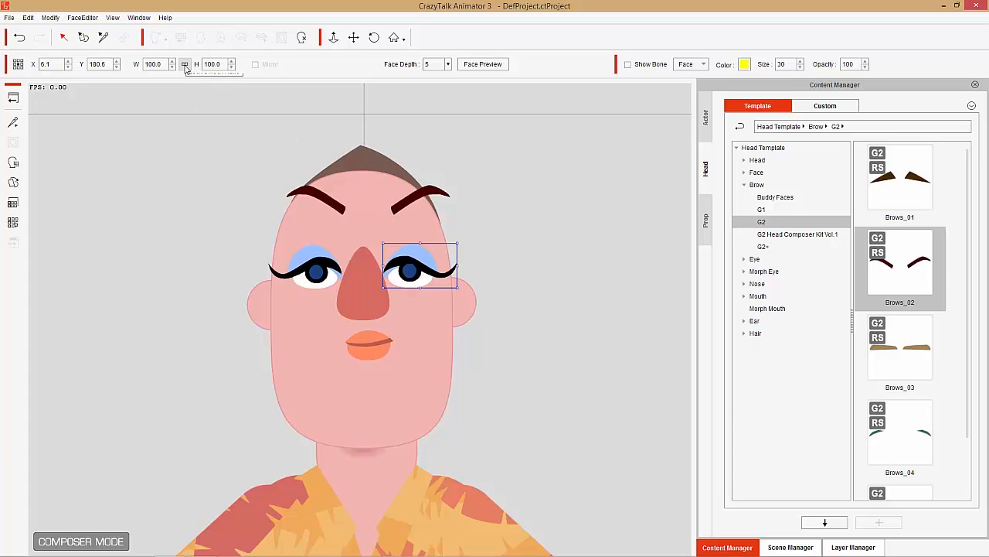
mouse_move(185, 65)
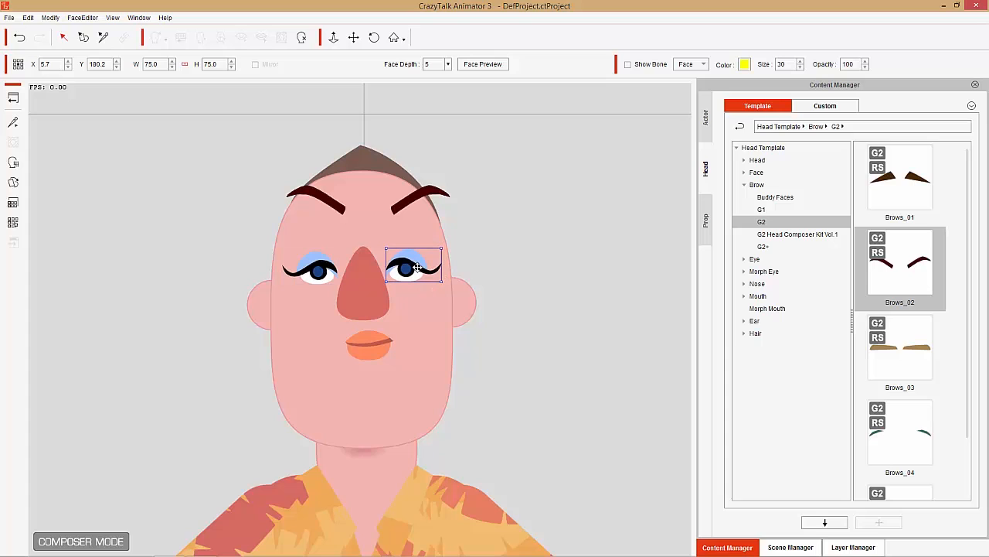
left_click(371, 345)
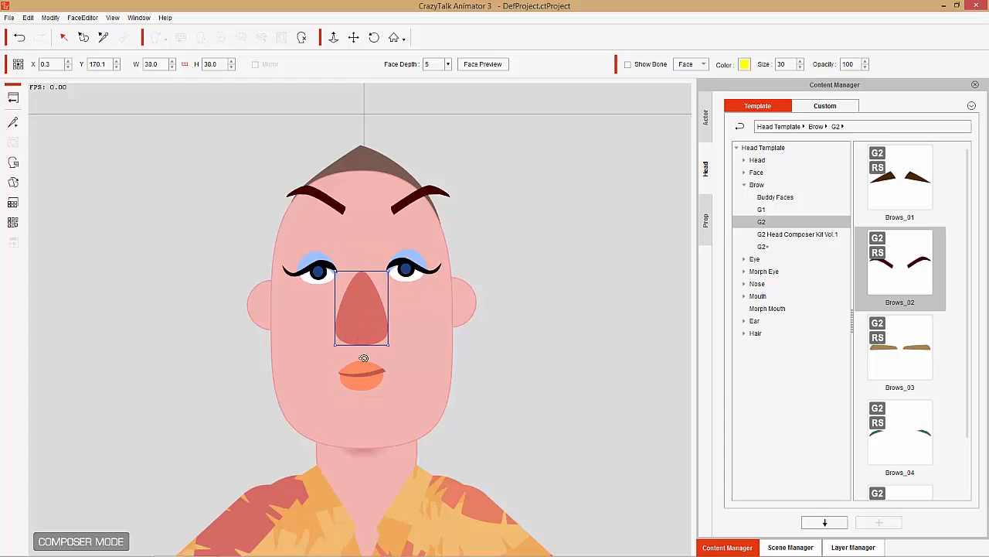
Step: Stretch the mouth wider and flatter using its bounding-box handle
left_click(363, 375)
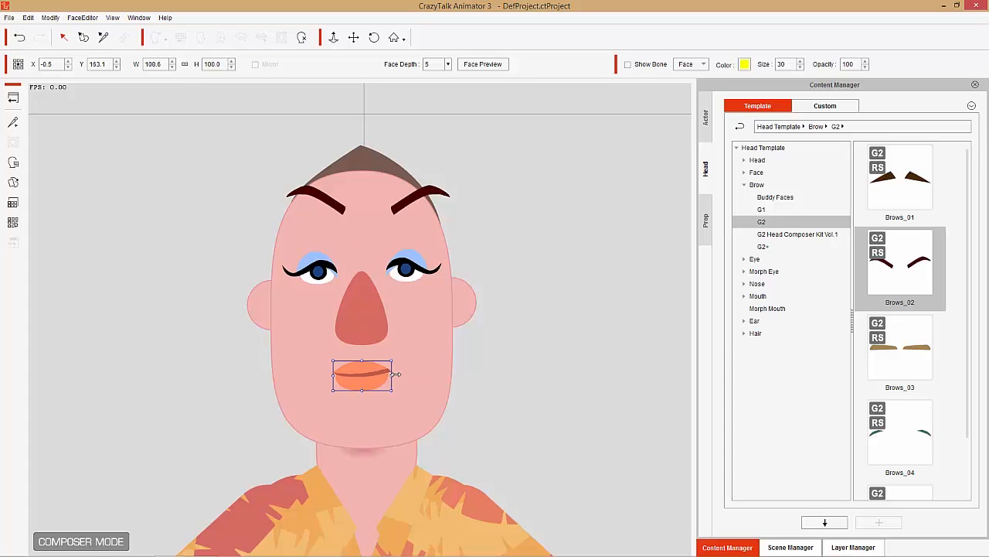
left_click_drag(395, 376, 399, 377)
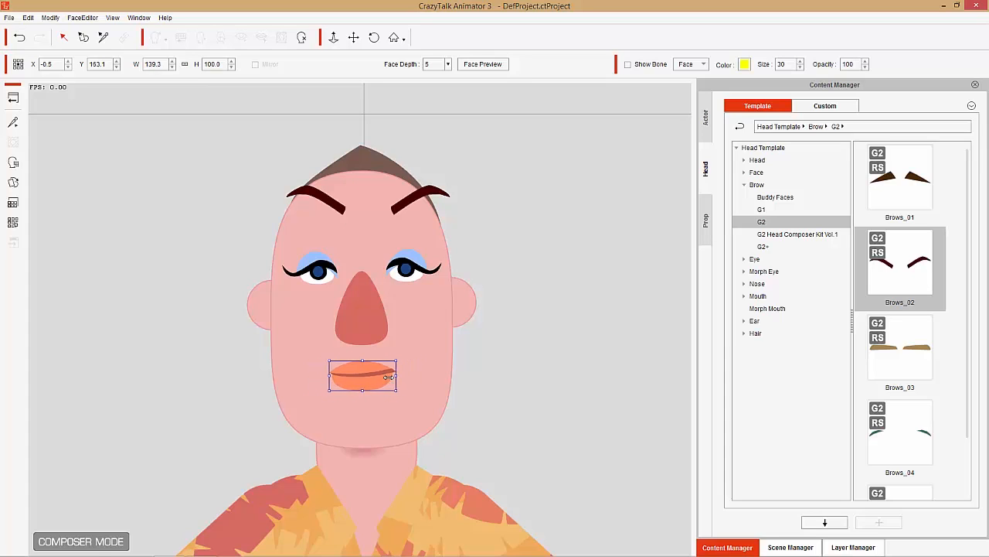
left_click(186, 68)
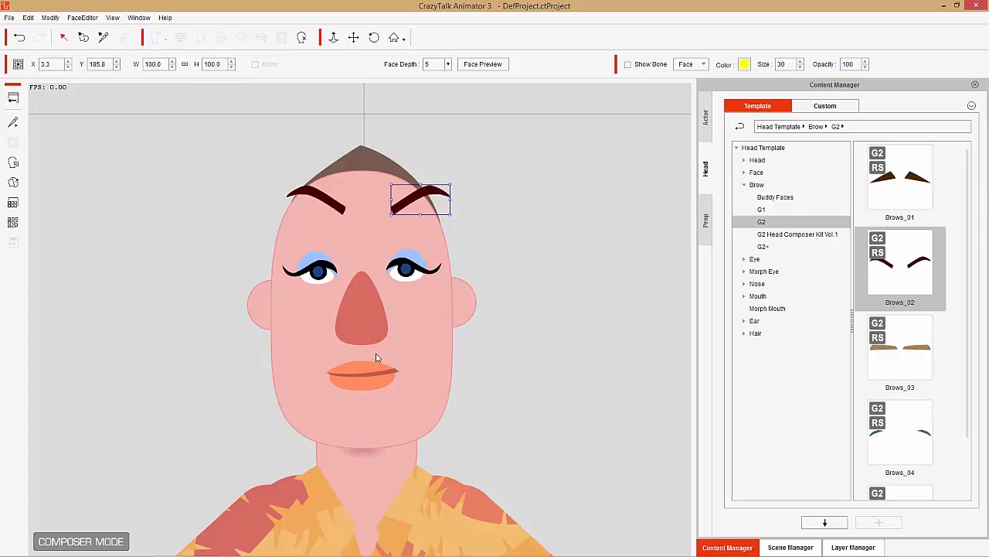
Step: Lower the left and right eyebrows and angle each to sit just above its eye
left_click_drag(420, 197, 315, 204)
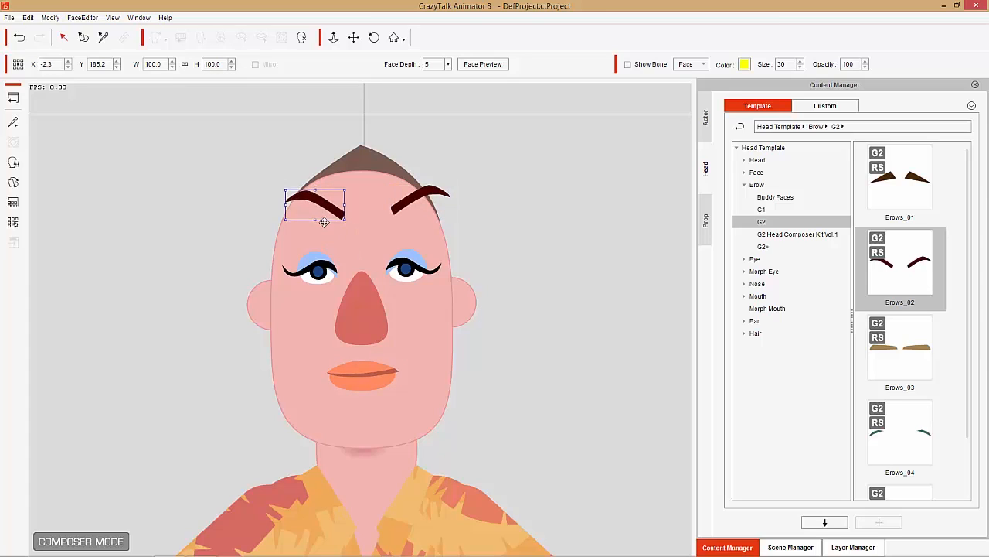
left_click_drag(315, 204, 316, 244)
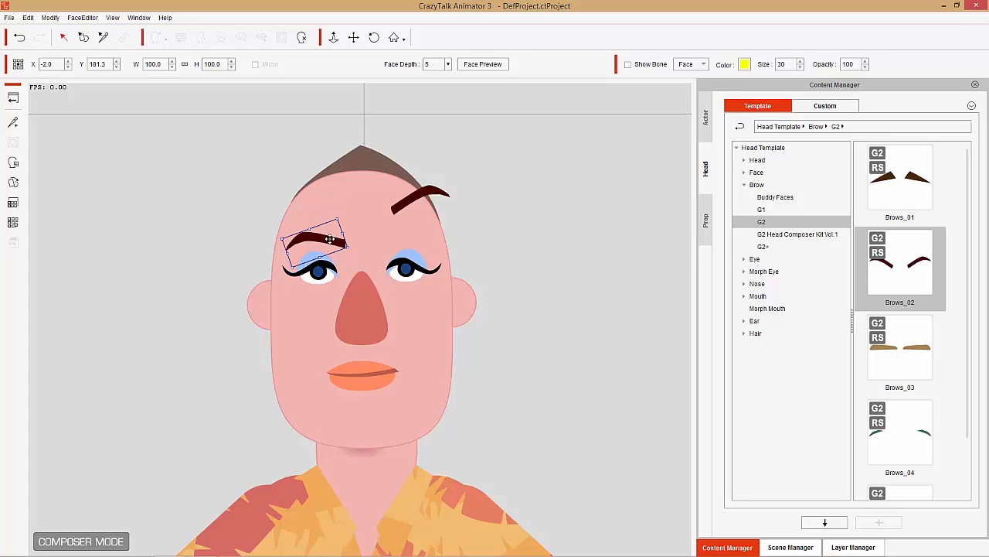
left_click_drag(328, 238, 420, 198)
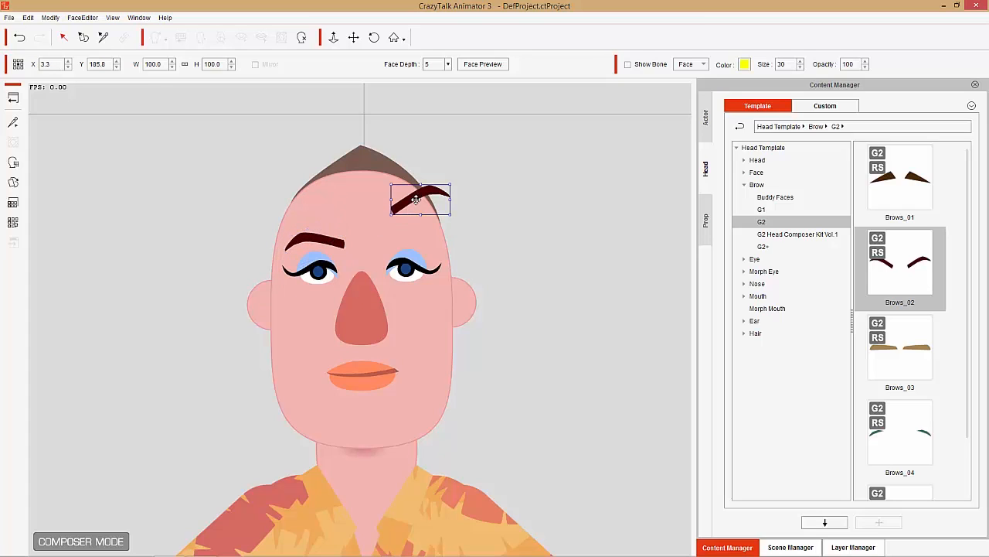
left_click_drag(421, 199, 411, 235)
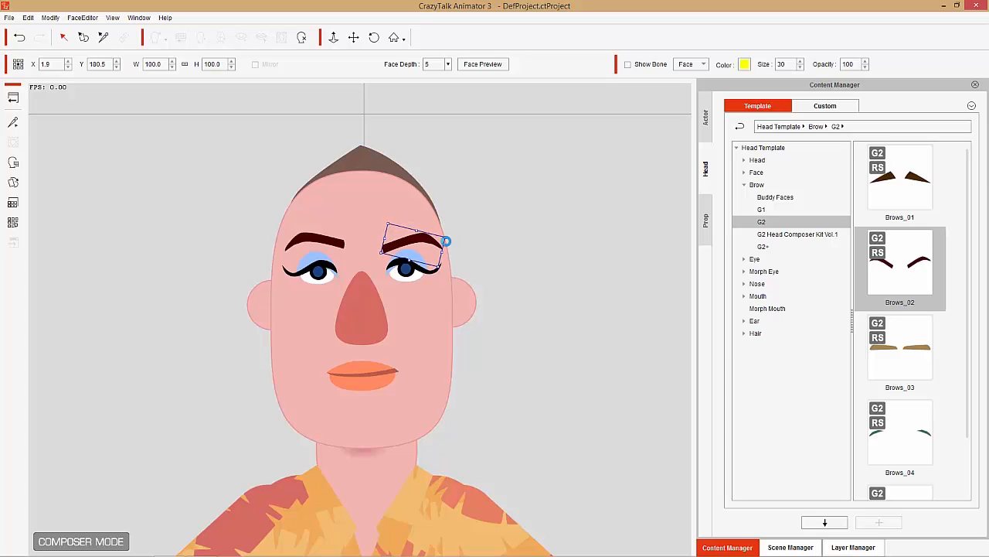
left_click_drag(421, 245, 415, 240)
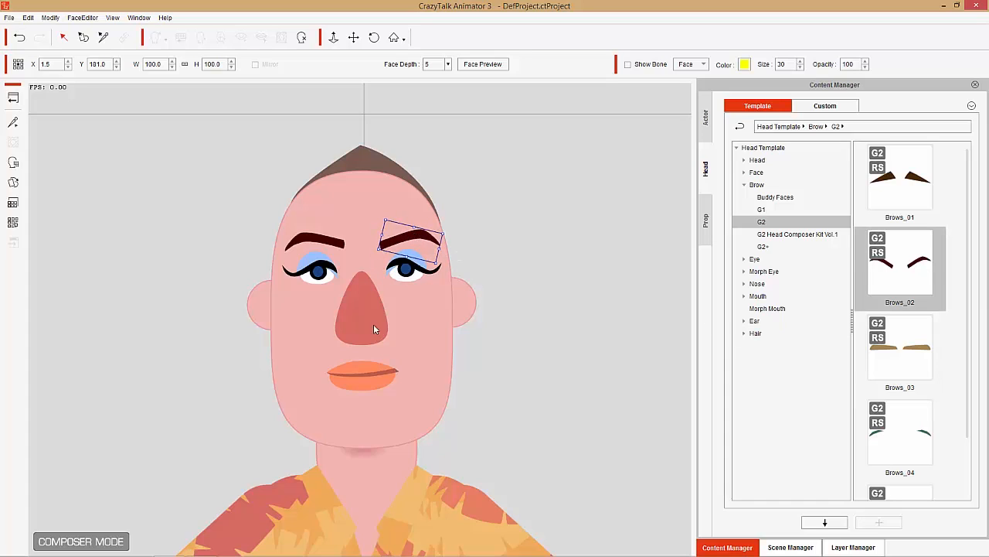
mouse_move(461, 326)
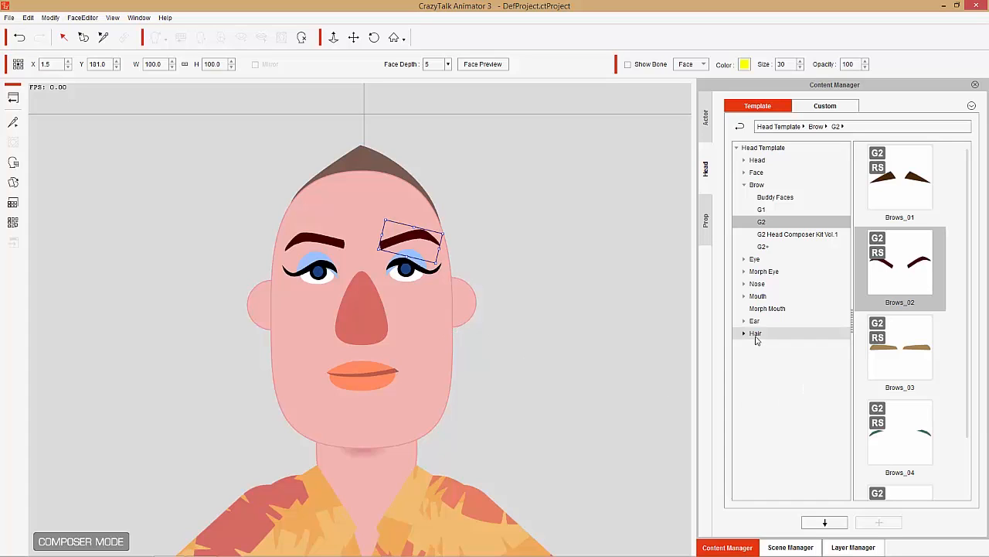
Step: Browse the G2 hair templates and apply the blonde ponytail Hair_02 style
left_click(756, 332)
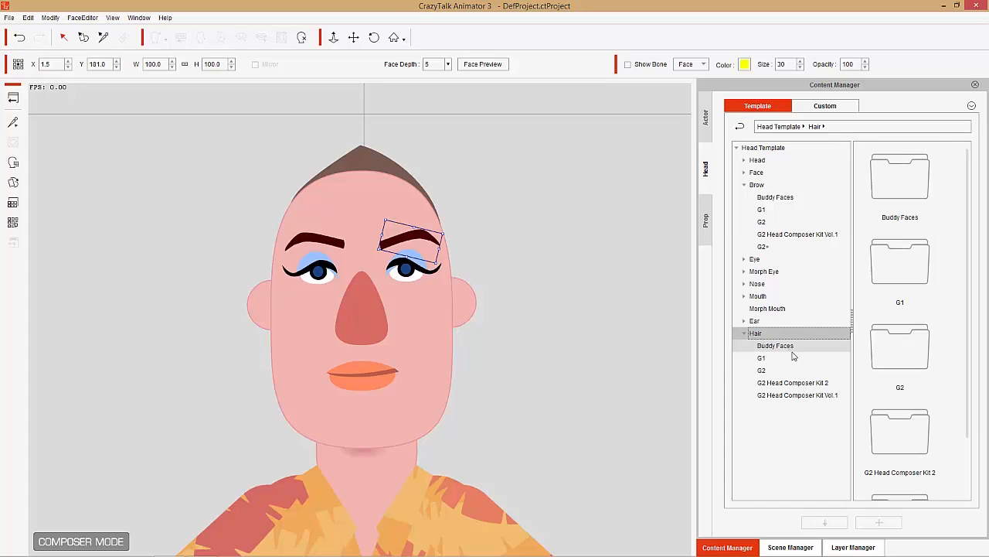
left_click(760, 371)
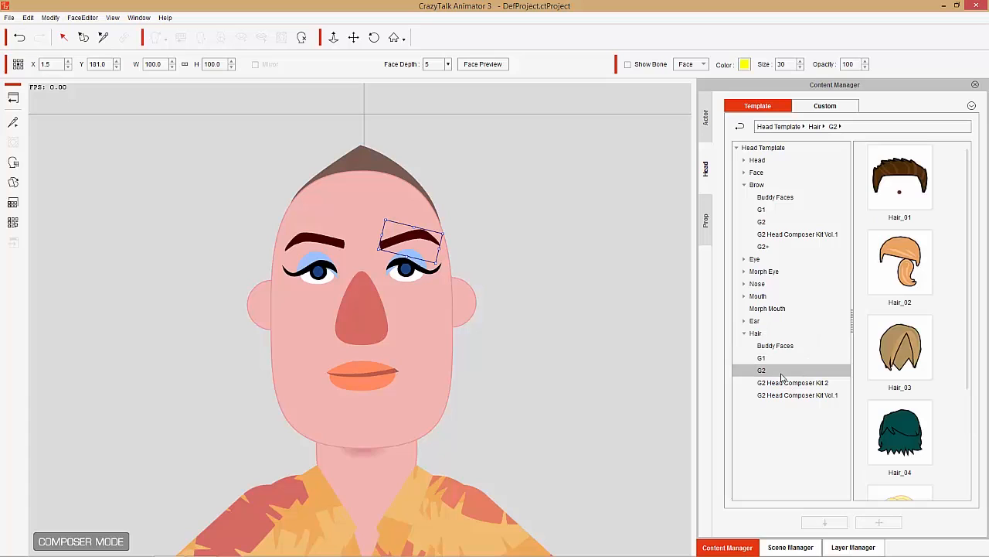
mouse_move(963, 235)
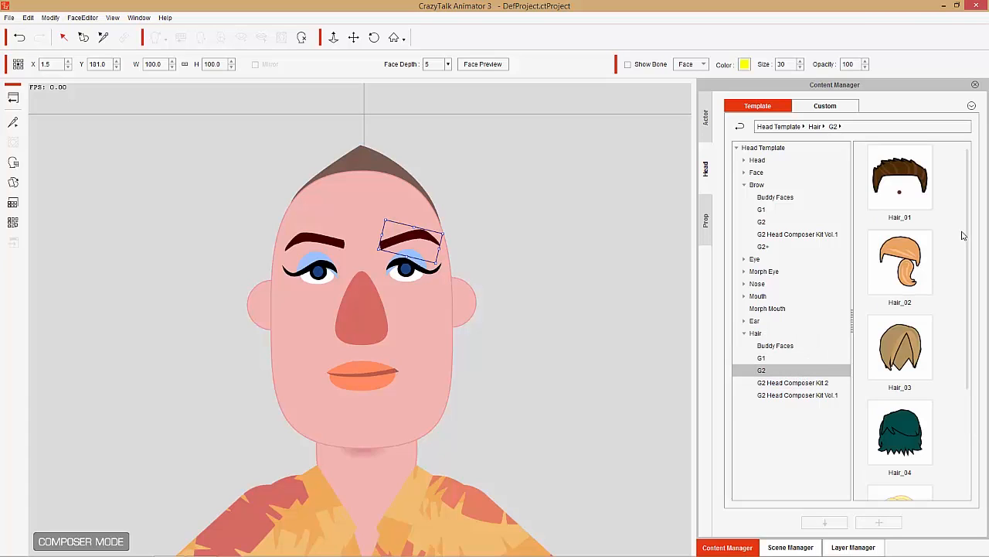
scroll("down", 3)
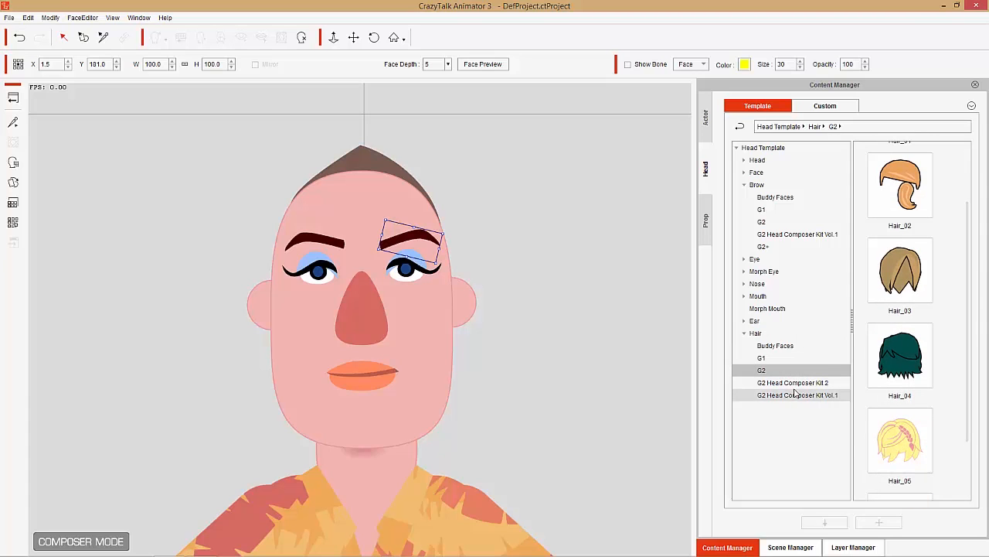
left_click(792, 382)
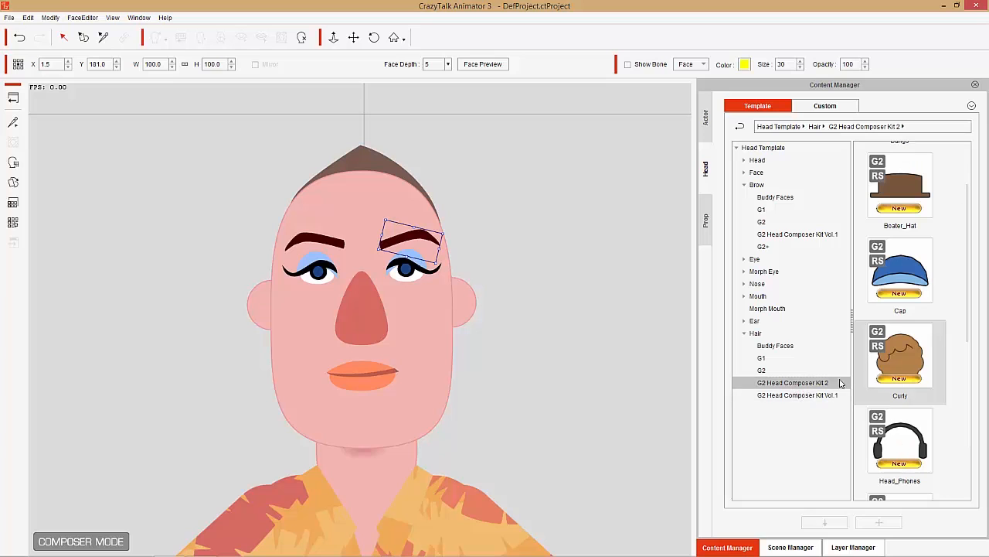
left_click(798, 396)
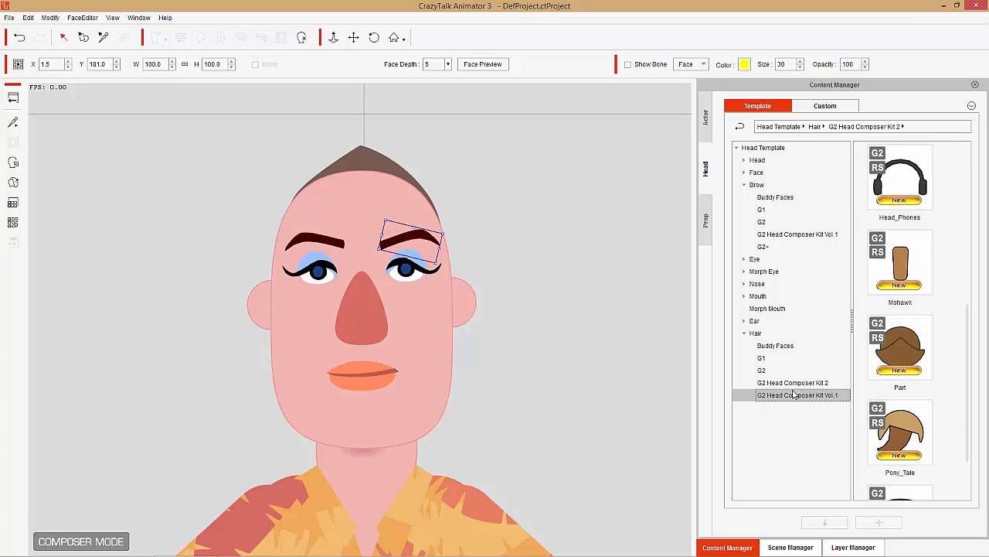
scroll("down", 3)
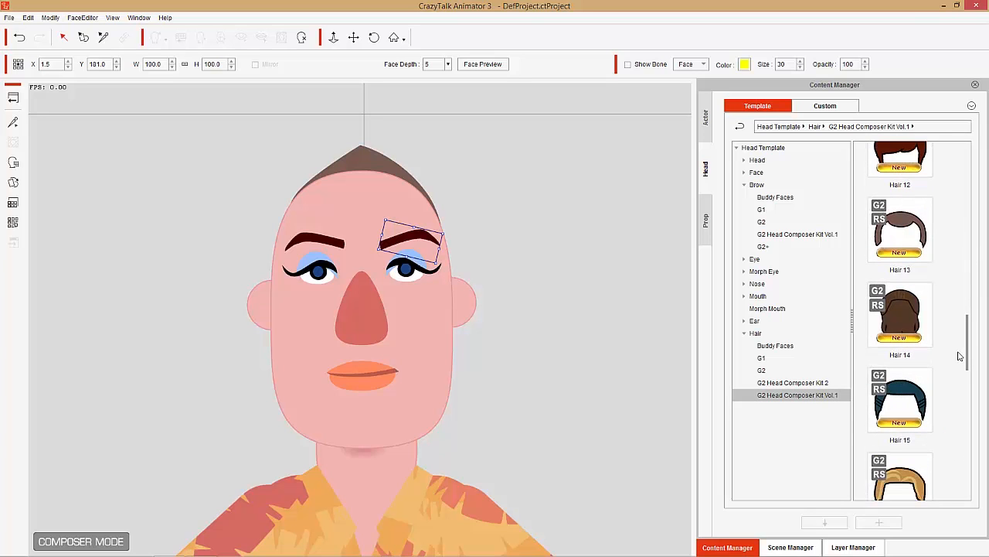
scroll("up", 3)
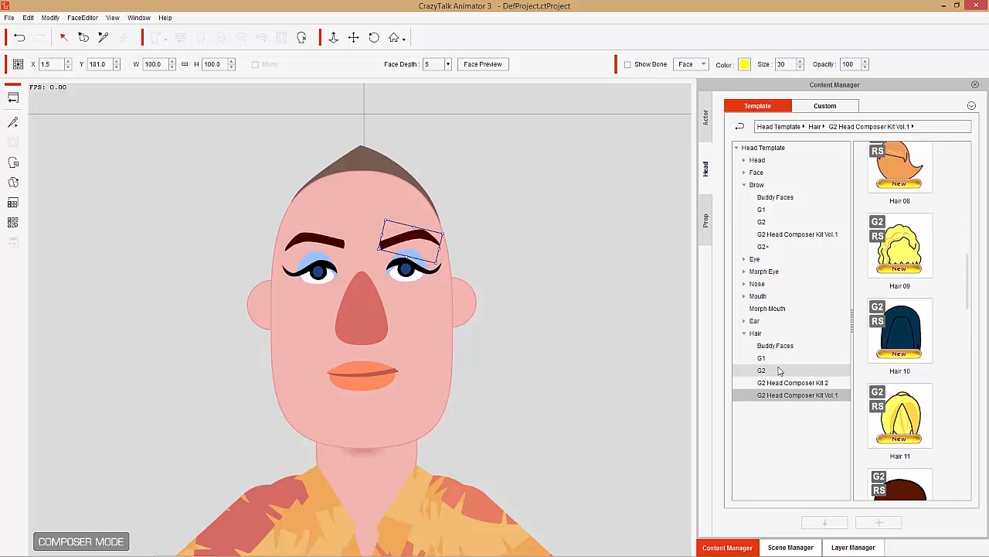
left_click(762, 371)
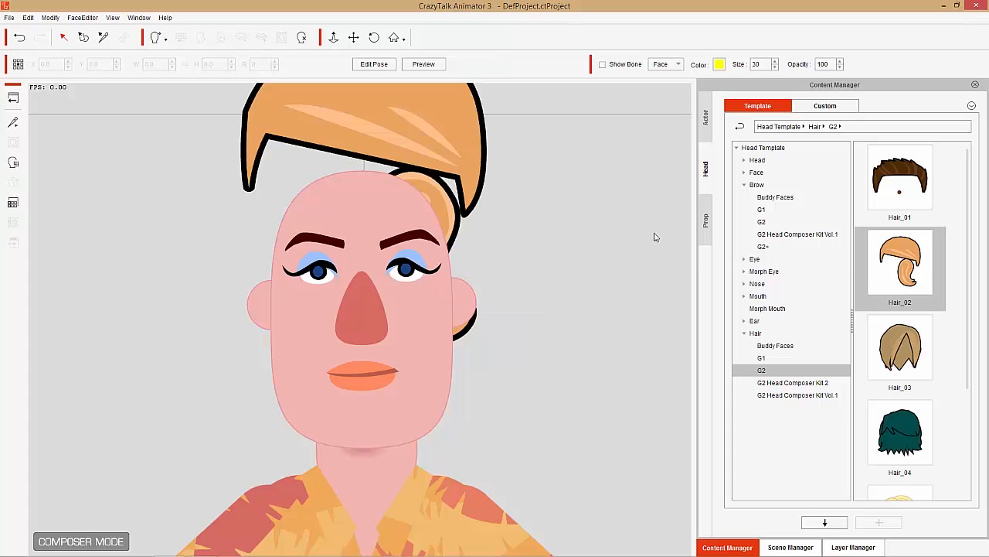
mouse_move(490, 281)
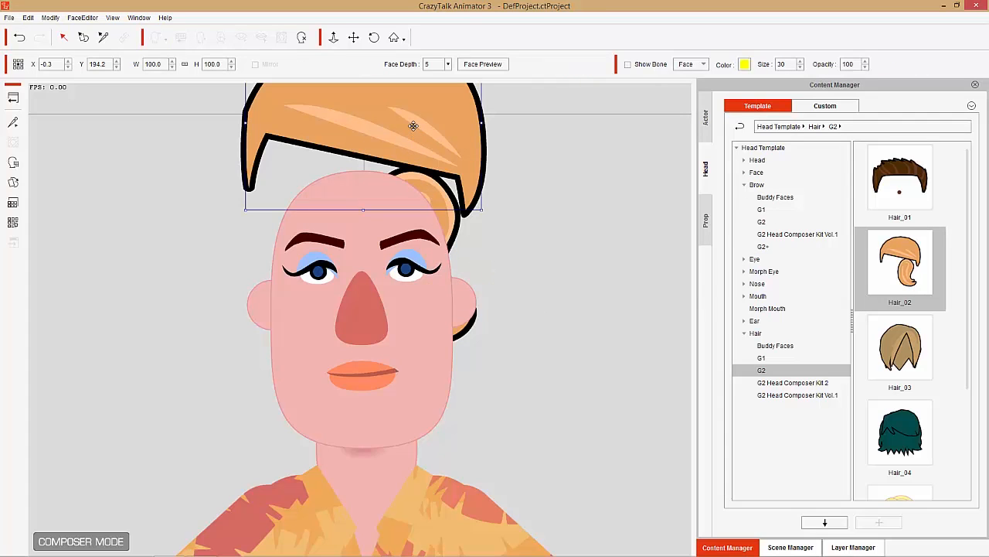
Step: Bring the ponytail down beside the neck and lower and narrow the front hair to fit the head
left_click_drag(414, 127, 416, 198)
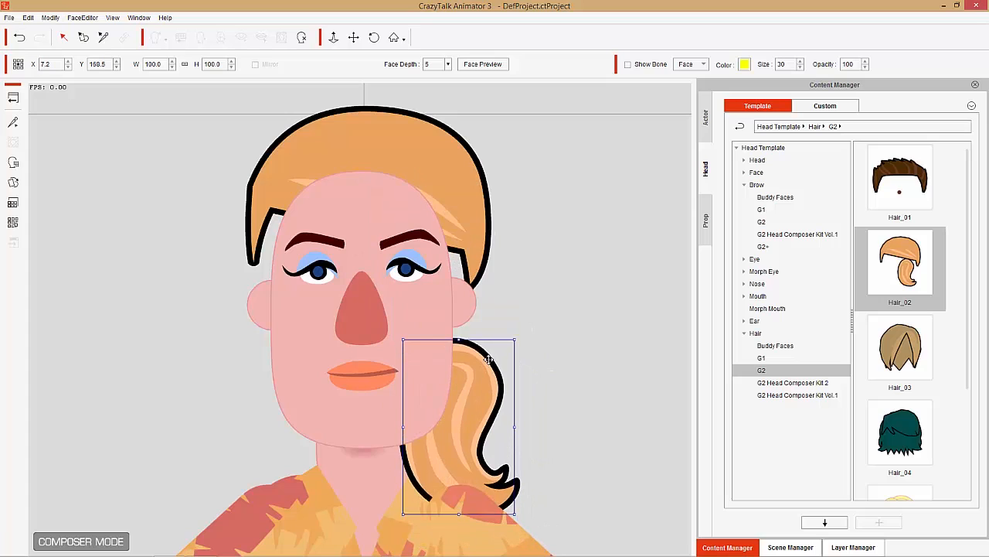
left_click_drag(456, 425, 501, 377)
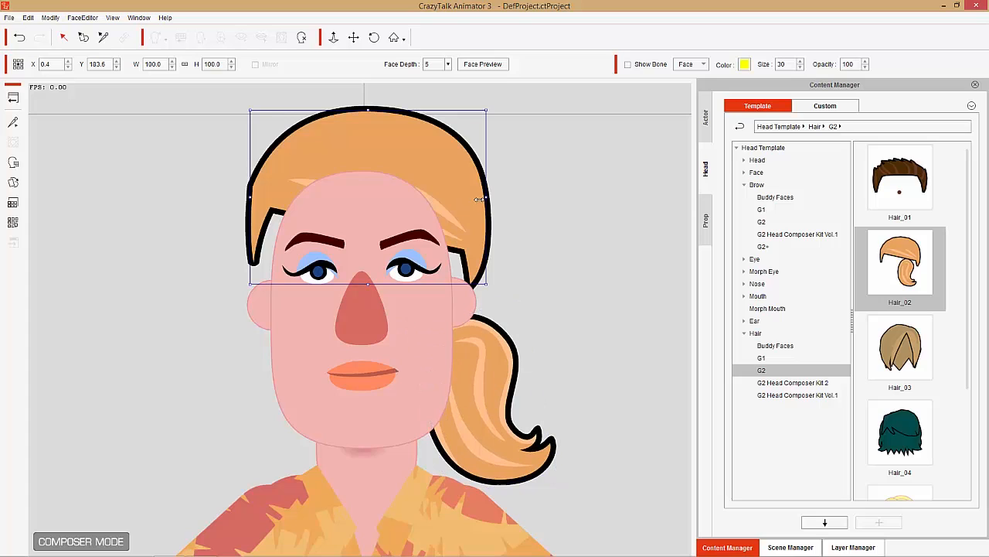
left_click_drag(485, 200, 461, 199)
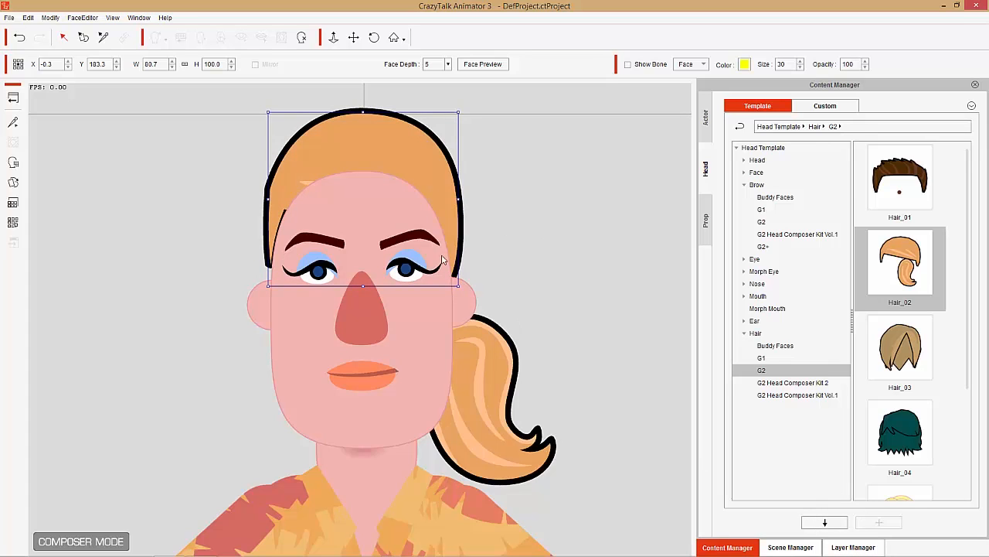
mouse_move(470, 147)
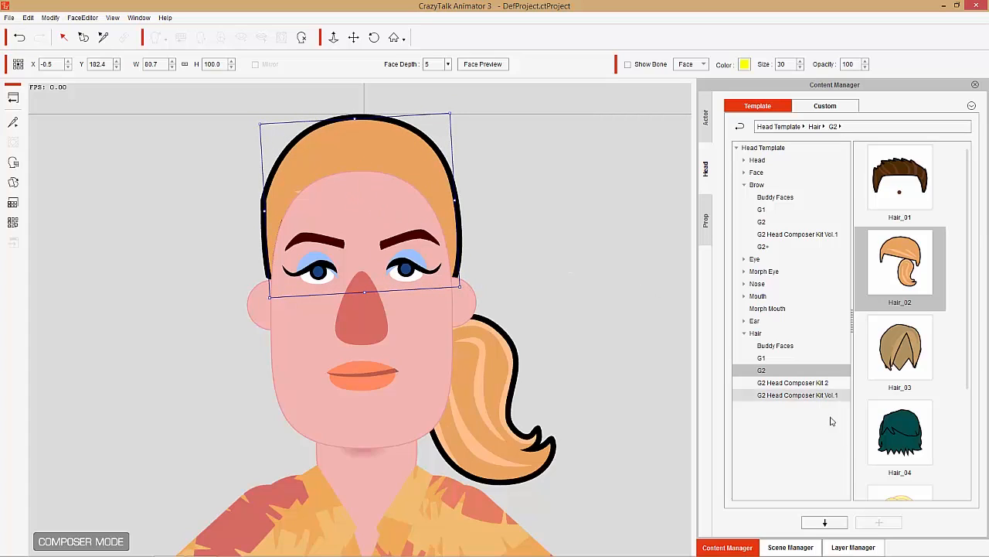
left_click(853, 548)
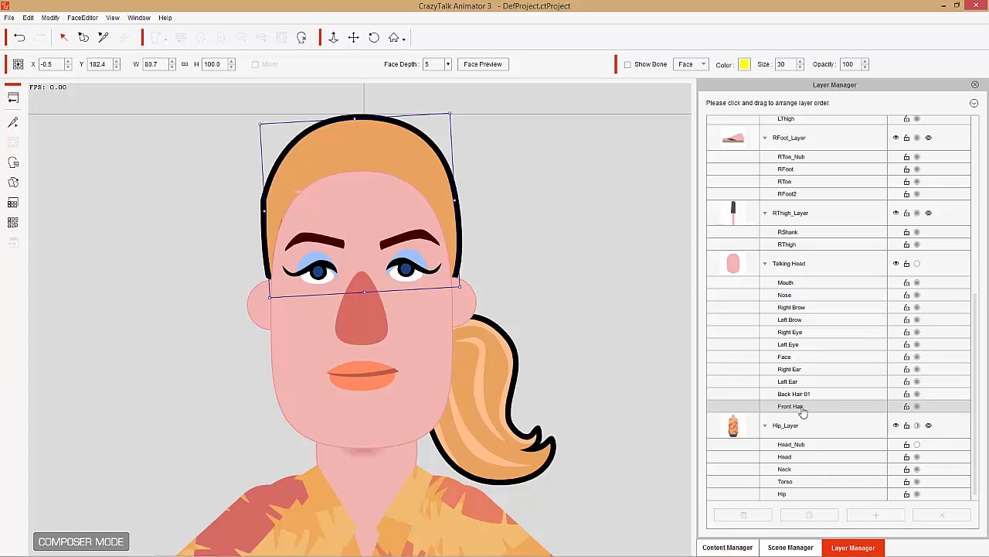
left_click_drag(790, 405, 790, 355)
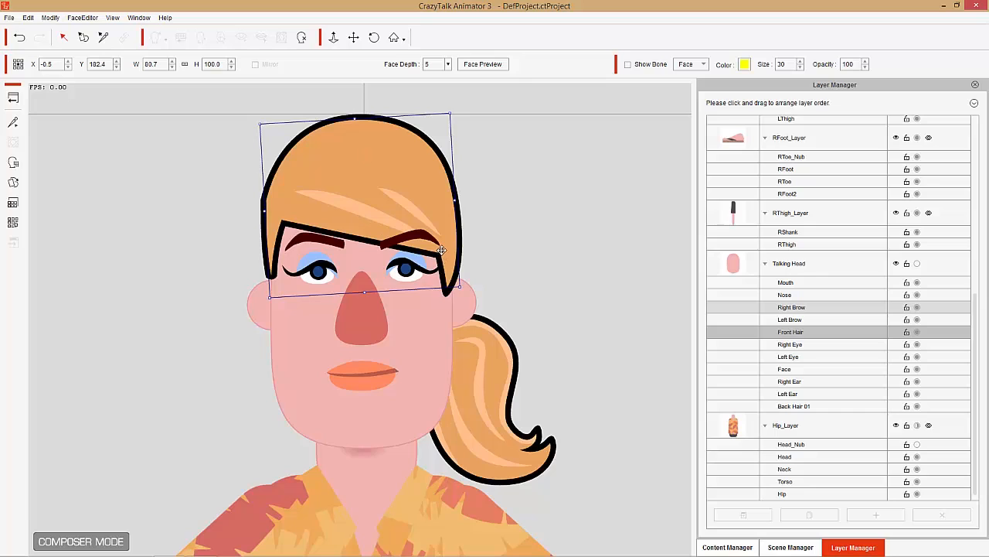
mouse_move(467, 245)
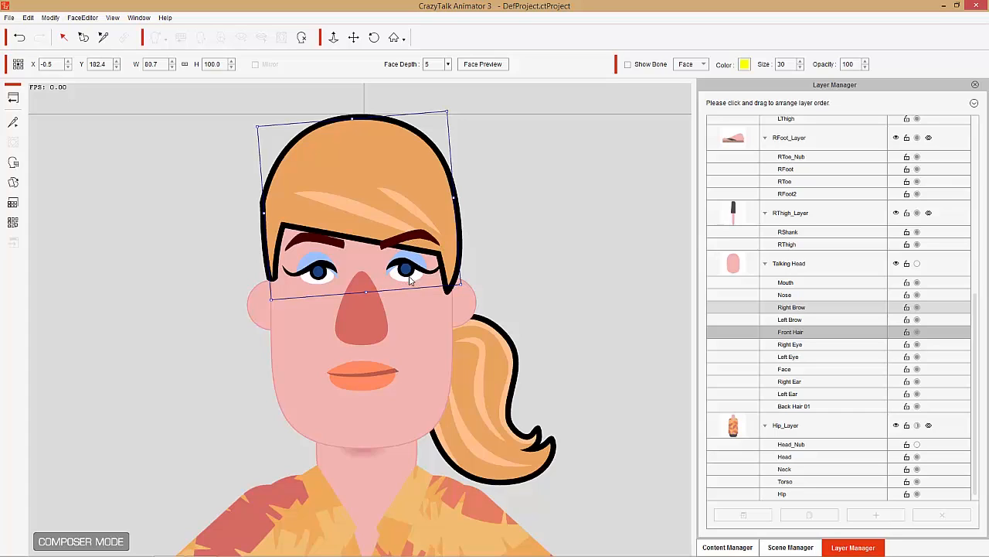
left_click(560, 303)
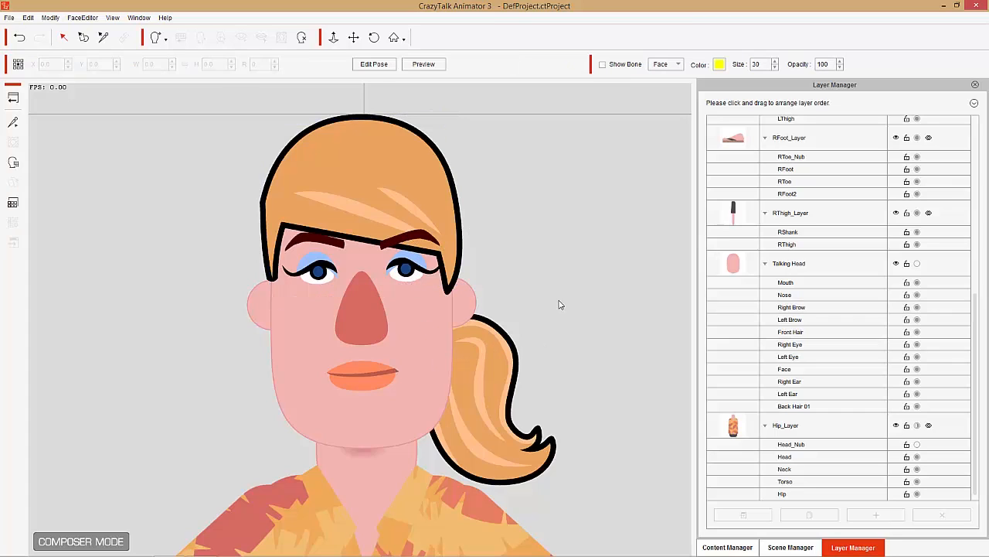
mouse_move(566, 343)
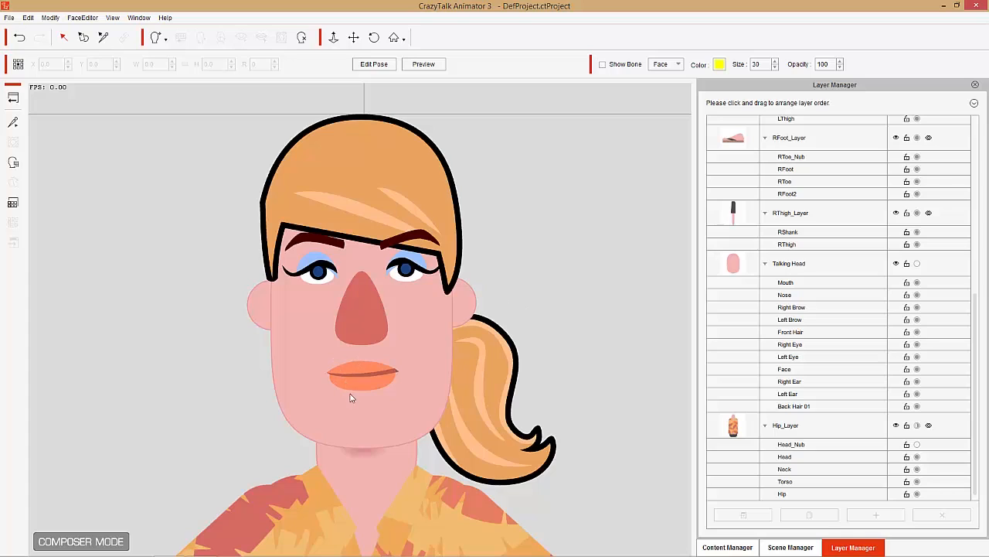
mouse_move(479, 344)
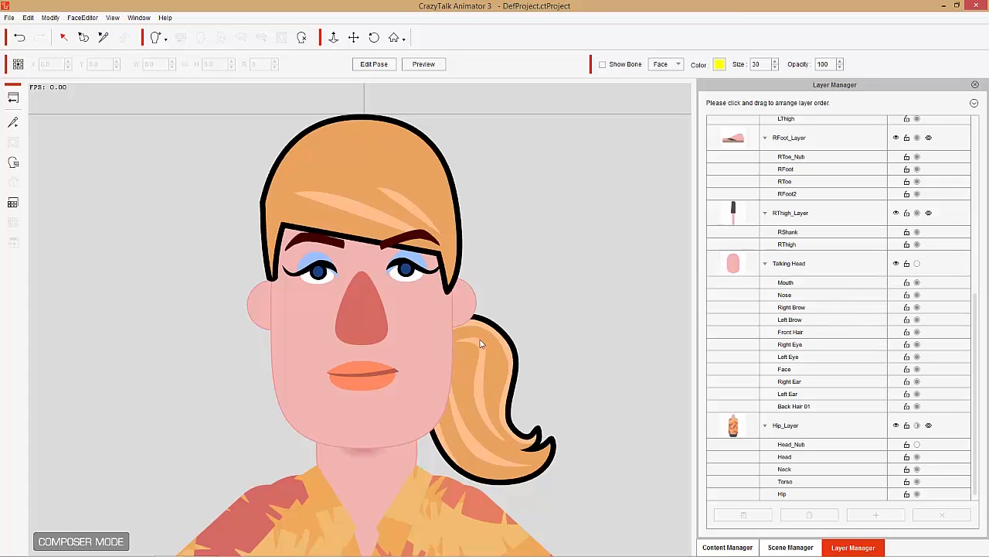
mouse_move(467, 217)
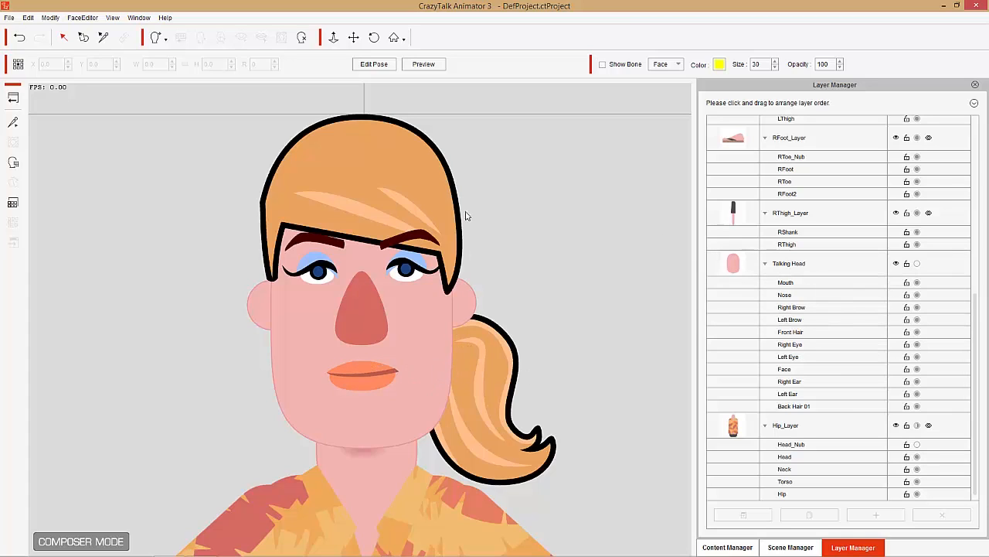
mouse_move(379, 166)
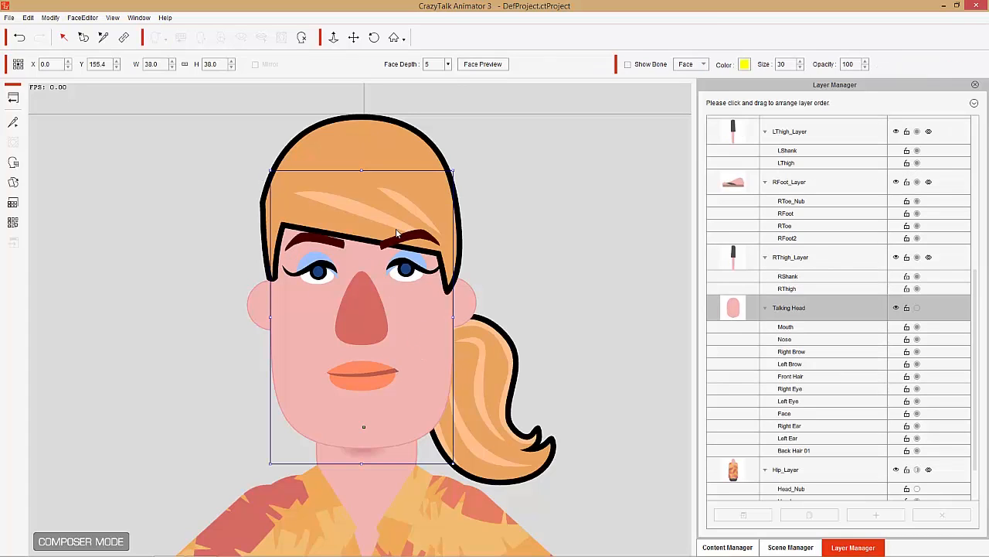
mouse_move(239, 206)
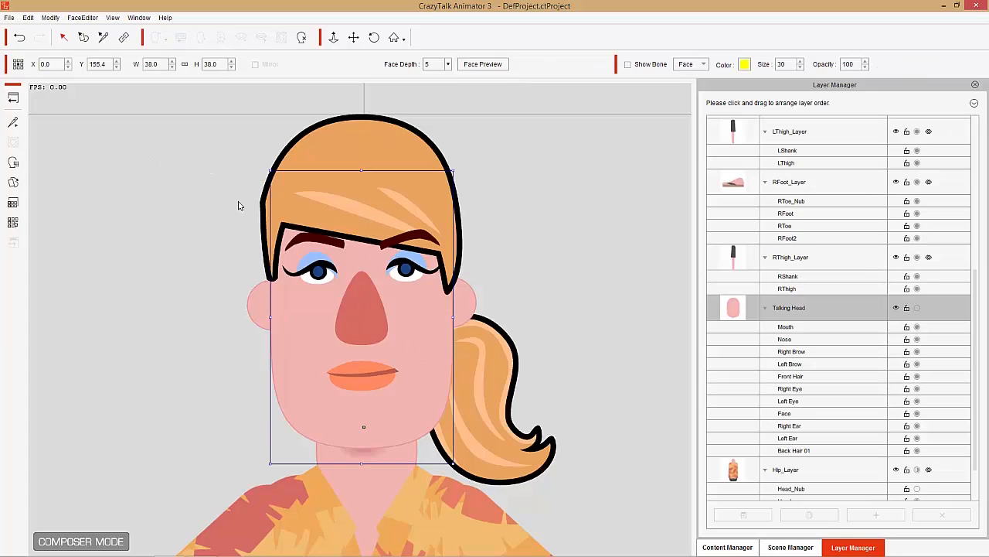
mouse_move(12, 97)
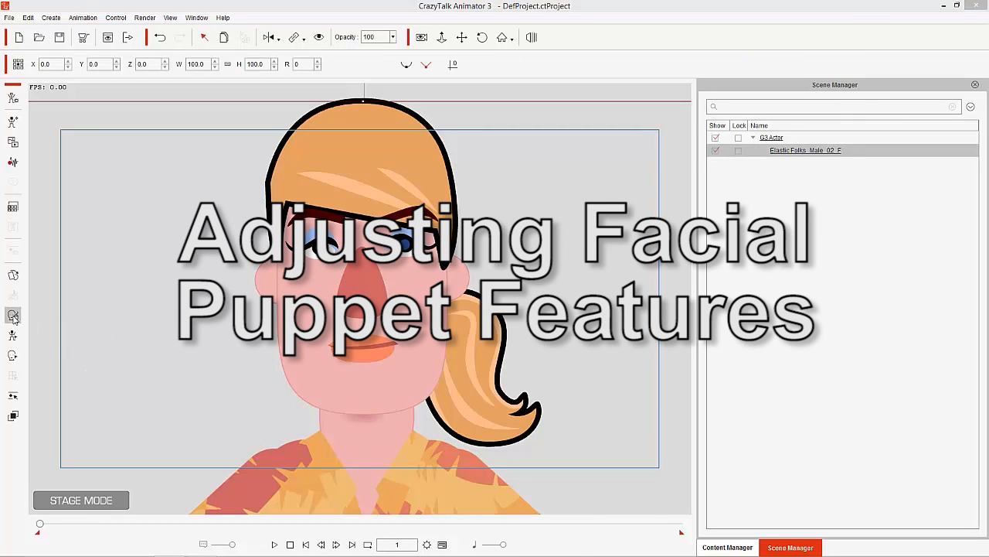
Step: Start the Face Puppet tool on the redesigned character in Stage Mode
left_click(12, 317)
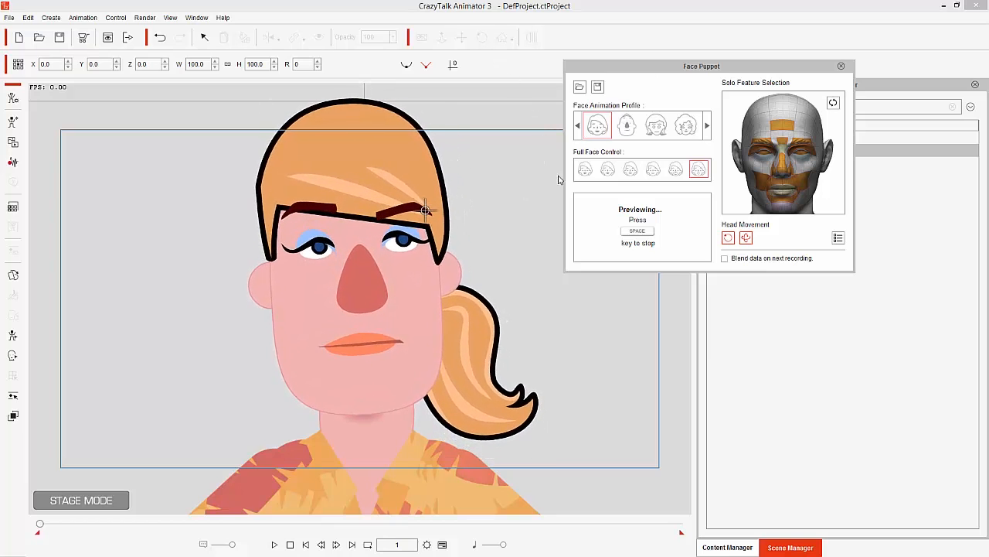
Step: Try several Full Face Control profiles, ending on the first, and preview the face motion
left_click(676, 168)
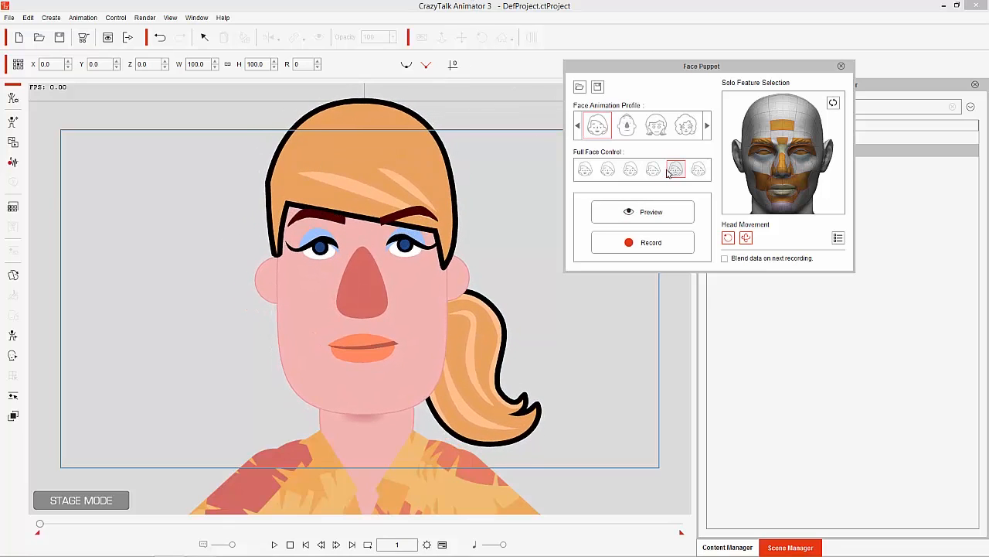
left_click(643, 210)
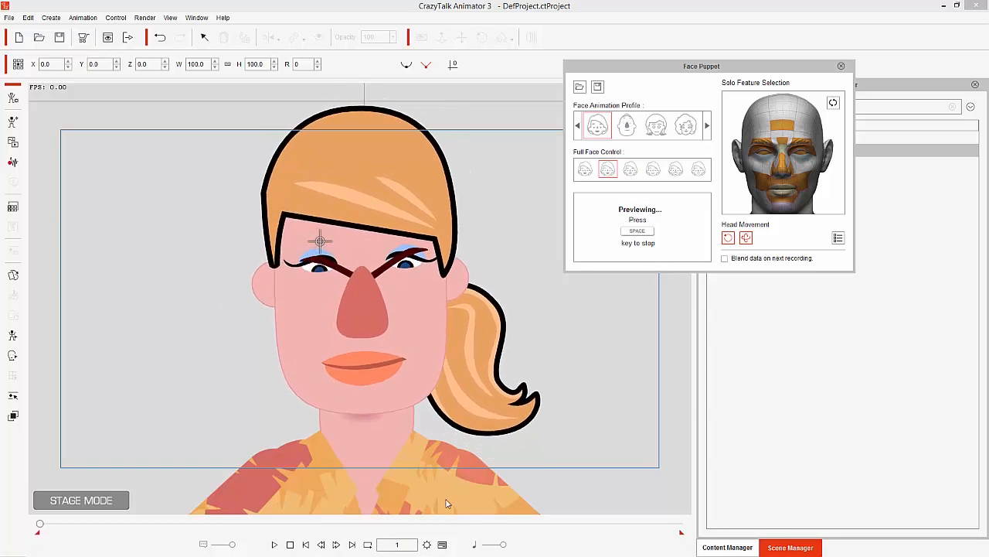
left_click(585, 169)
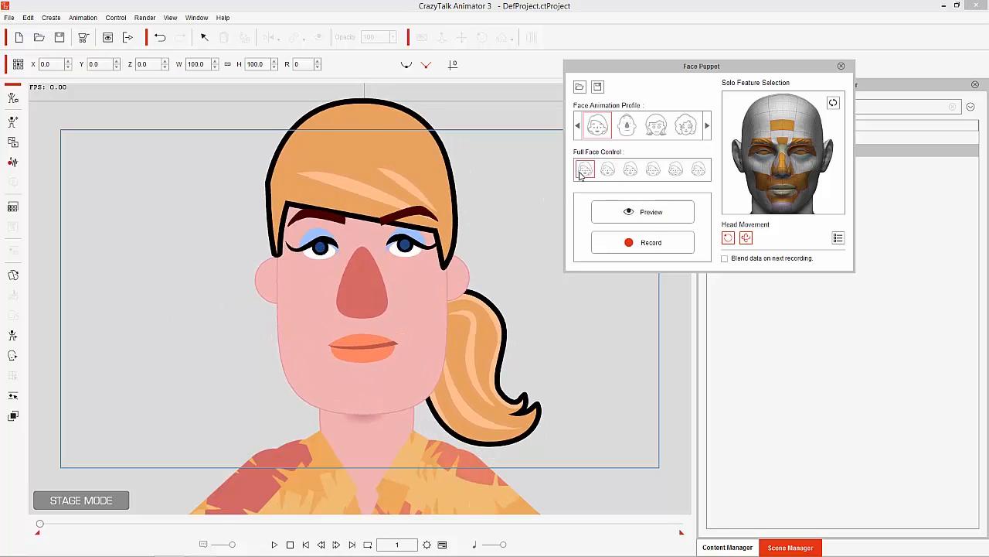
left_click(643, 212)
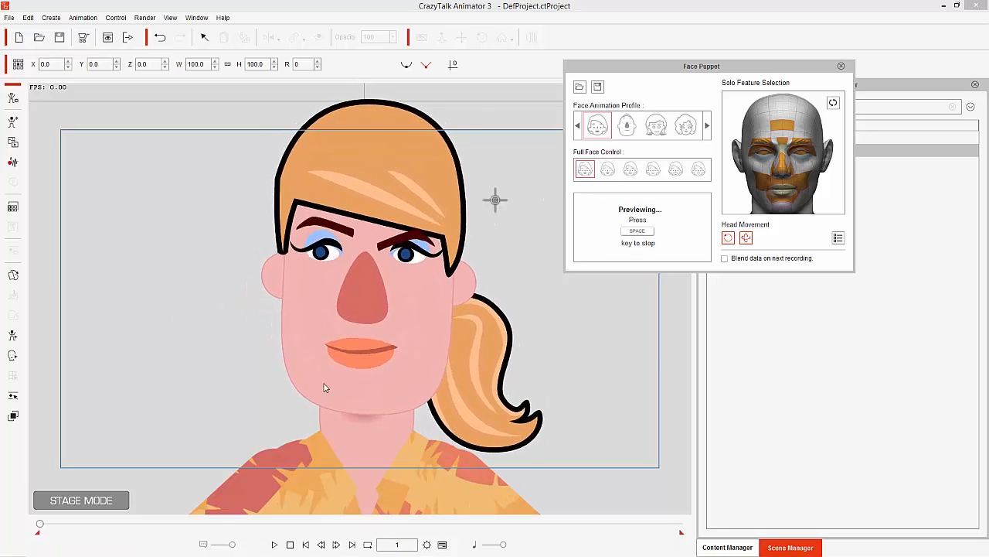
key("space")
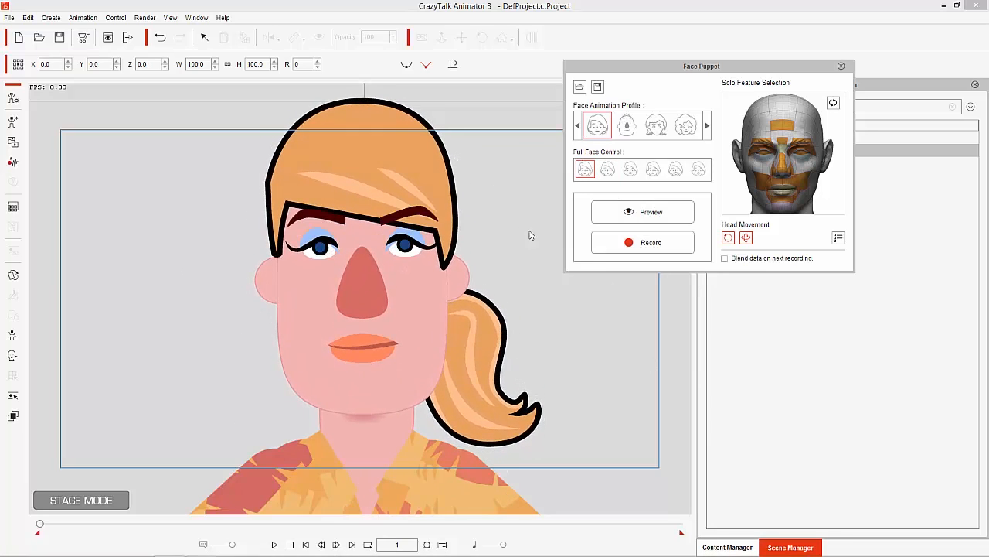
mouse_move(786, 244)
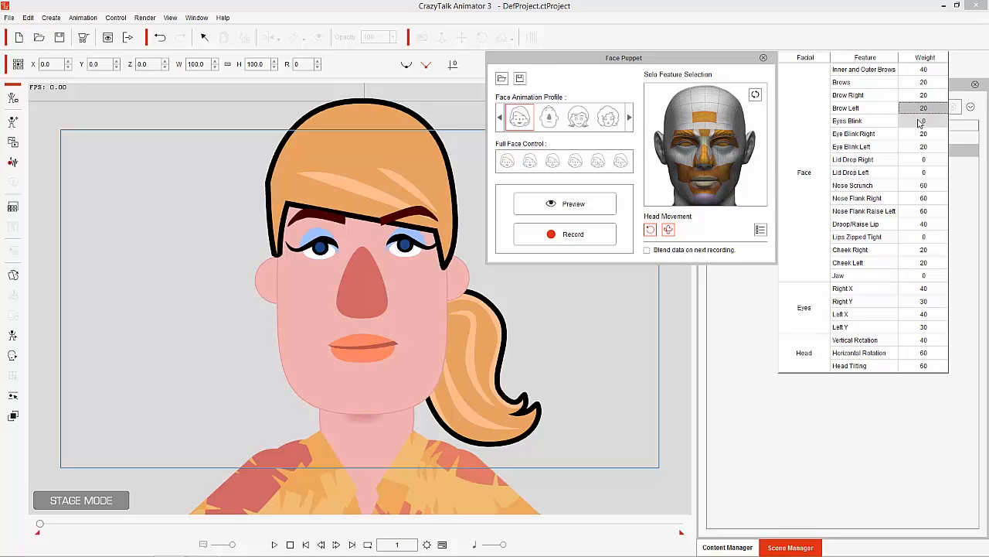
Step: Confirm the brow weights of 20 and run a preview of the reduced-brow puppet
left_click(921, 120)
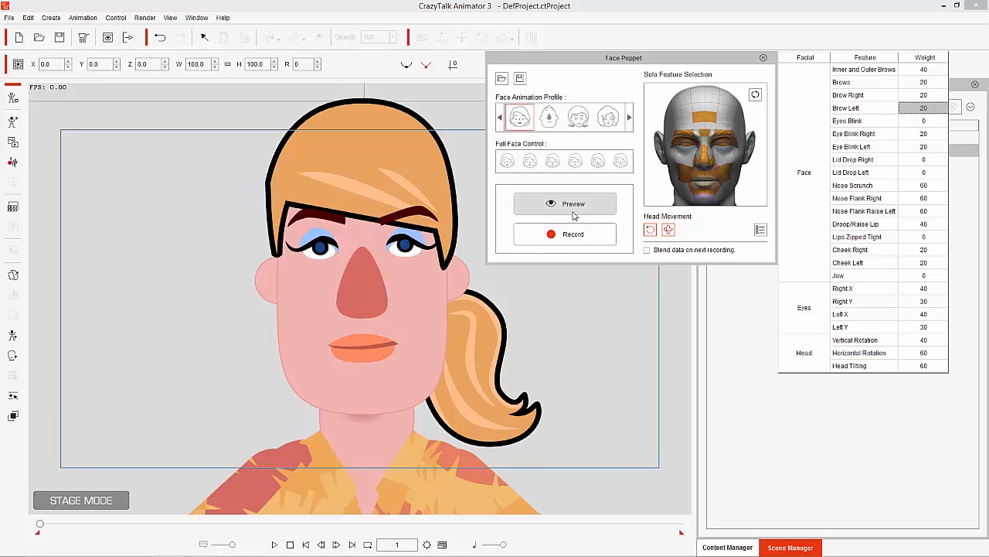
left_click(565, 204)
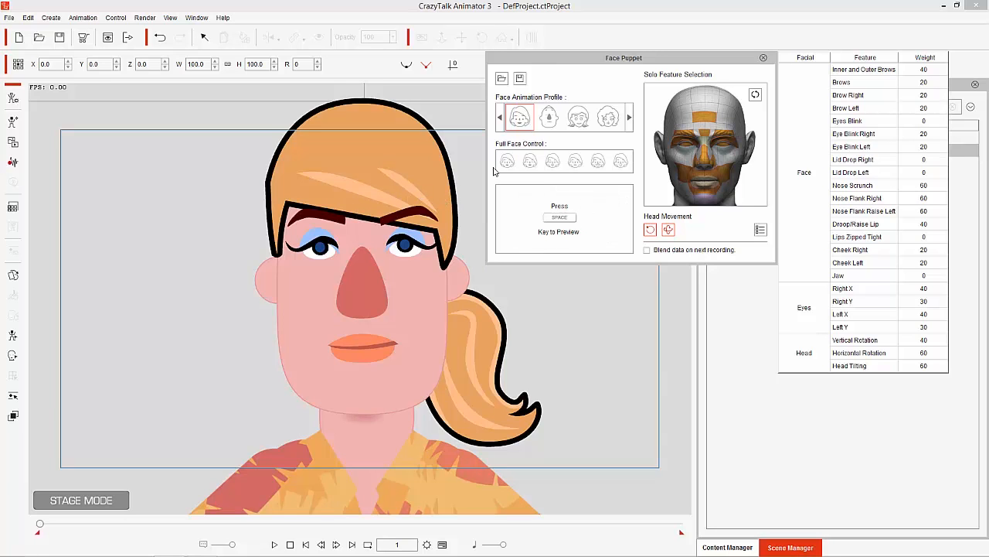
key("space")
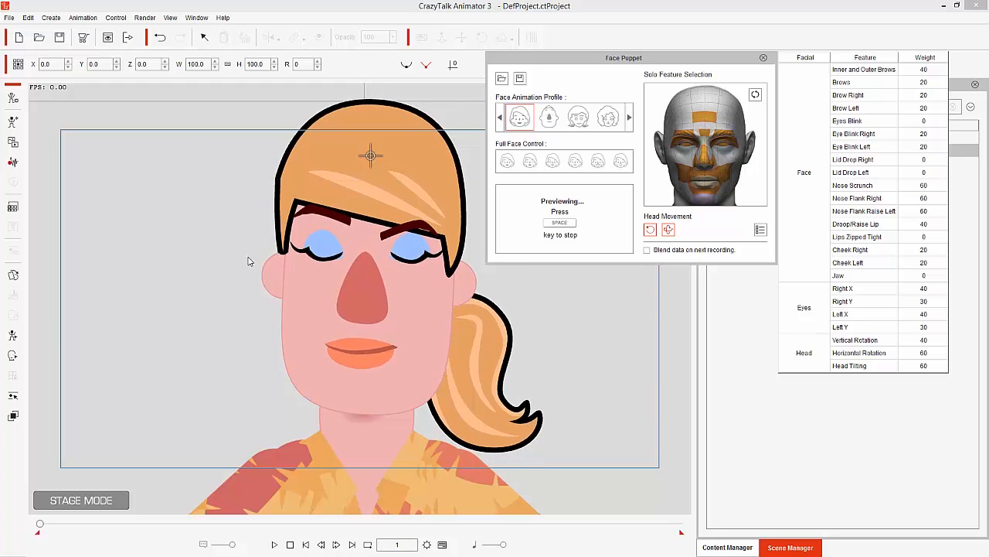
key("space")
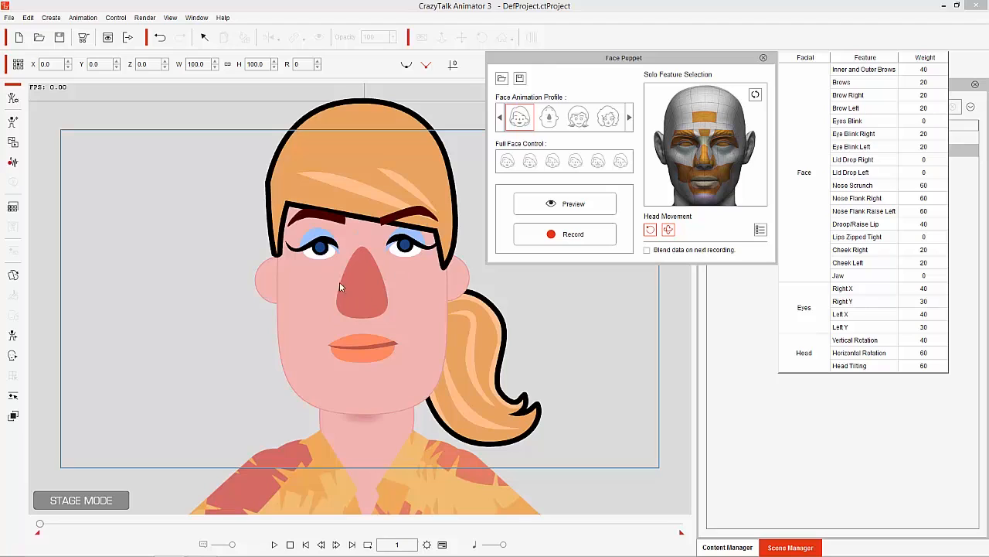
mouse_move(390, 320)
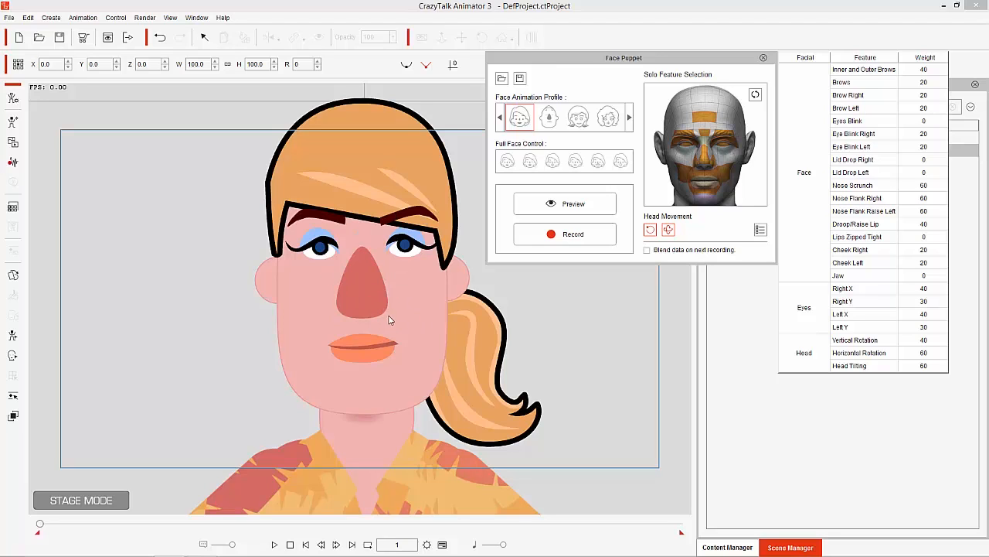
mouse_move(457, 427)
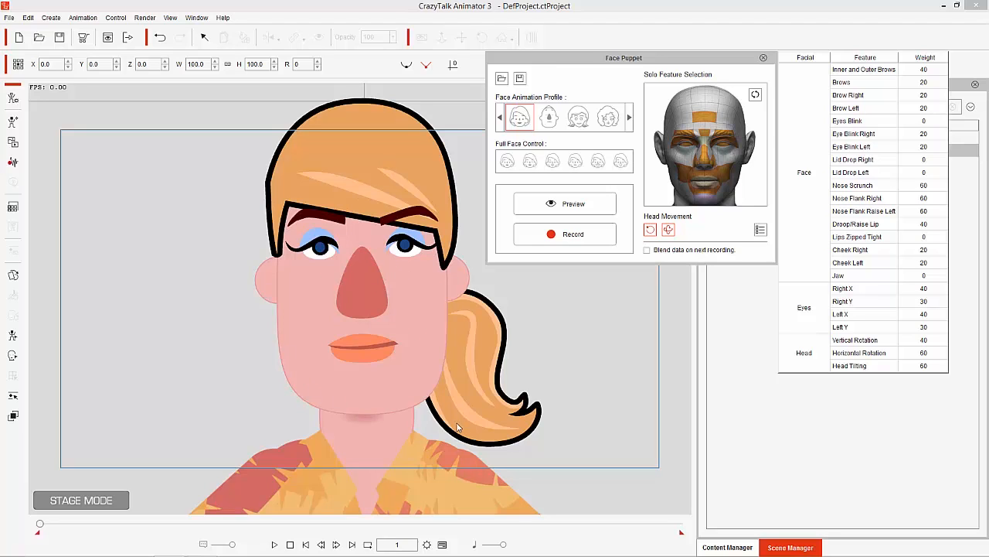
mouse_move(322, 345)
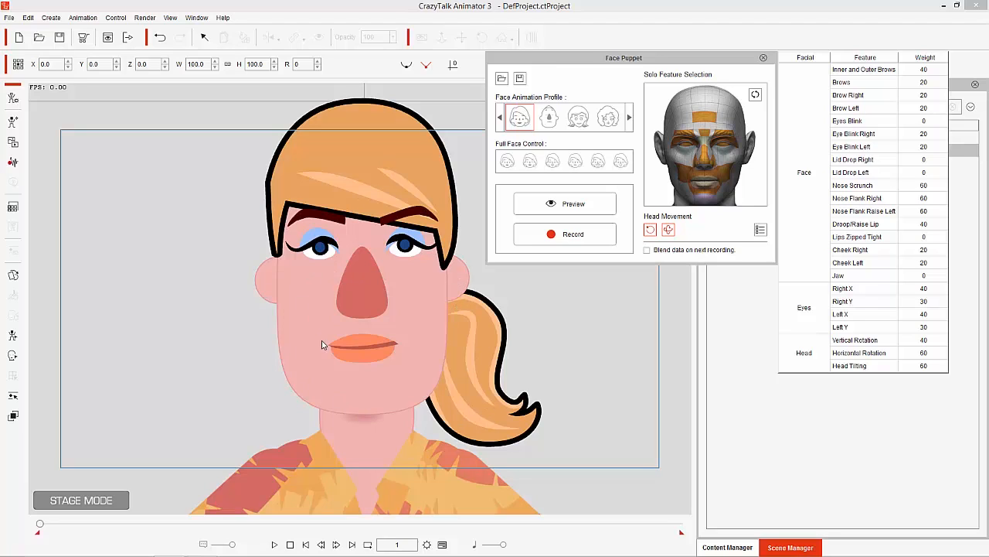
mouse_move(410, 318)
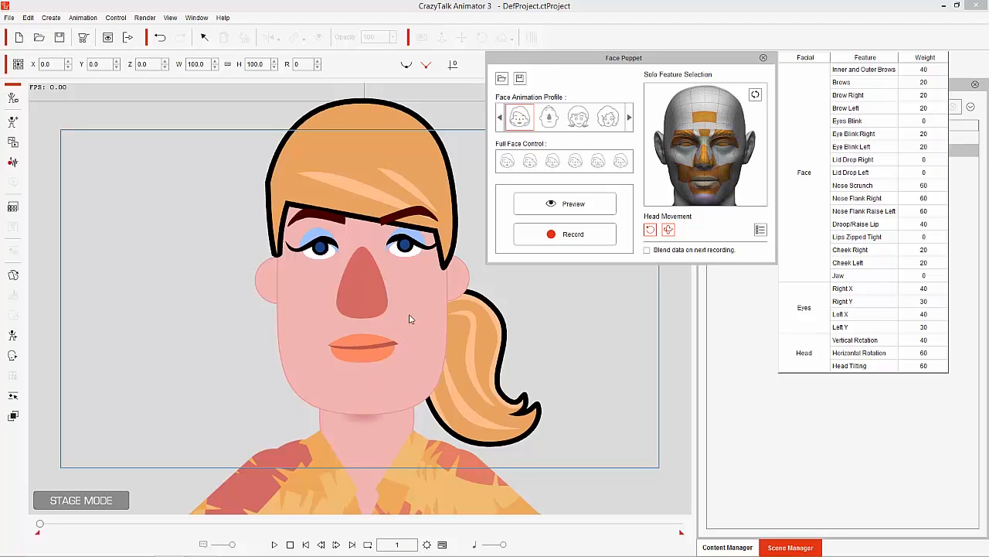
mouse_move(483, 293)
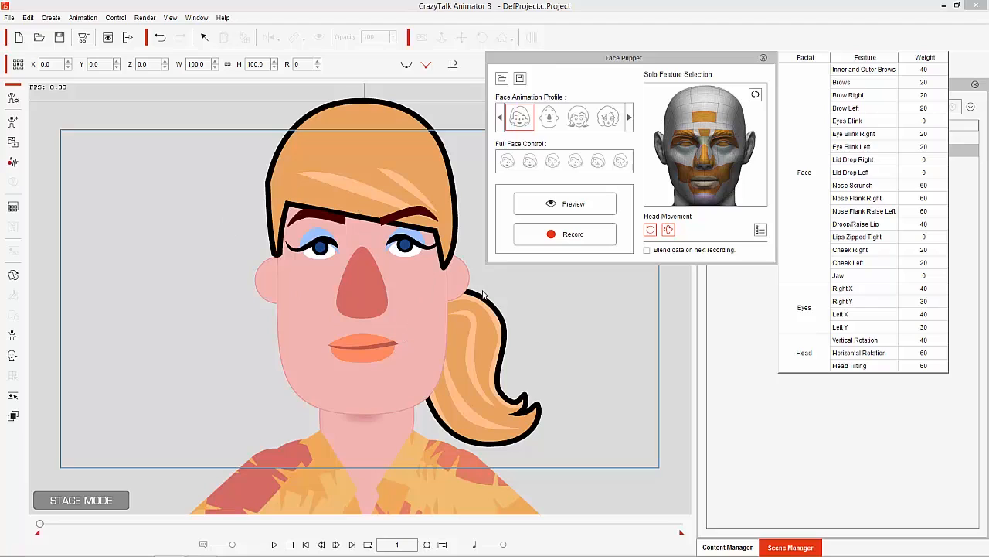
mouse_move(302, 377)
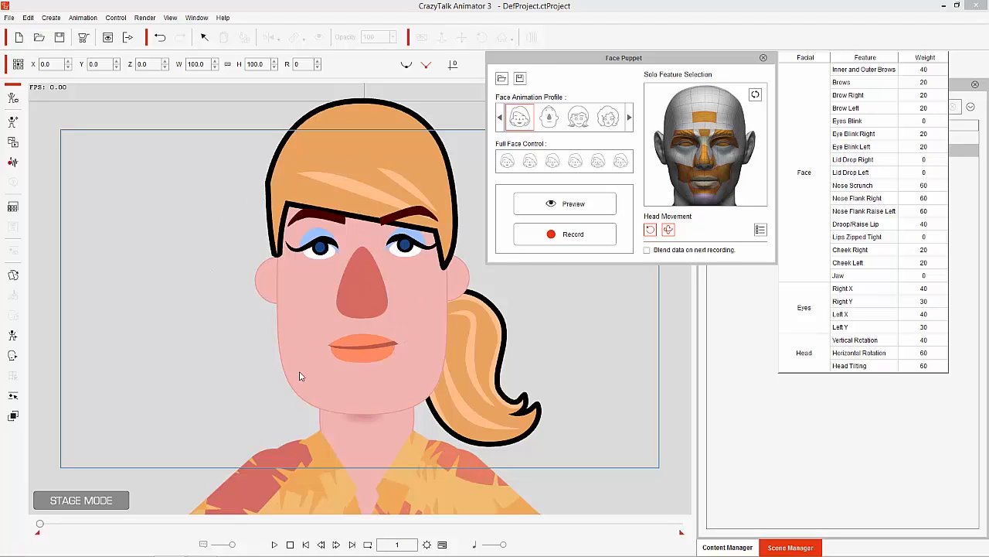
mouse_move(466, 393)
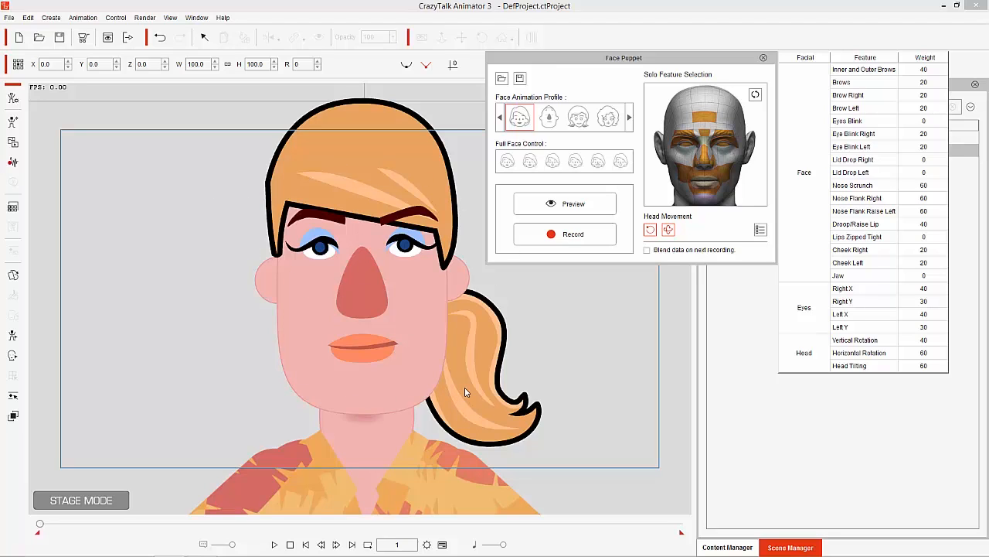